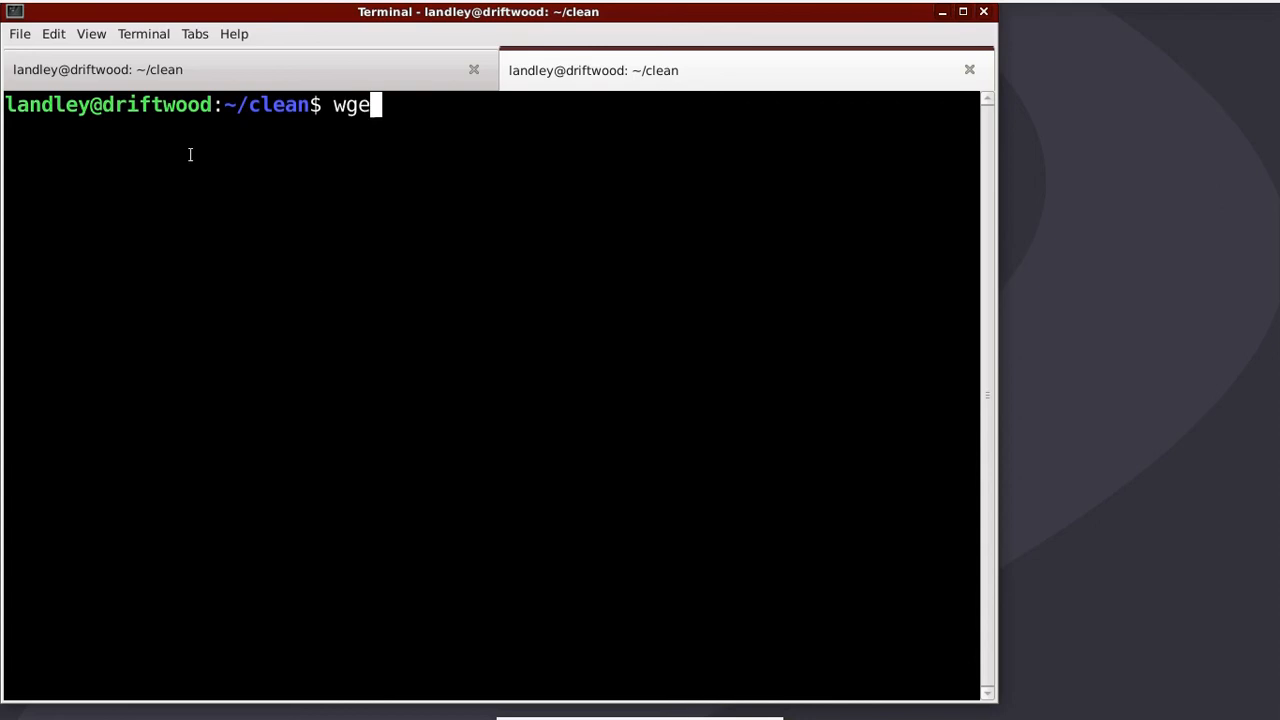
# Download the toybox-x86_64 binary, make it executable with chmod +x, and run it to list commands
pyautogui.write('t')
pyautogui.write('ch')
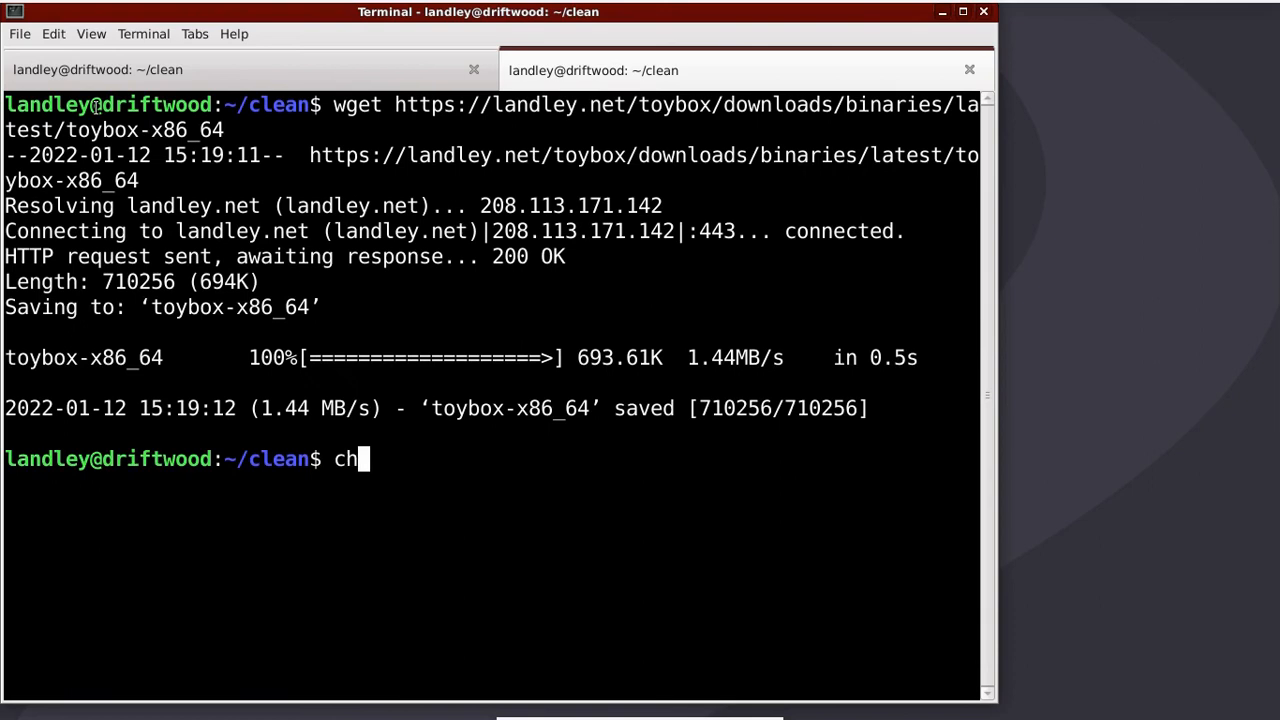
pyautogui.write('mod +x toybox-x86_64')
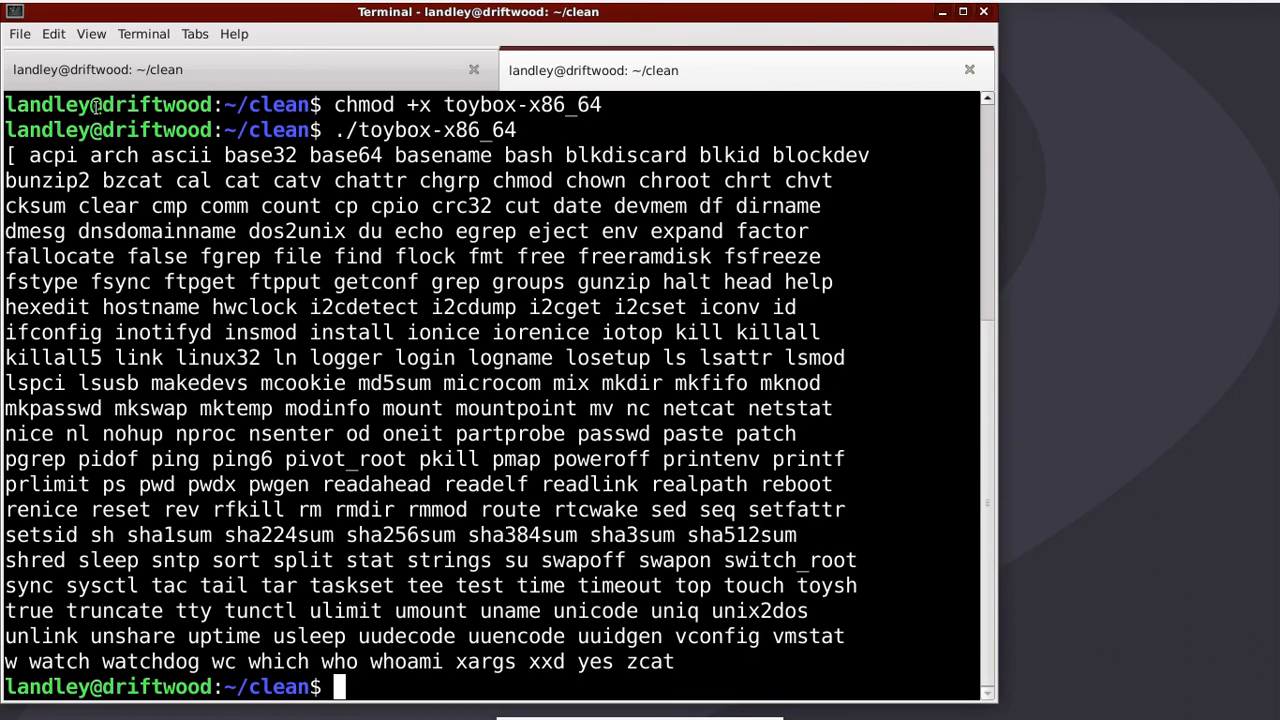
# Run toybox's echo hello world, then its ls -l --color to list the toybox-x86_64 binary
pyautogui.write('./toybox-x86_64 echo hello world')
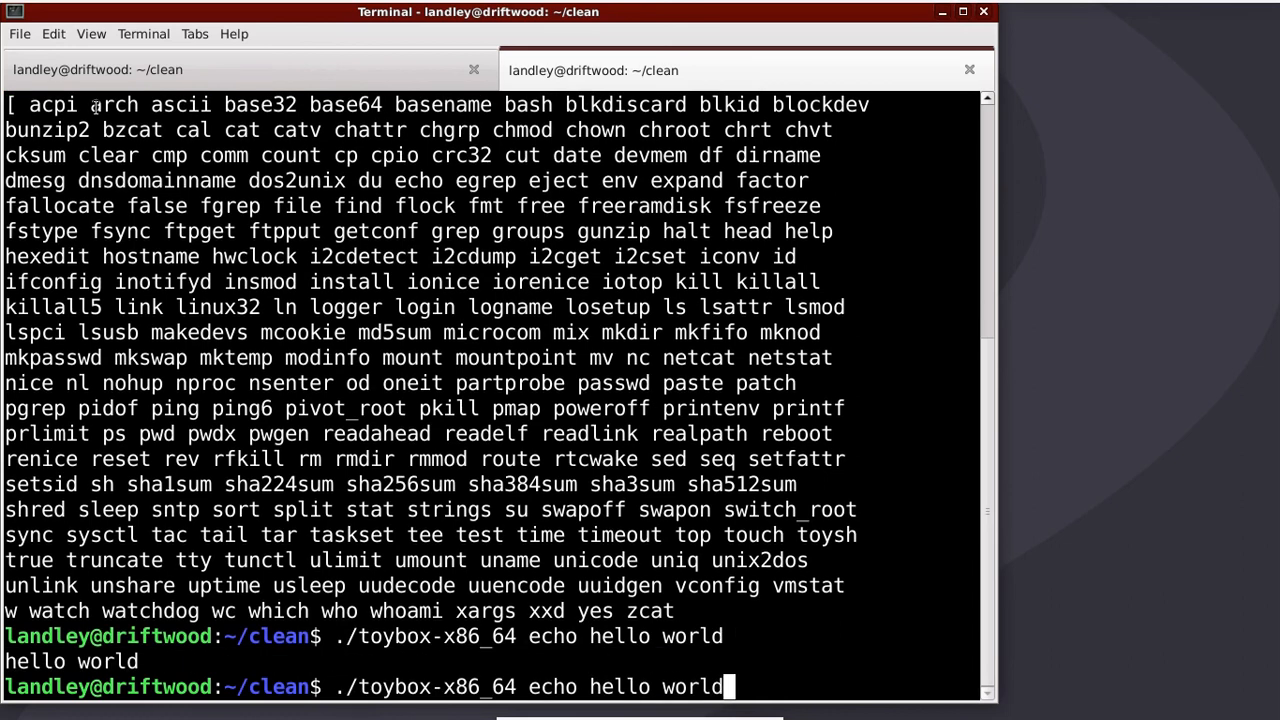
pyautogui.press('BackSpace')
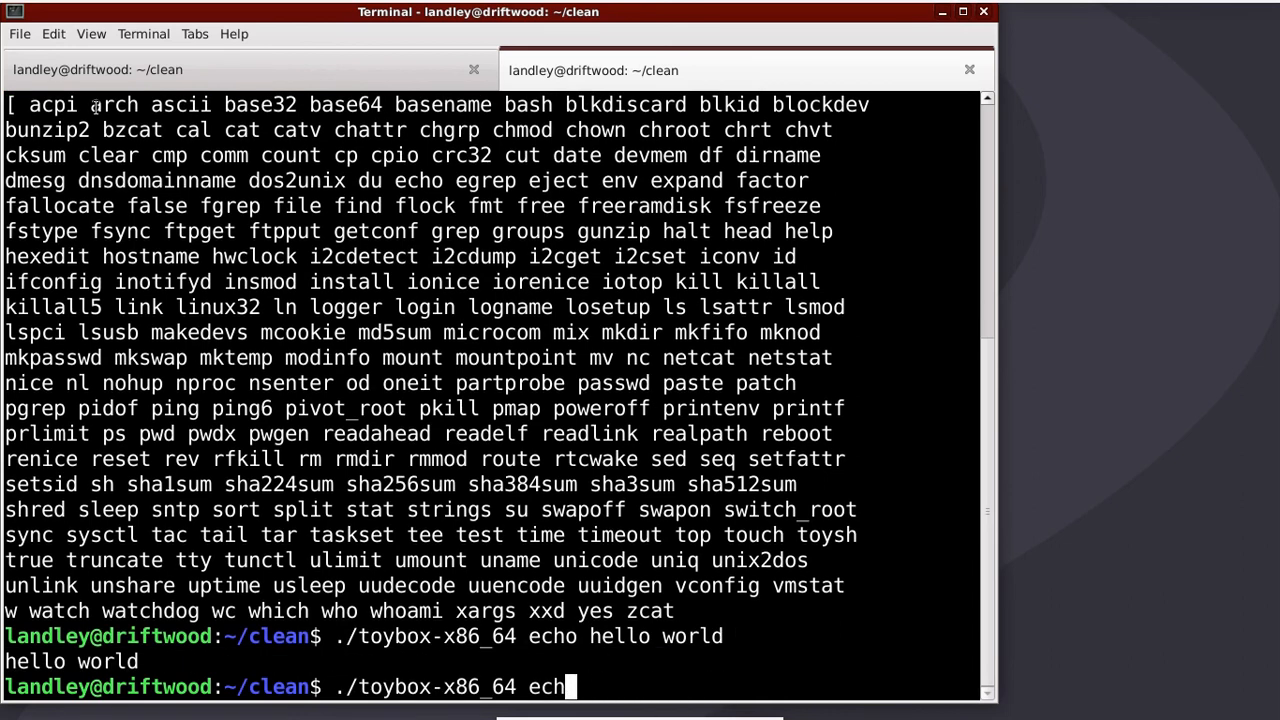
pyautogui.write('ls -l --')
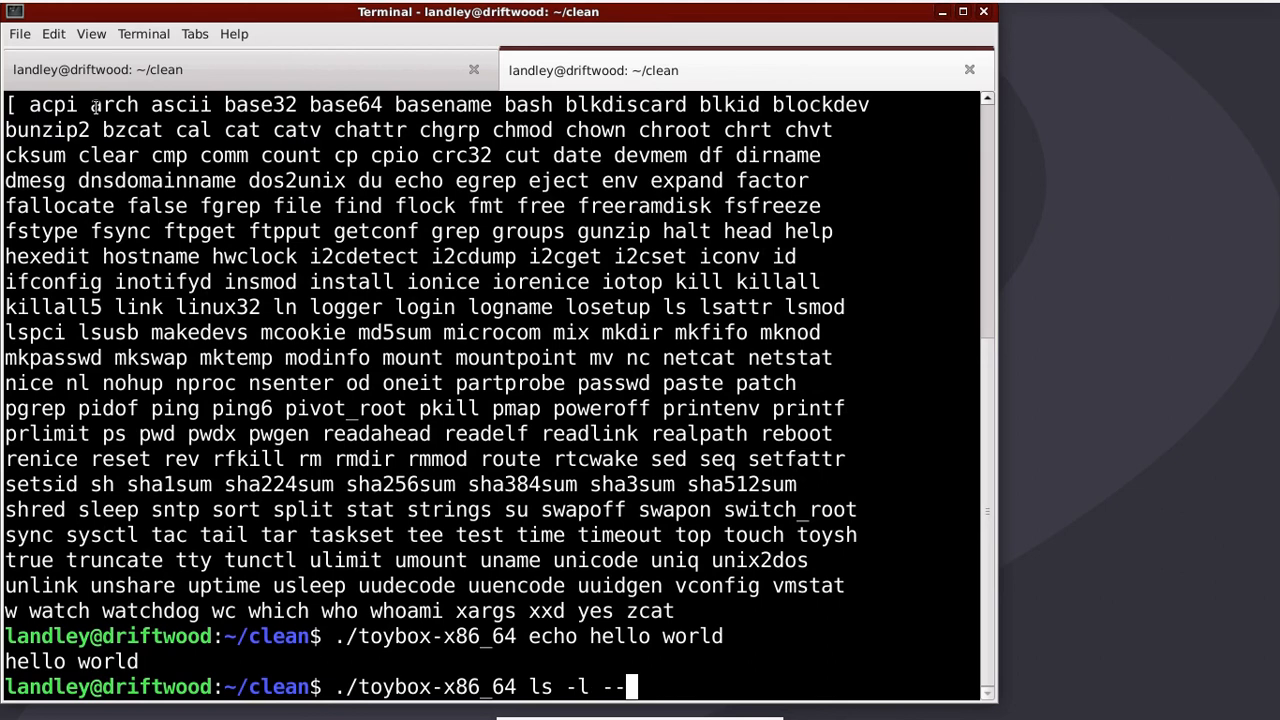
pyautogui.write('color')
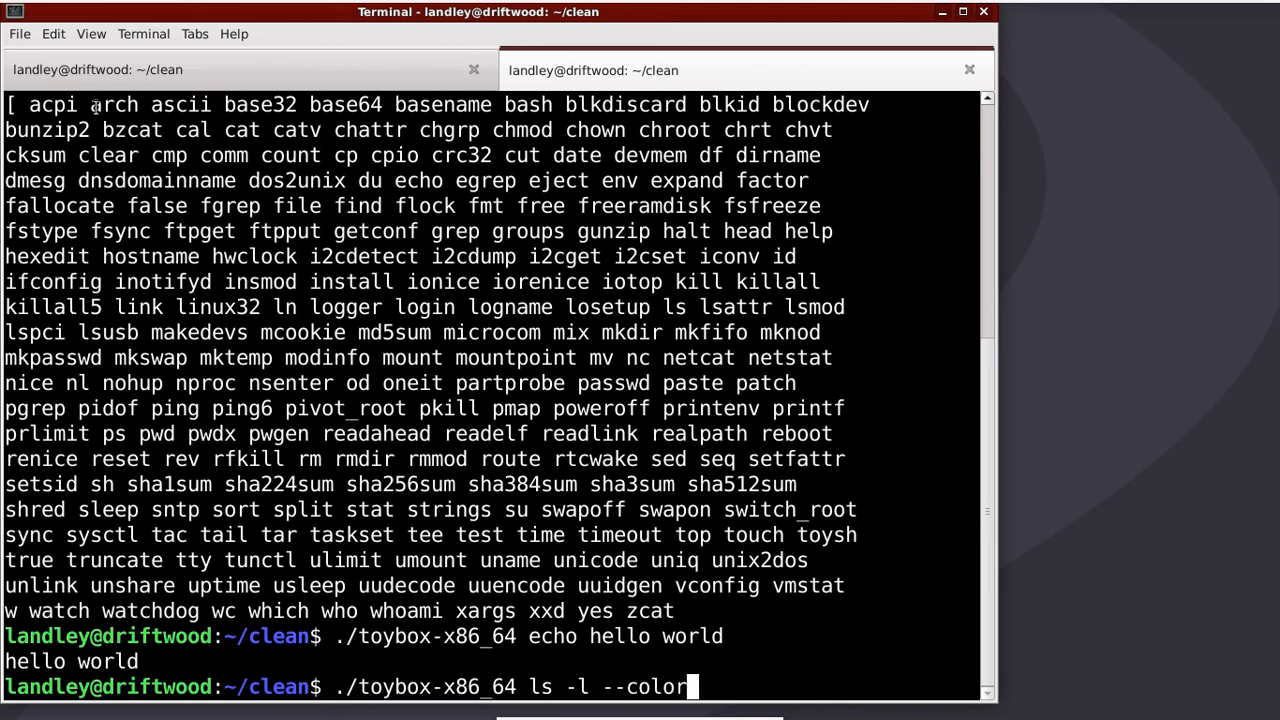
pyautogui.press('Return')
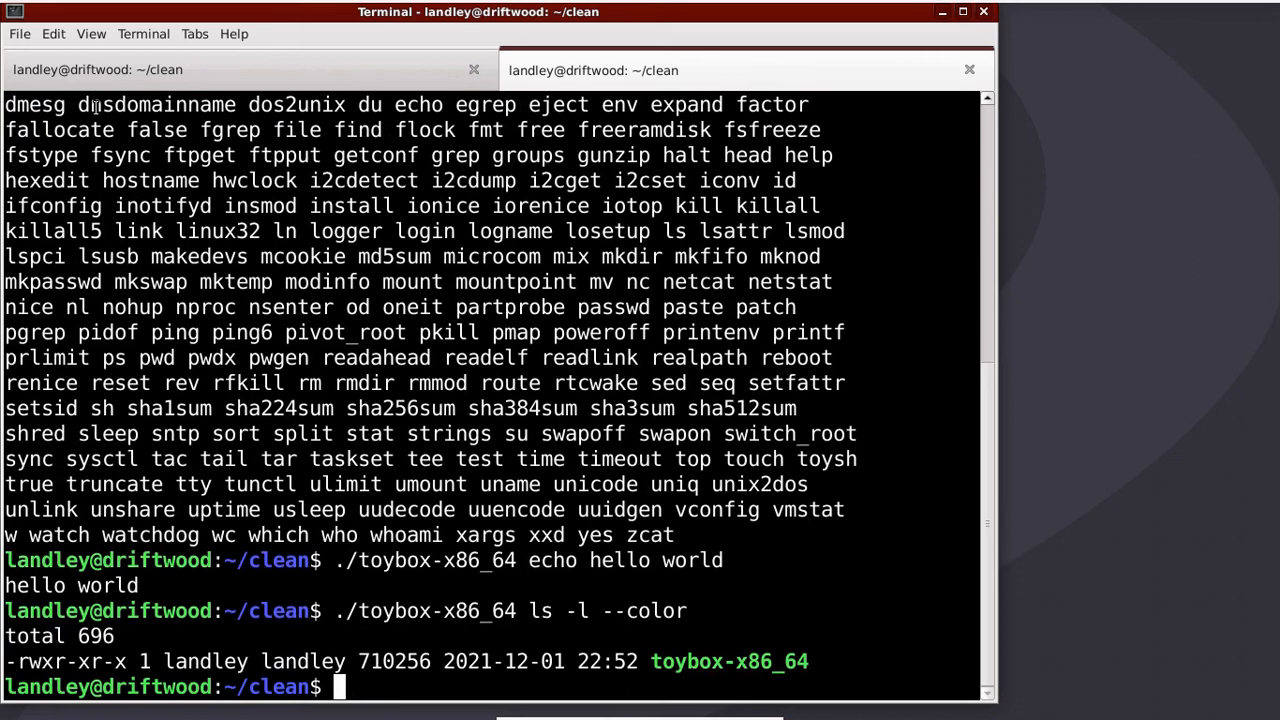
# Show toybox's general usage text with ./toybox-x86_64 --help
pyautogui.write('./toybox-x86_64 -')
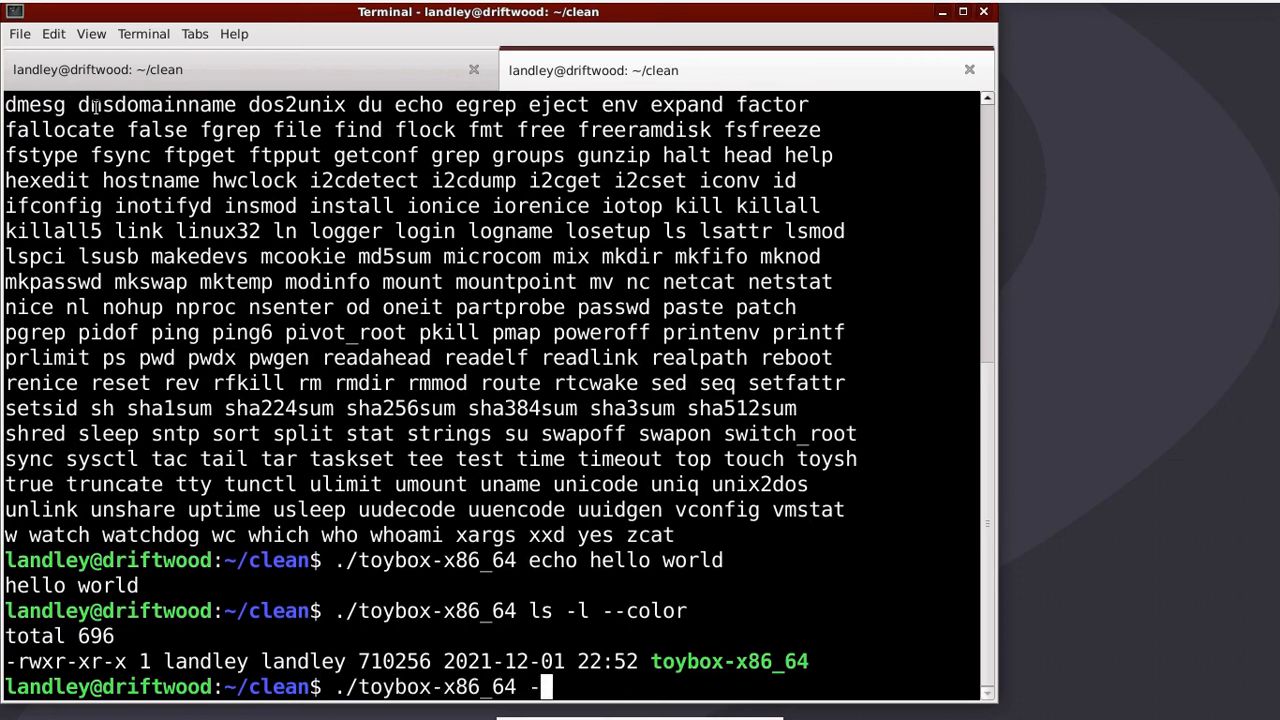
pyautogui.write('-help')
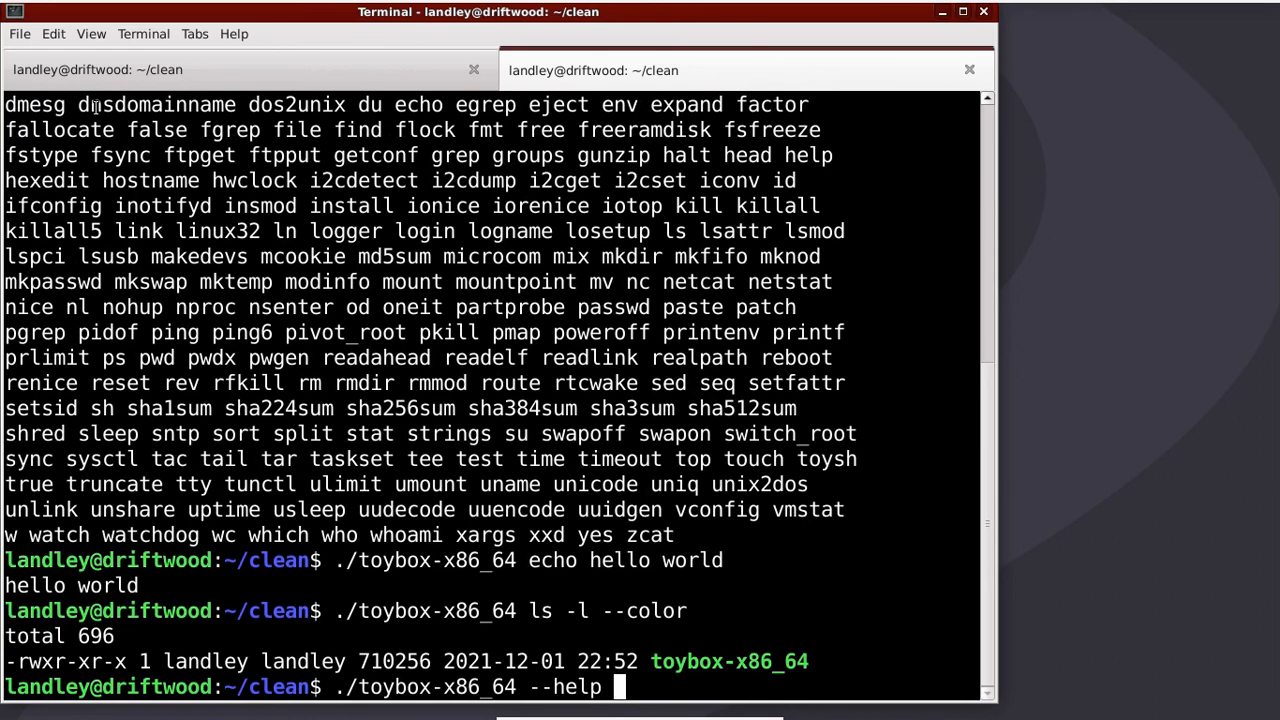
pyautogui.press('Return')
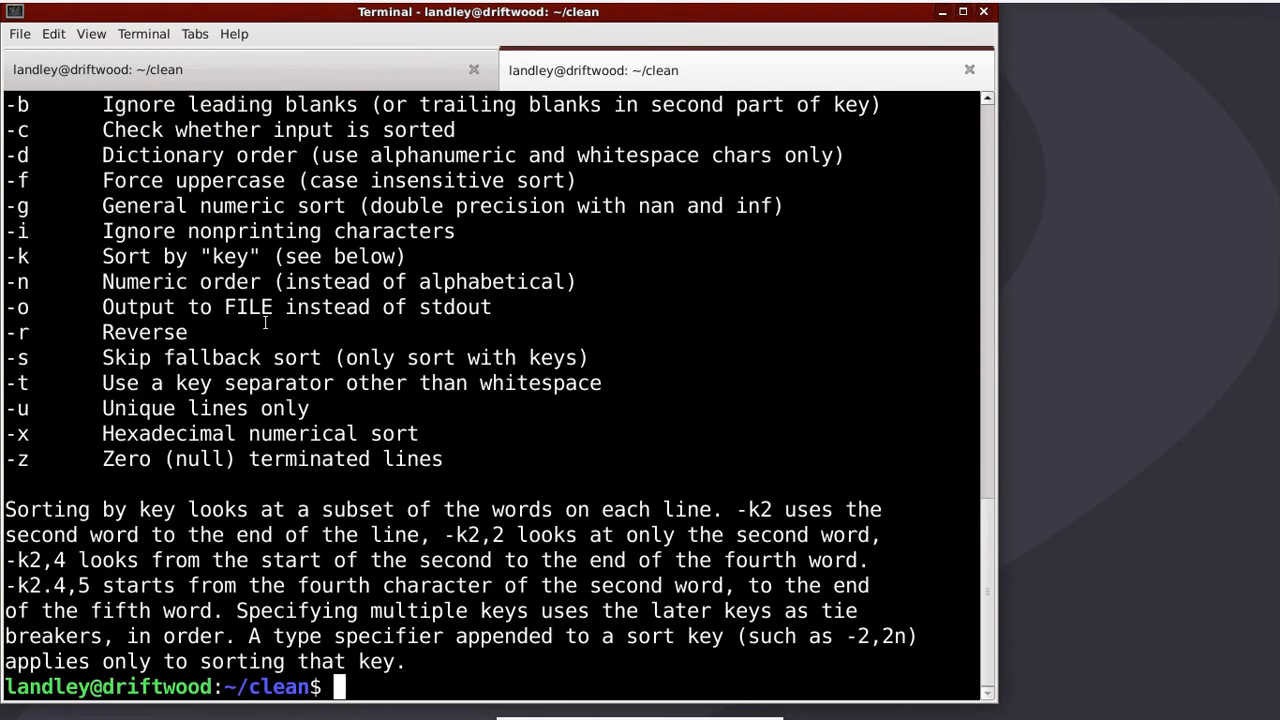
# Show toybox's help pages for individual commands: echo, ls and others
pyautogui.write('./toybox-x86_64 --help echo')
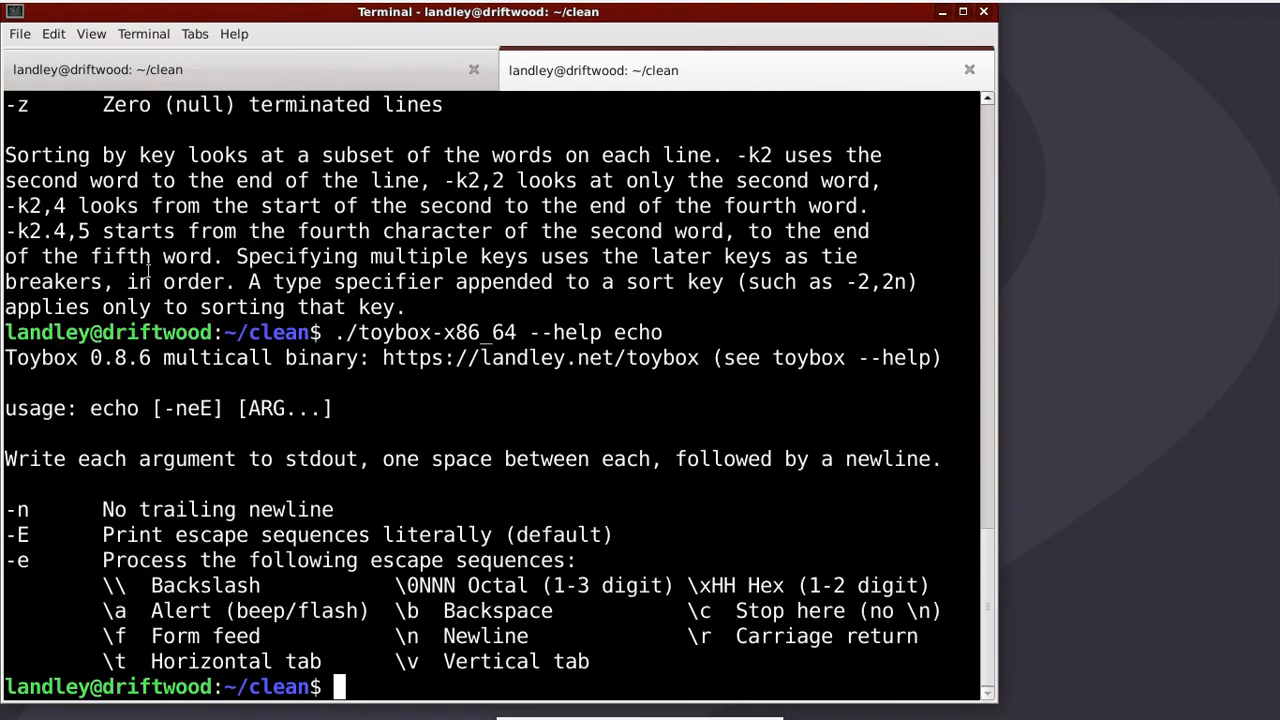
pyautogui.write('./toybox-x86_64 --help ls')
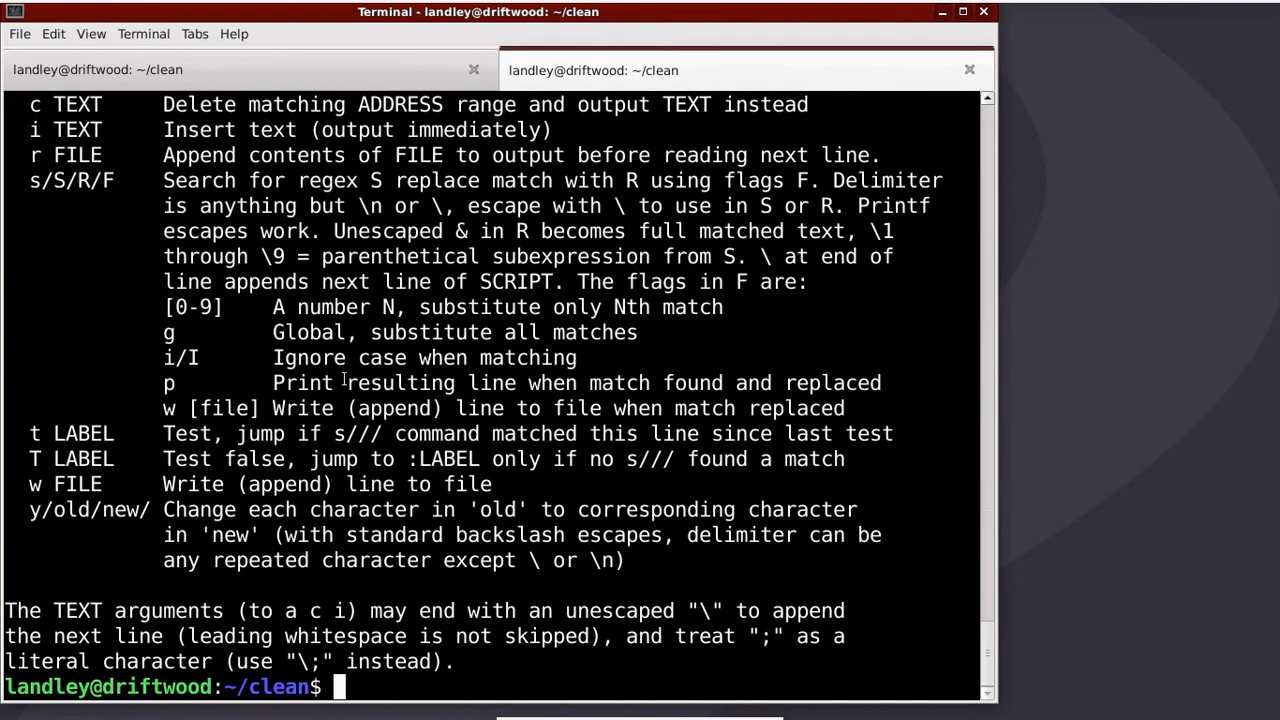
pyautogui.write('./toybox-x86_64 --help')
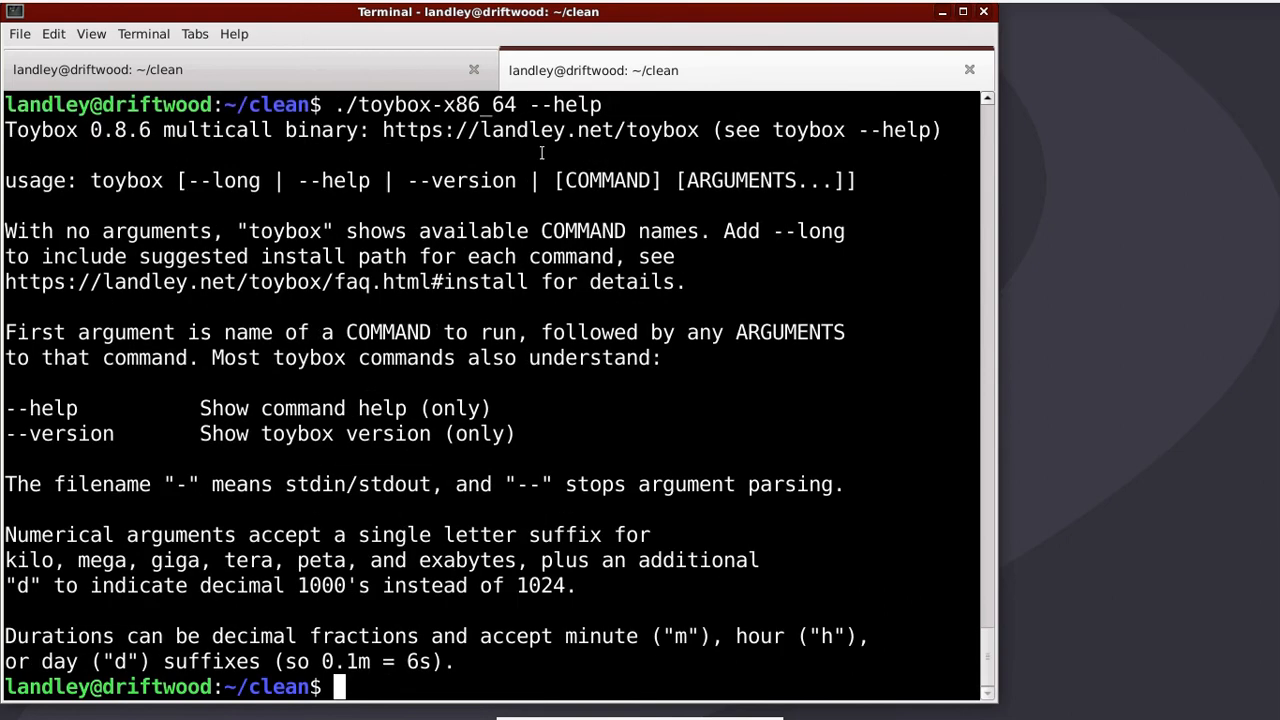
pyautogui.moveTo(72, 180)
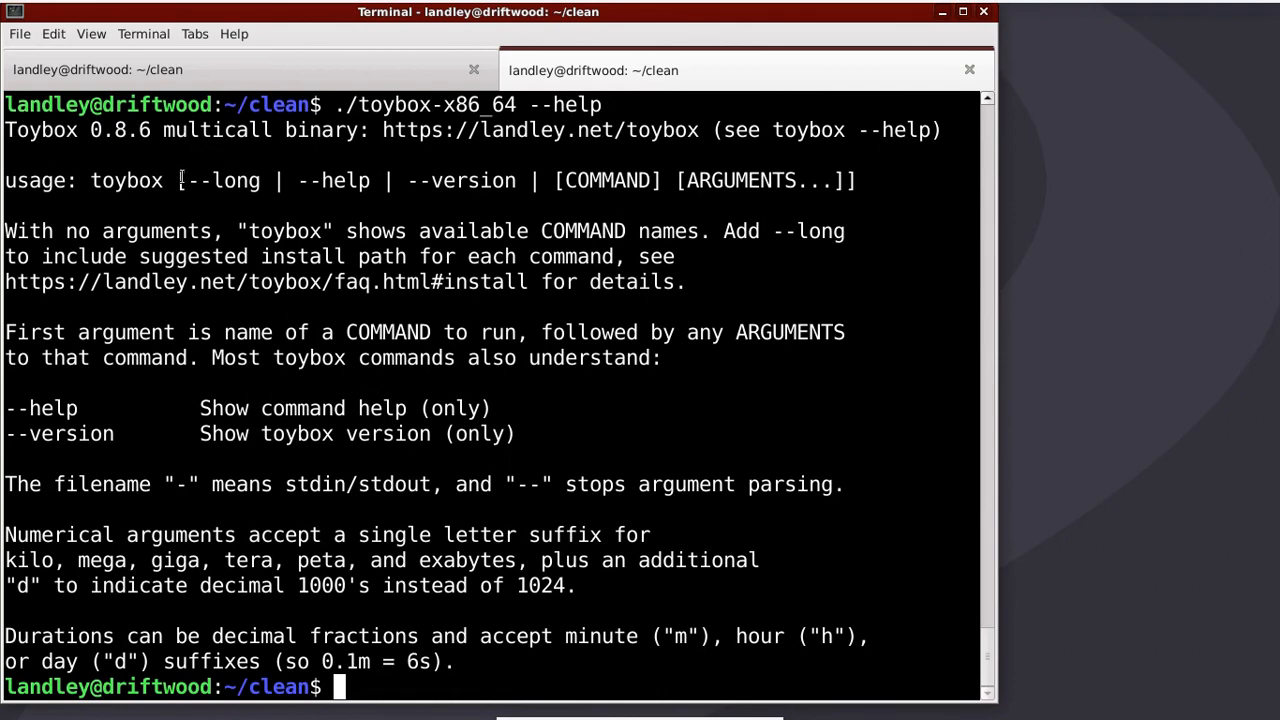
pyautogui.moveTo(160, 180)
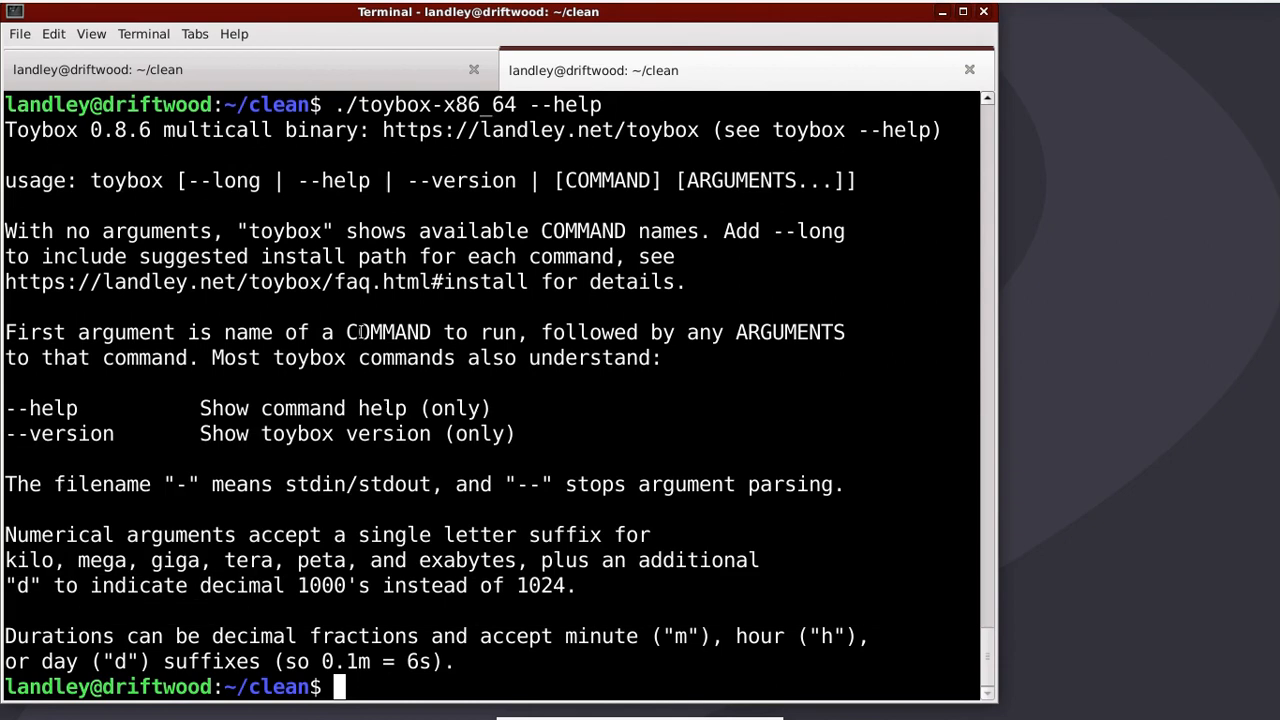
# Run toybox with no arguments to list commands, then --long to show each command's install path
pyautogui.write('./toybox-x86_64 --he')
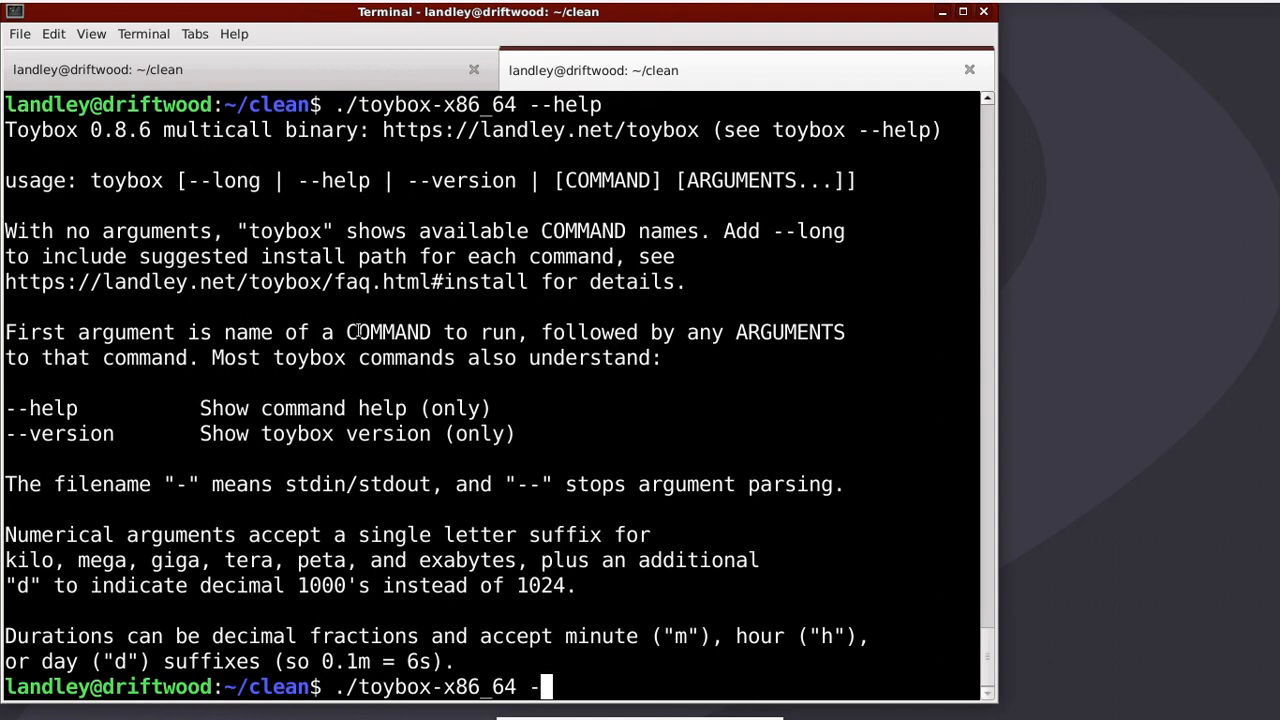
pyautogui.press('BackSpace')
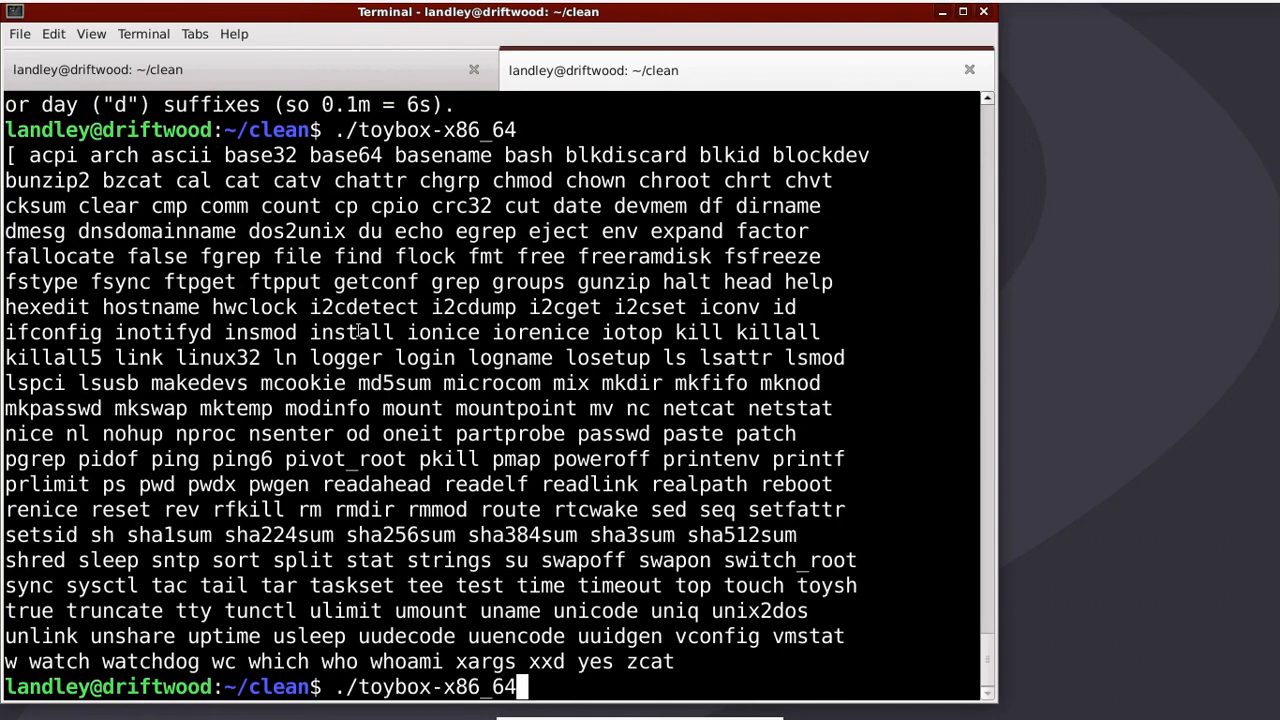
pyautogui.write('--')
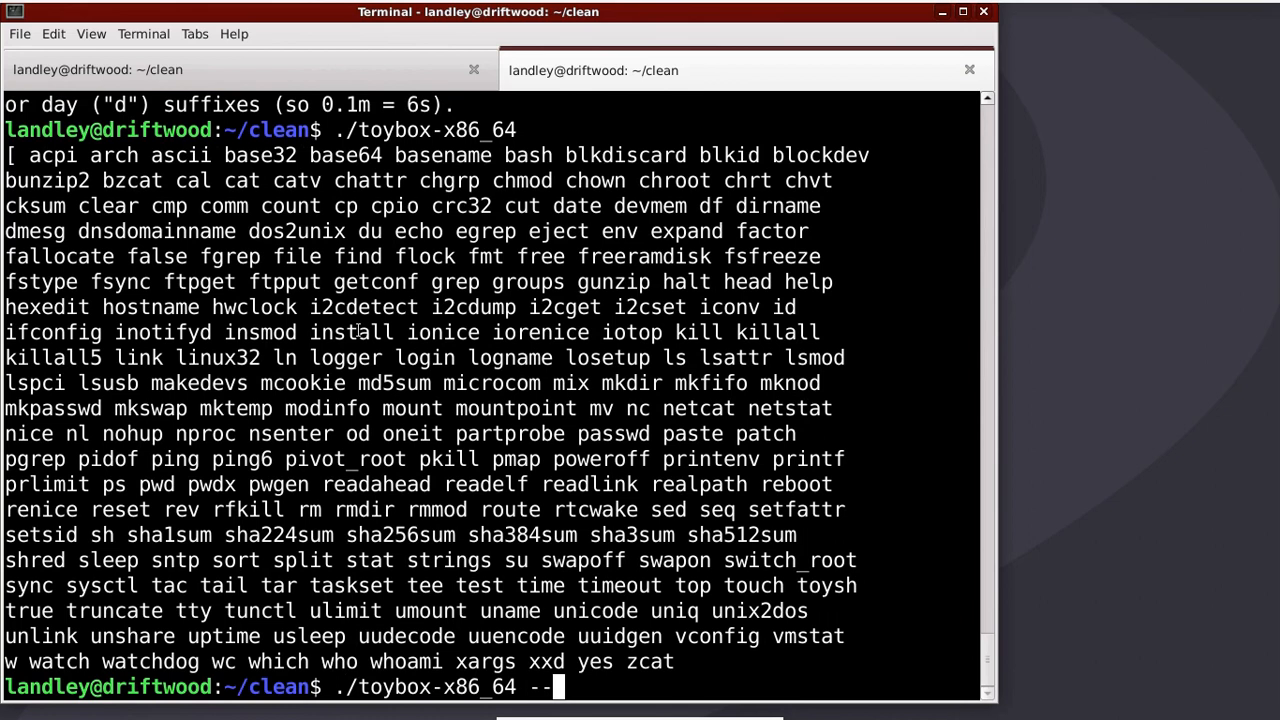
pyautogui.press('Return')
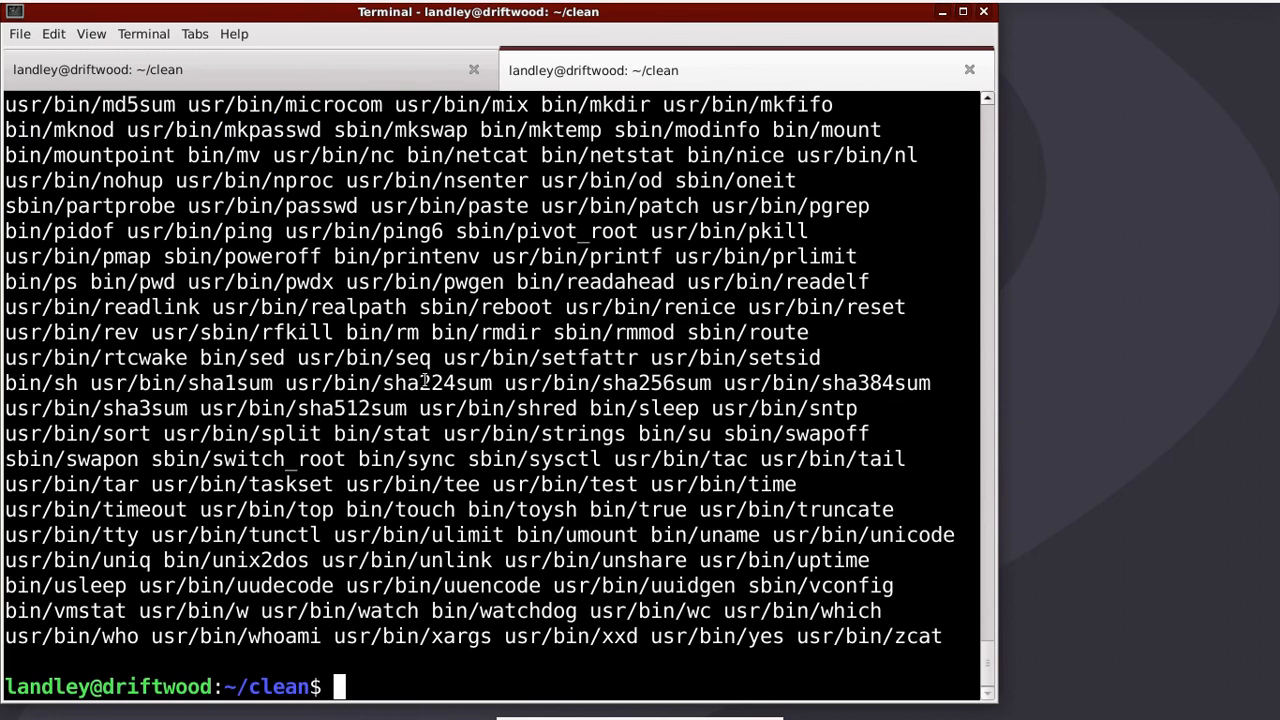
pyautogui.write('./toybox-x86_64 --long')
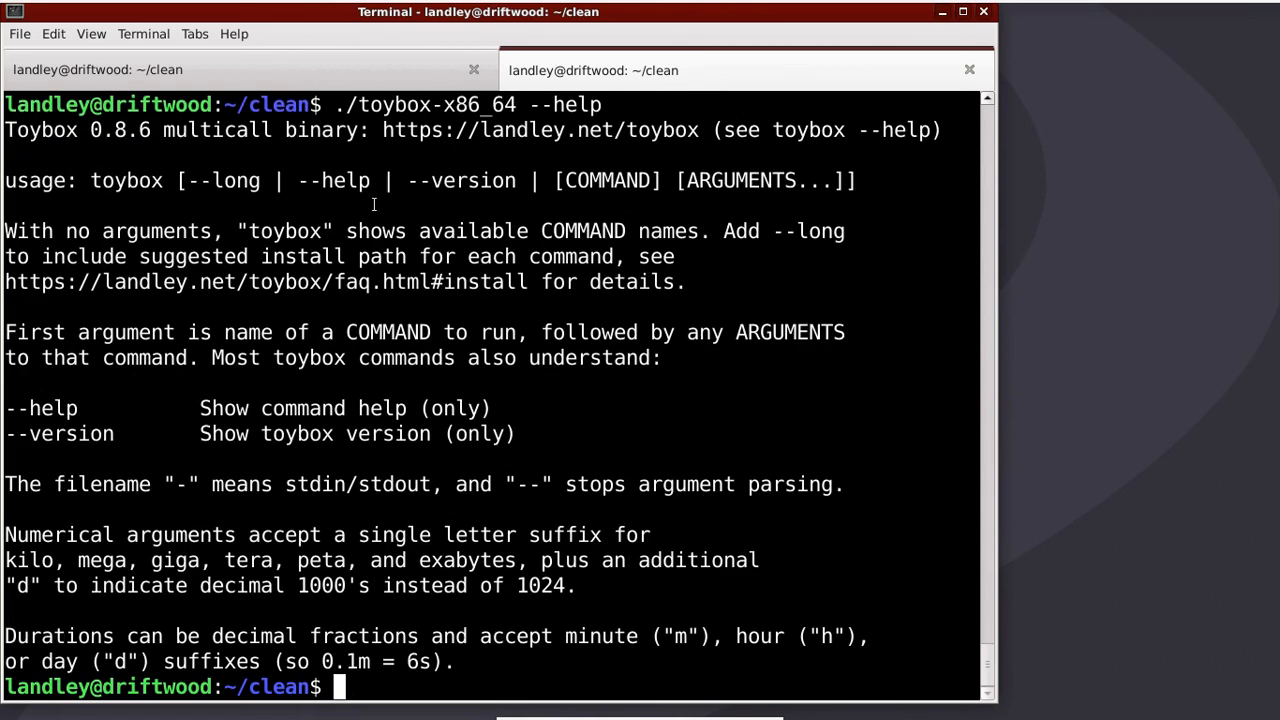
# Report toybox's version, 0.8.6, with ./toybox-x86_64 --version
pyautogui.write('./toybox-x86_64 --version')
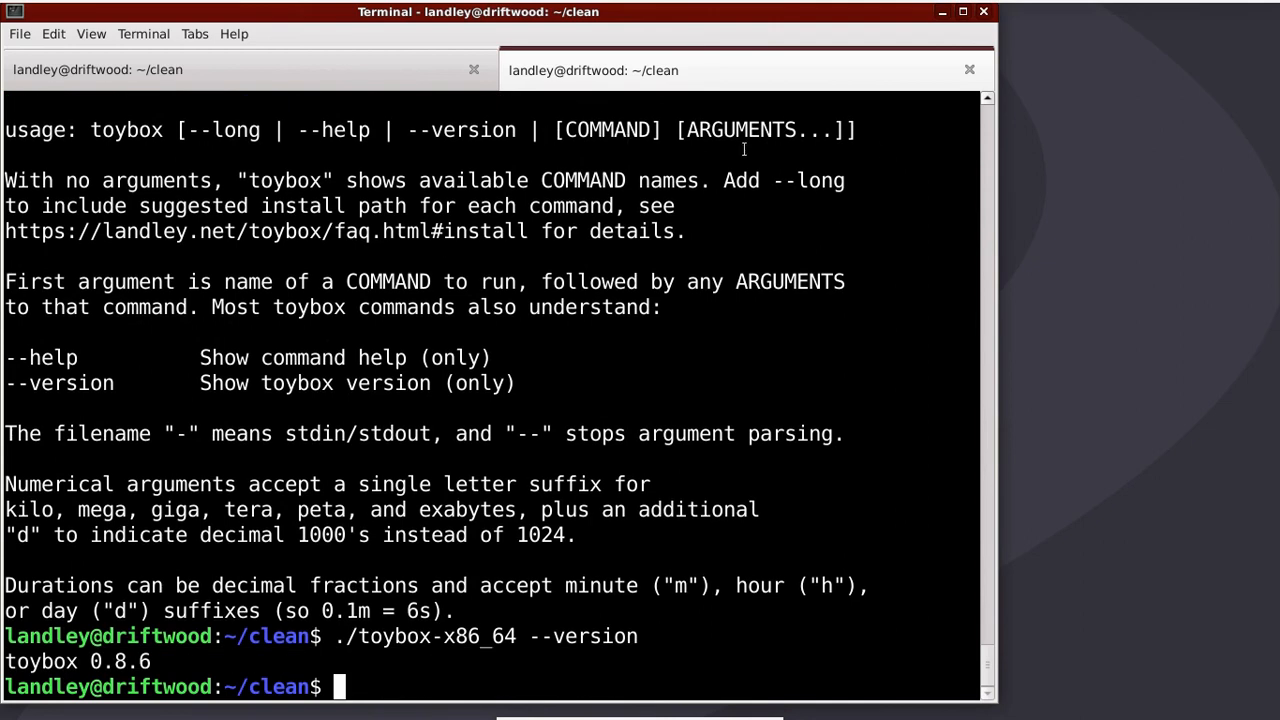
pyautogui.moveTo(328, 156)
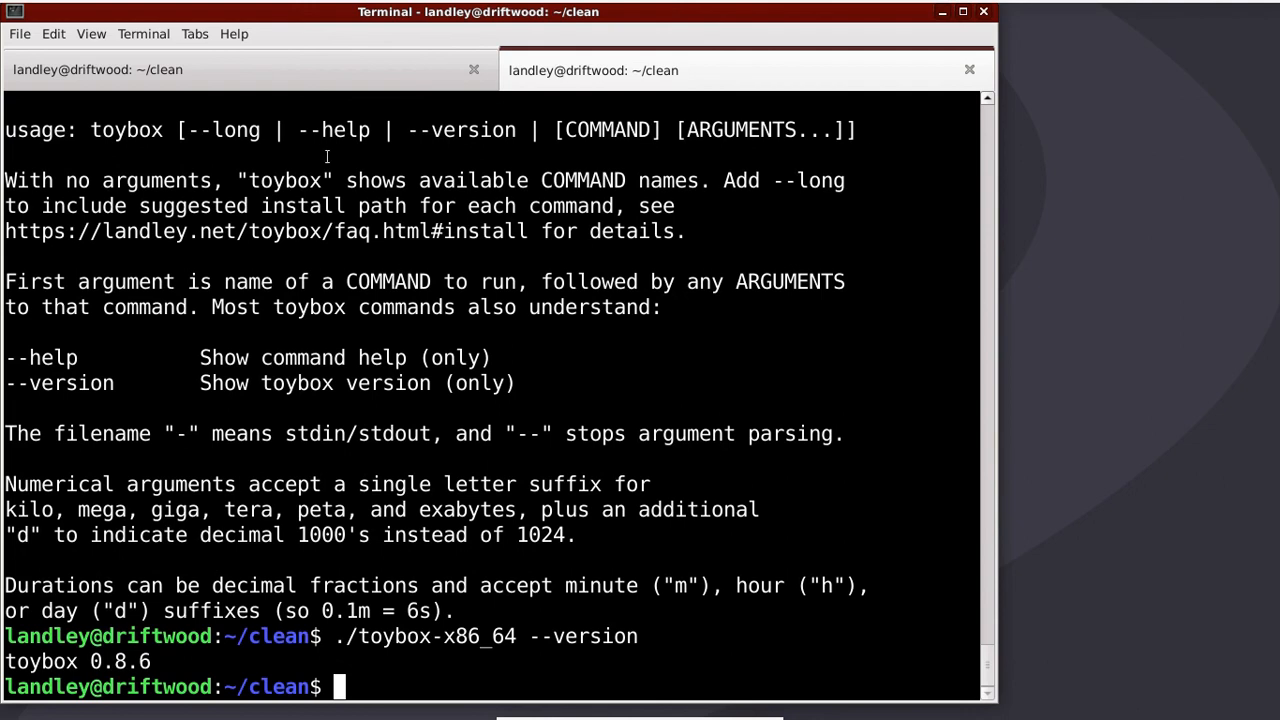
pyautogui.moveTo(290, 324)
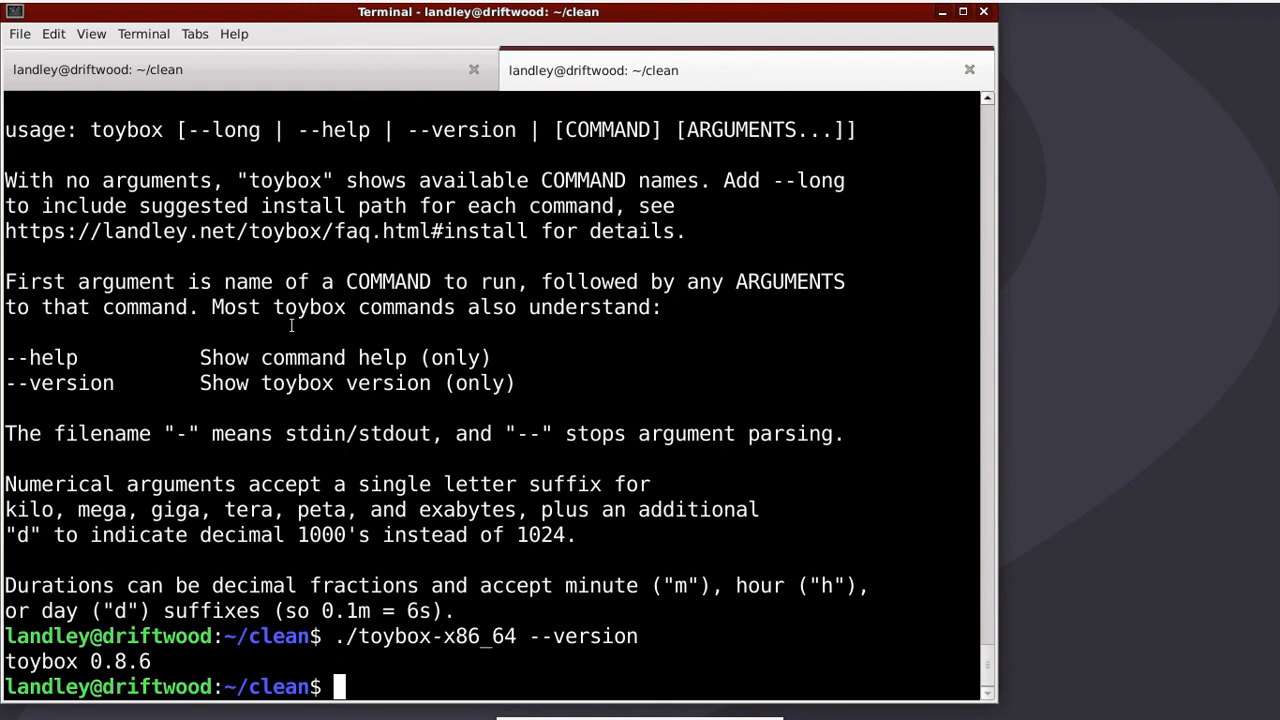
pyautogui.write('./toybox-x86_64 --version')
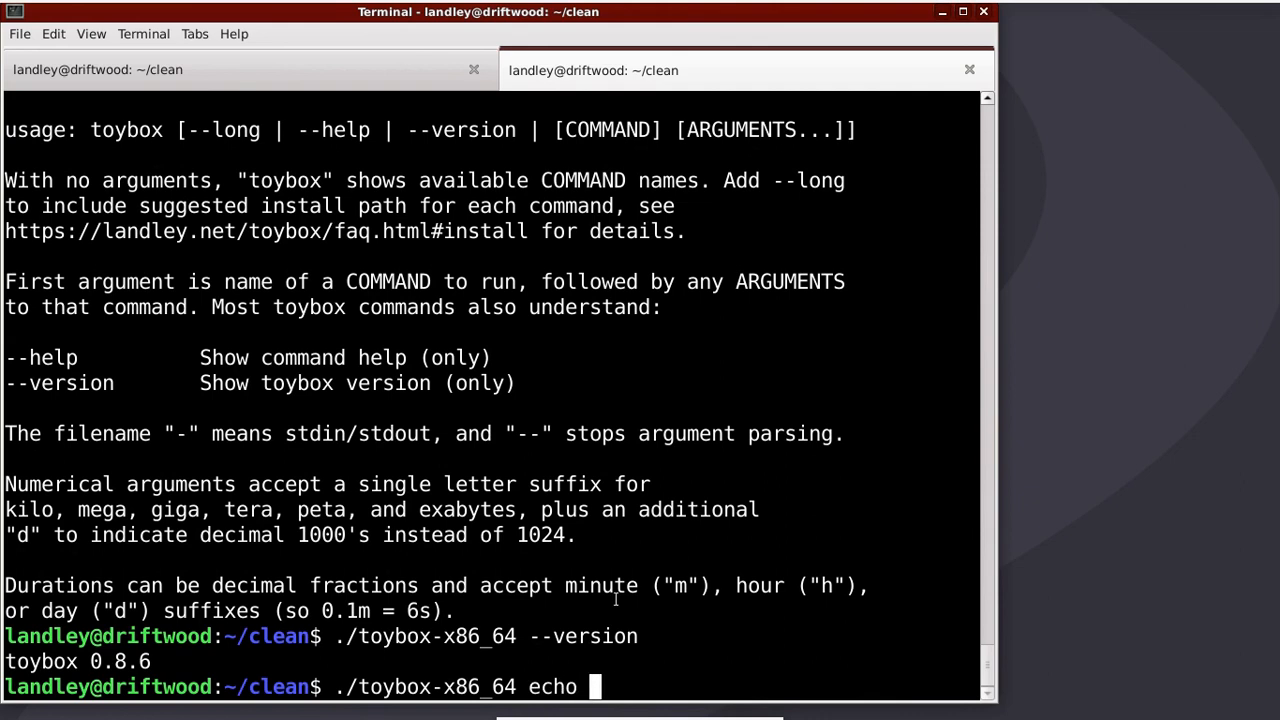
# Write hello into filename and list the directory with toybox ls -l
pyautogui.write('hello > filename')
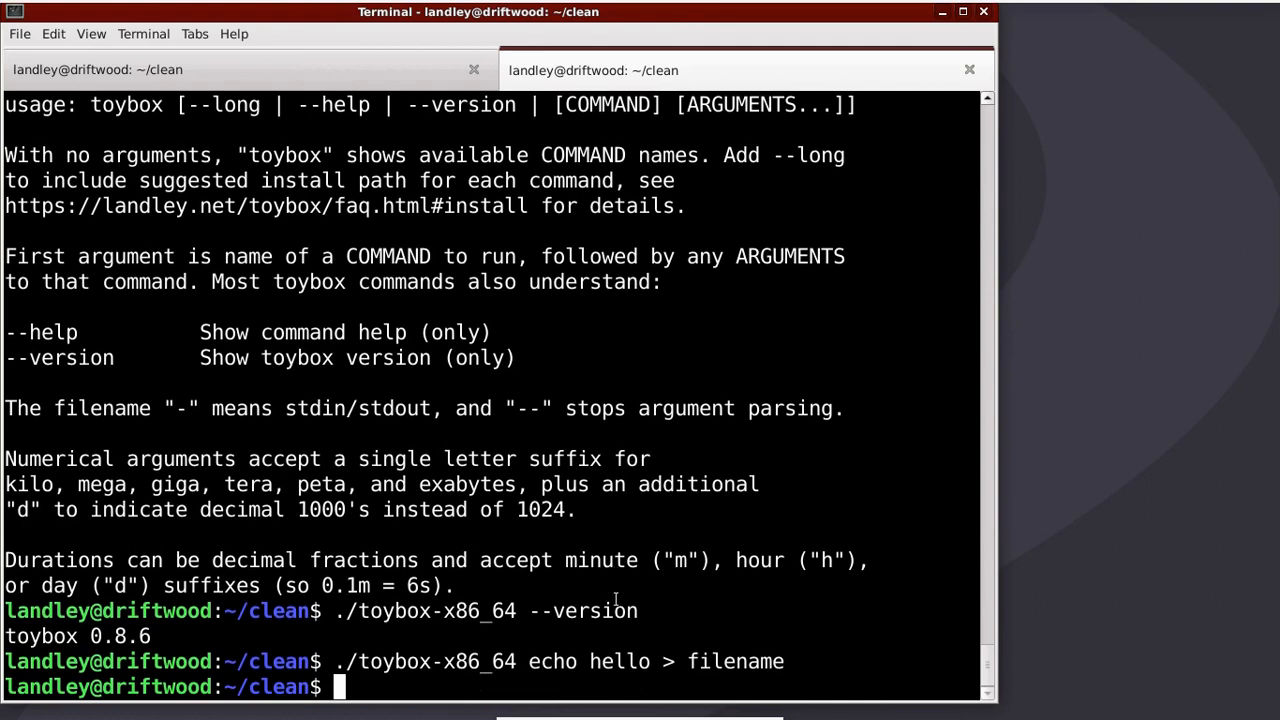
pyautogui.write('./toybox-x86_64')
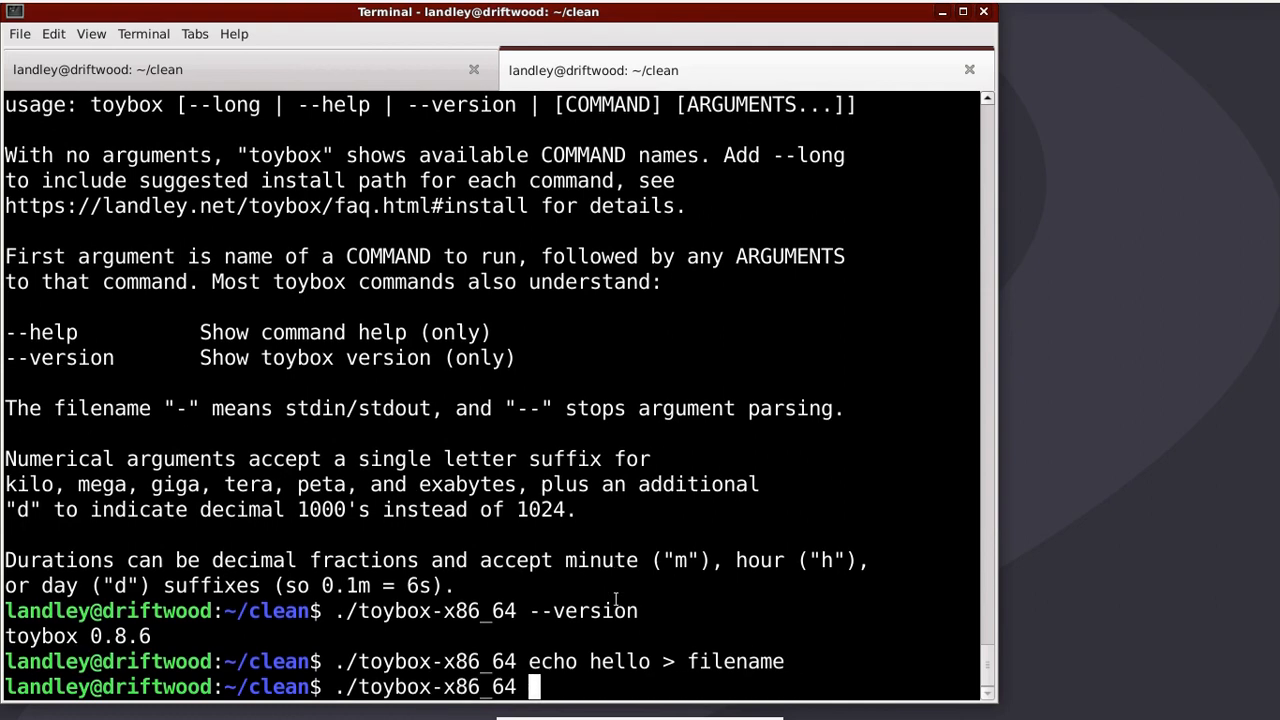
pyautogui.write('ls -l')
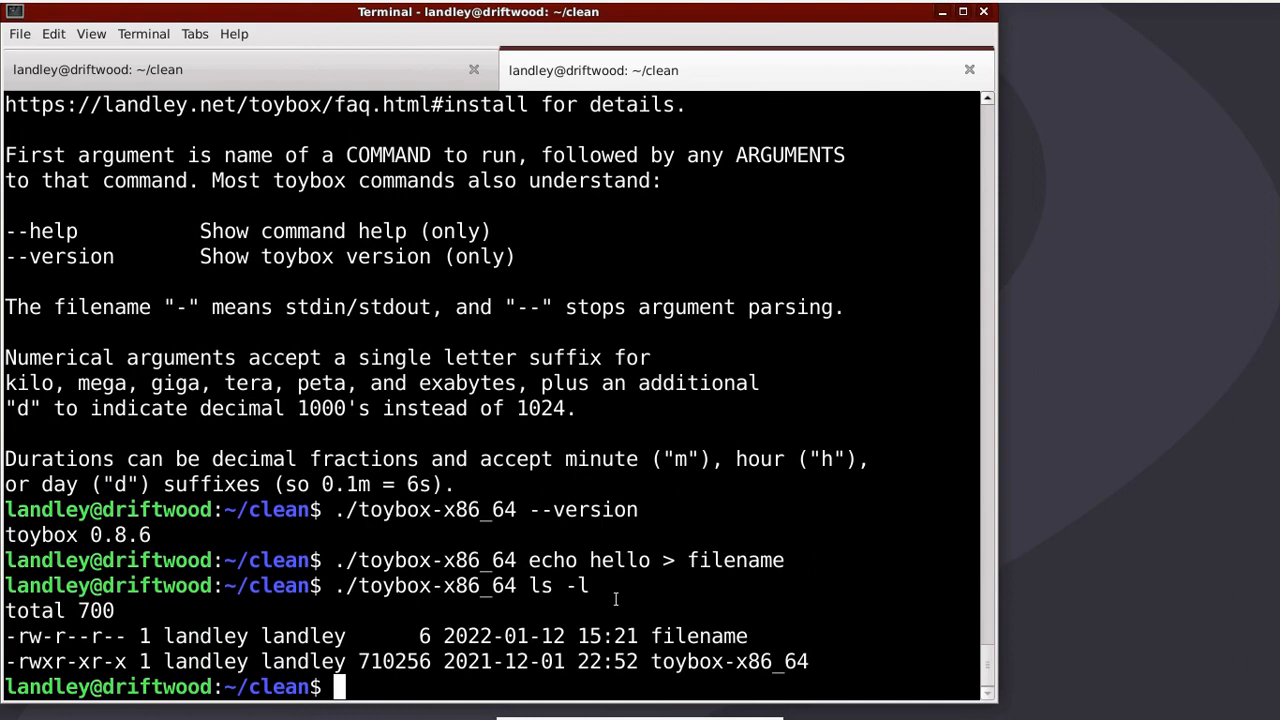
pyautogui.write('./toybox-x86_64 ls -l')
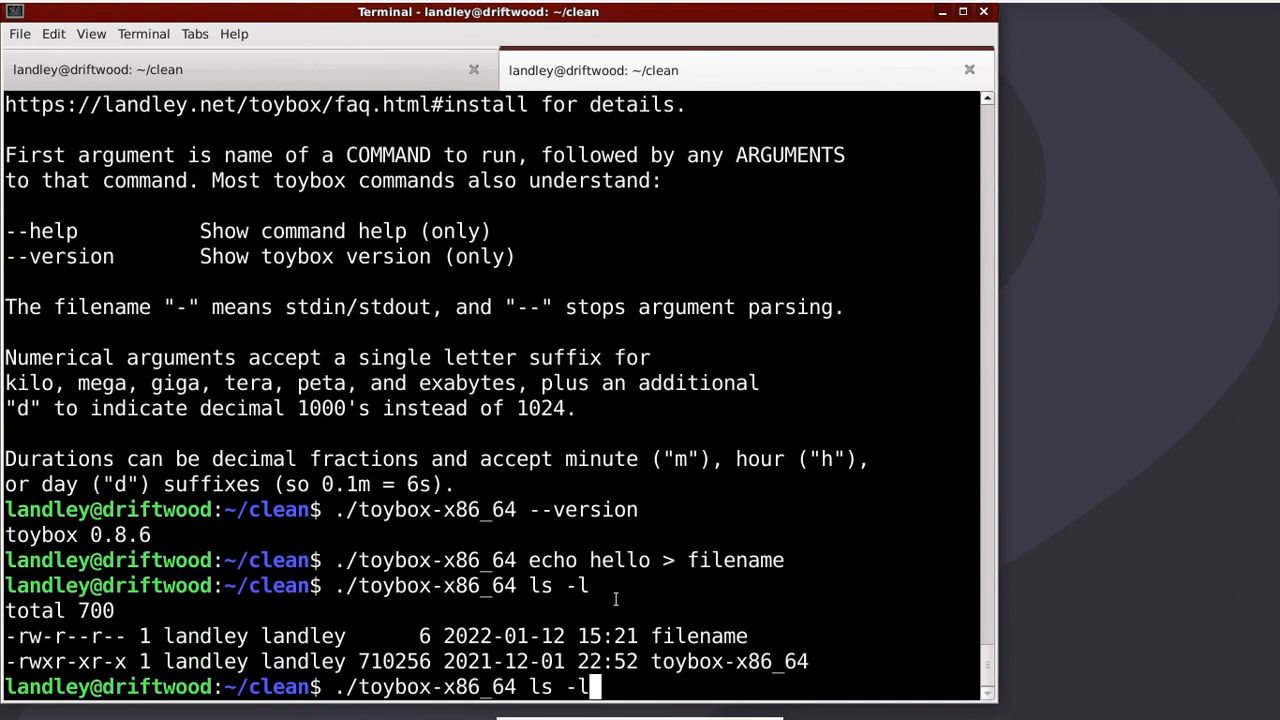
pyautogui.press('BackSpace')
pyautogui.write('echo thingy | ')
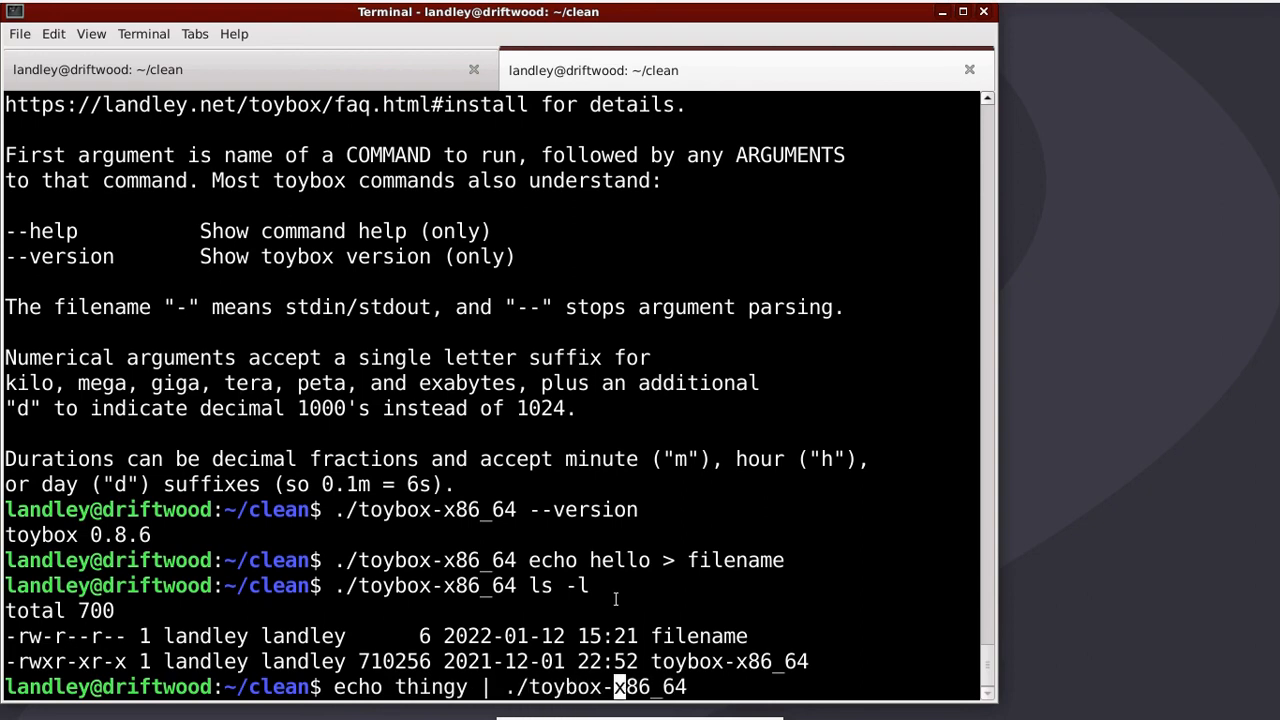
# Pipe echo thingy into toybox cat - filename, printing thingy from stdin then hello from the file
pyautogui.write('-')
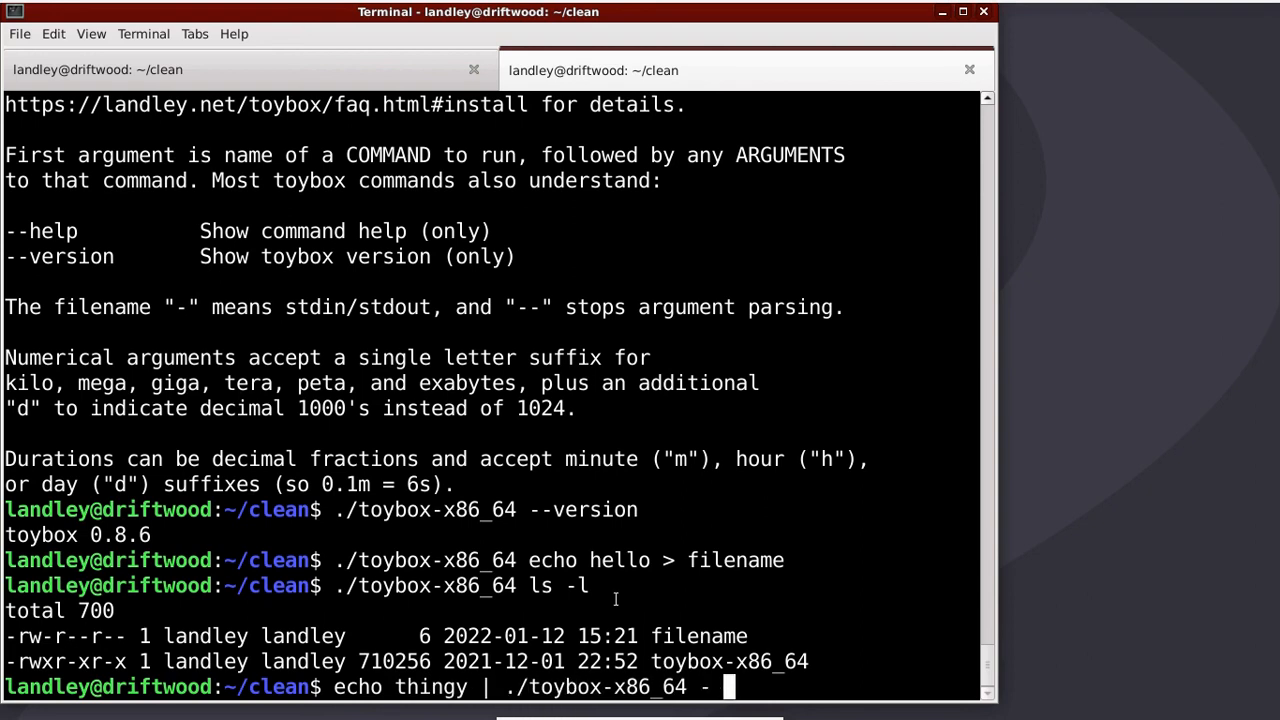
pyautogui.write('filena')
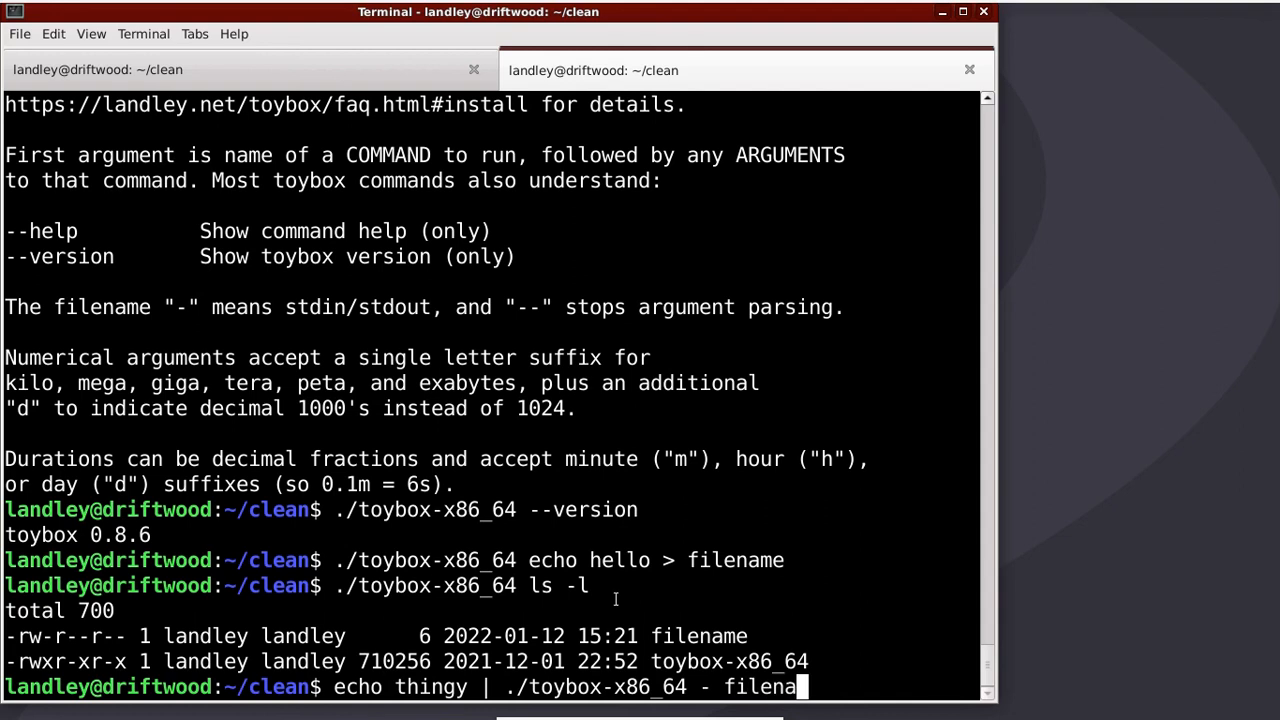
pyautogui.press('Return')
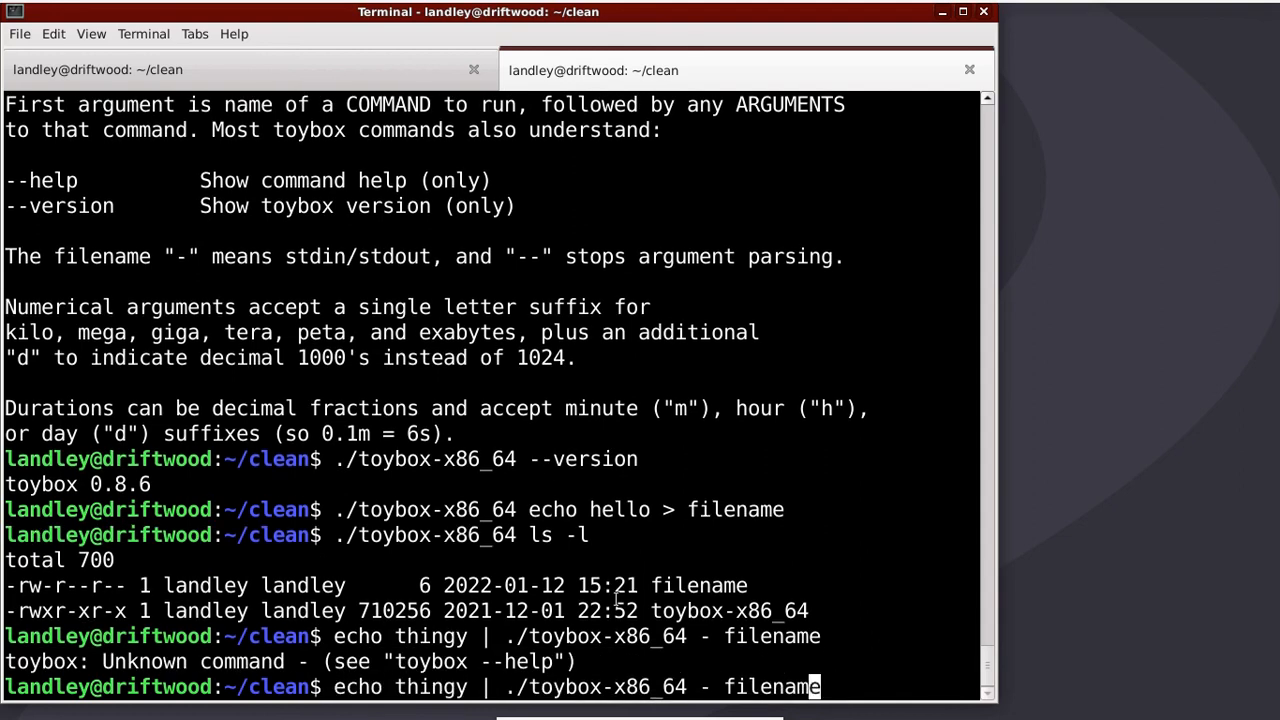
pyautogui.write('cat')
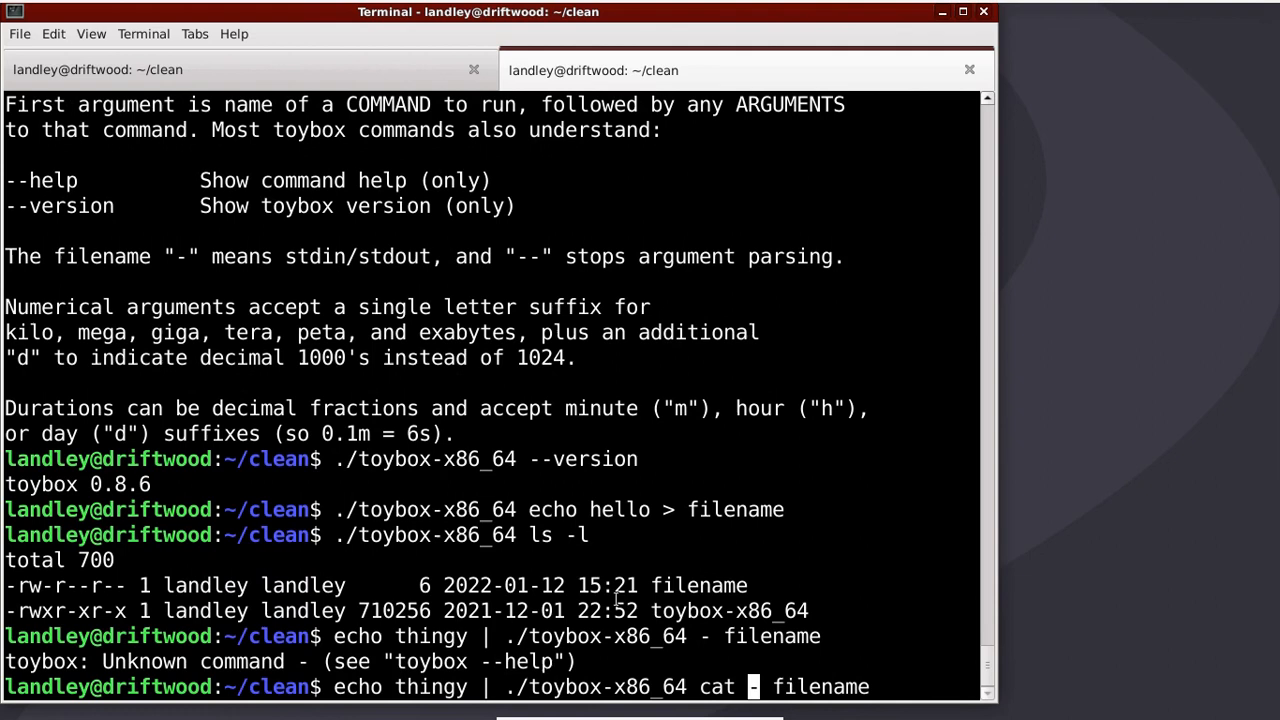
pyautogui.press('Return')
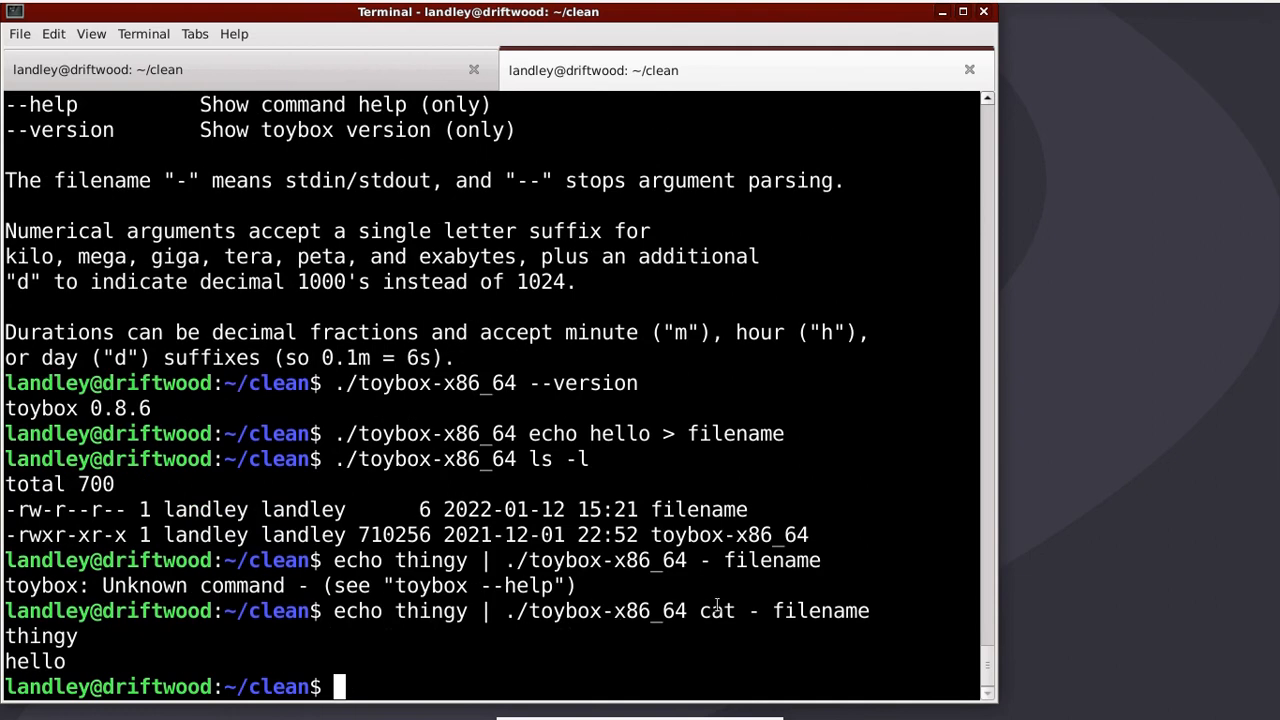
pyautogui.moveTo(432, 612)
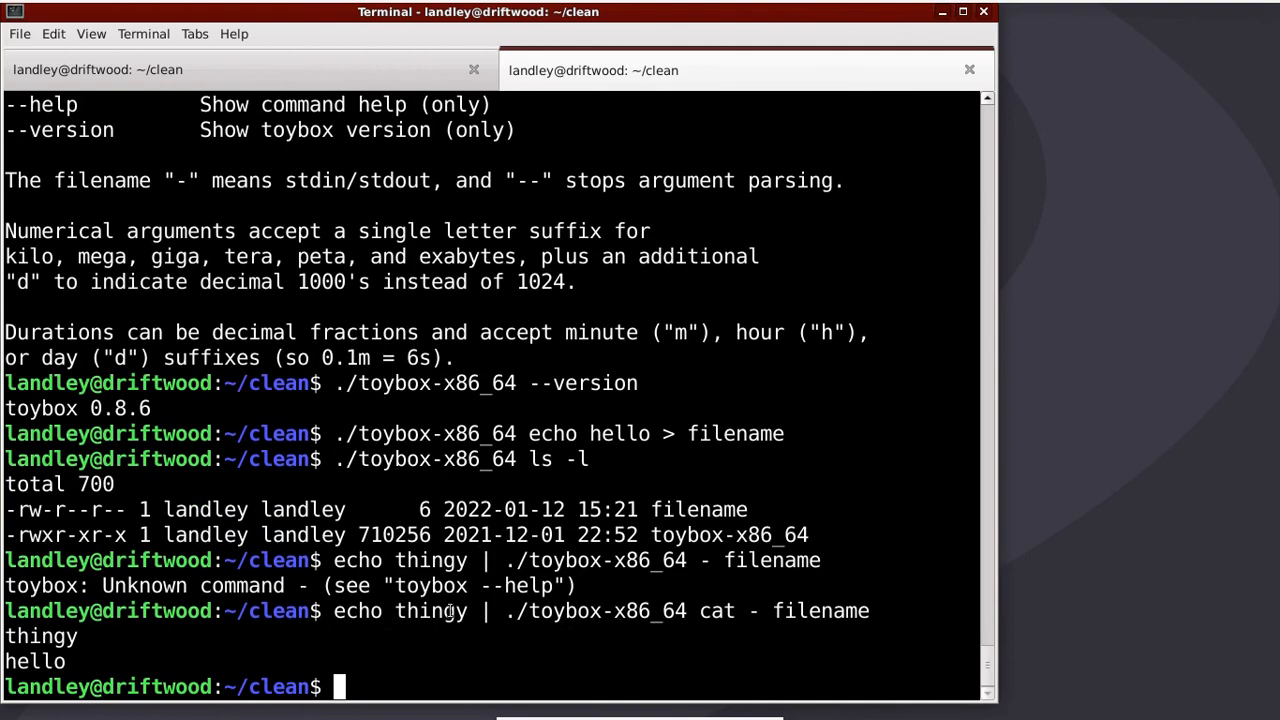
pyautogui.moveTo(794, 640)
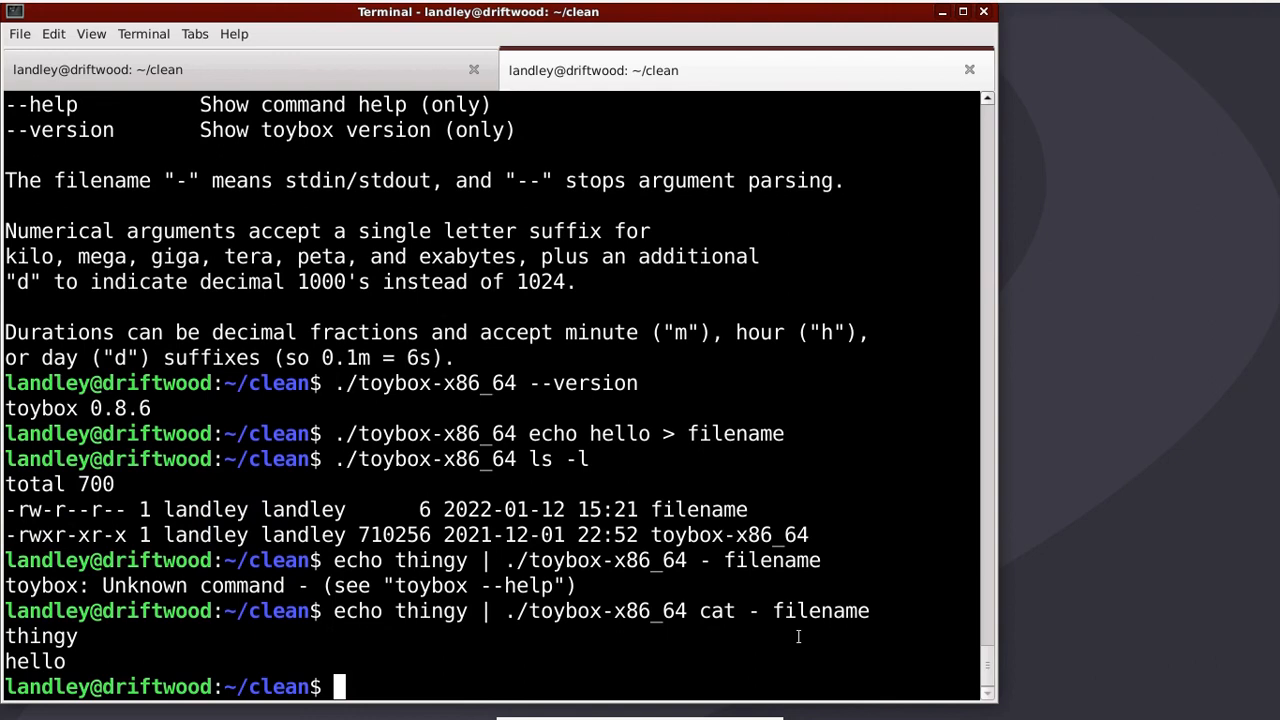
pyautogui.moveTo(422, 584)
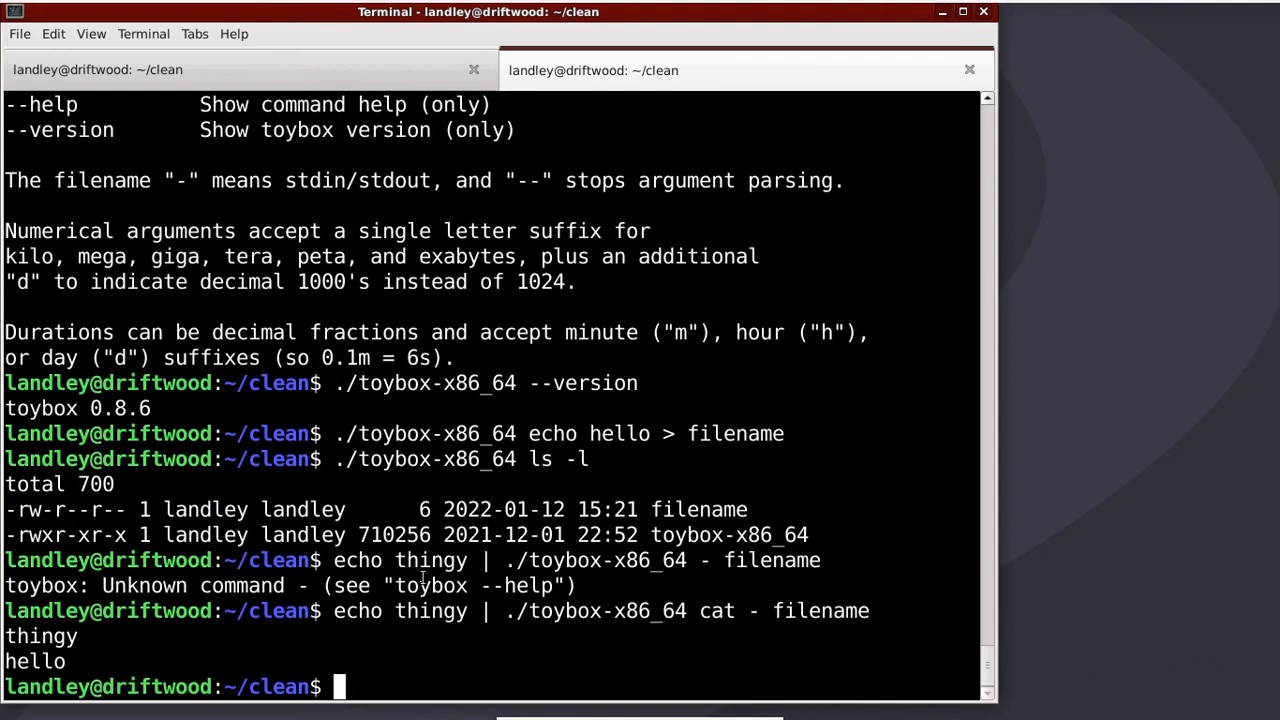
pyautogui.write('echo thingy | ./toybox-x86_64 - filename')
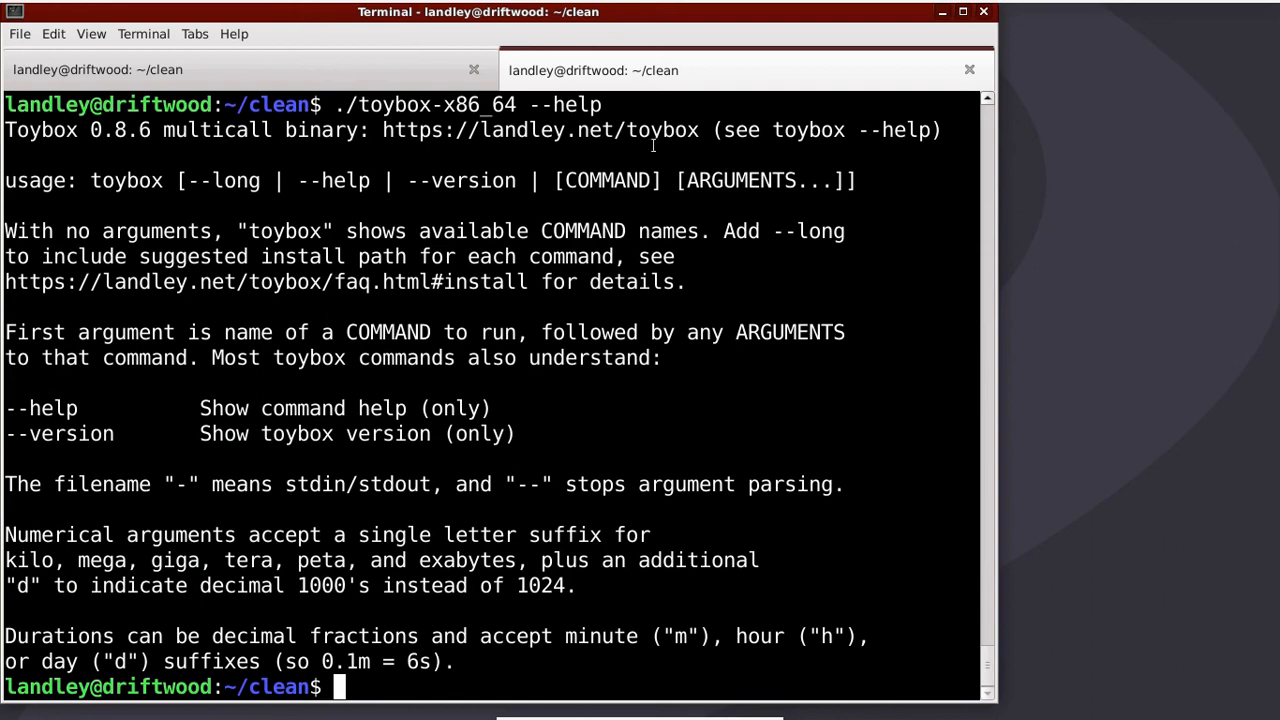
pyautogui.moveTo(604, 208)
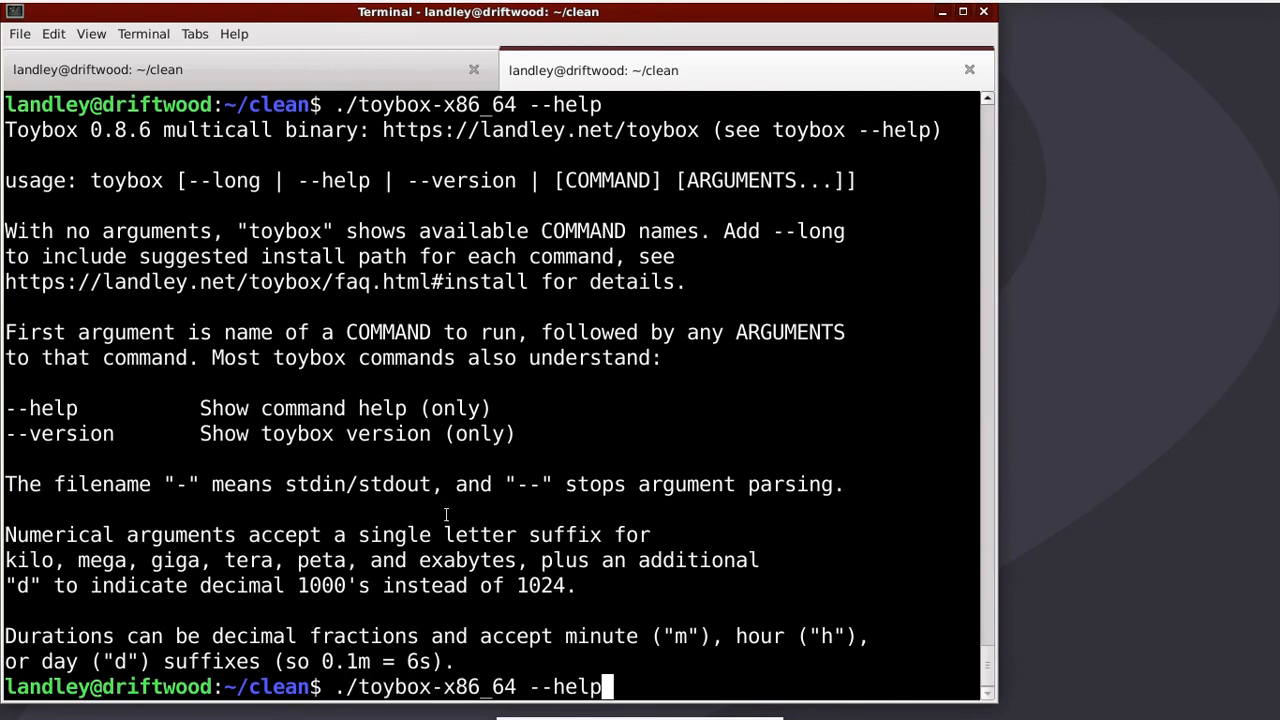
# Pipe echo hello into toybox cat so hello is echoed back
pyautogui.write('echo')
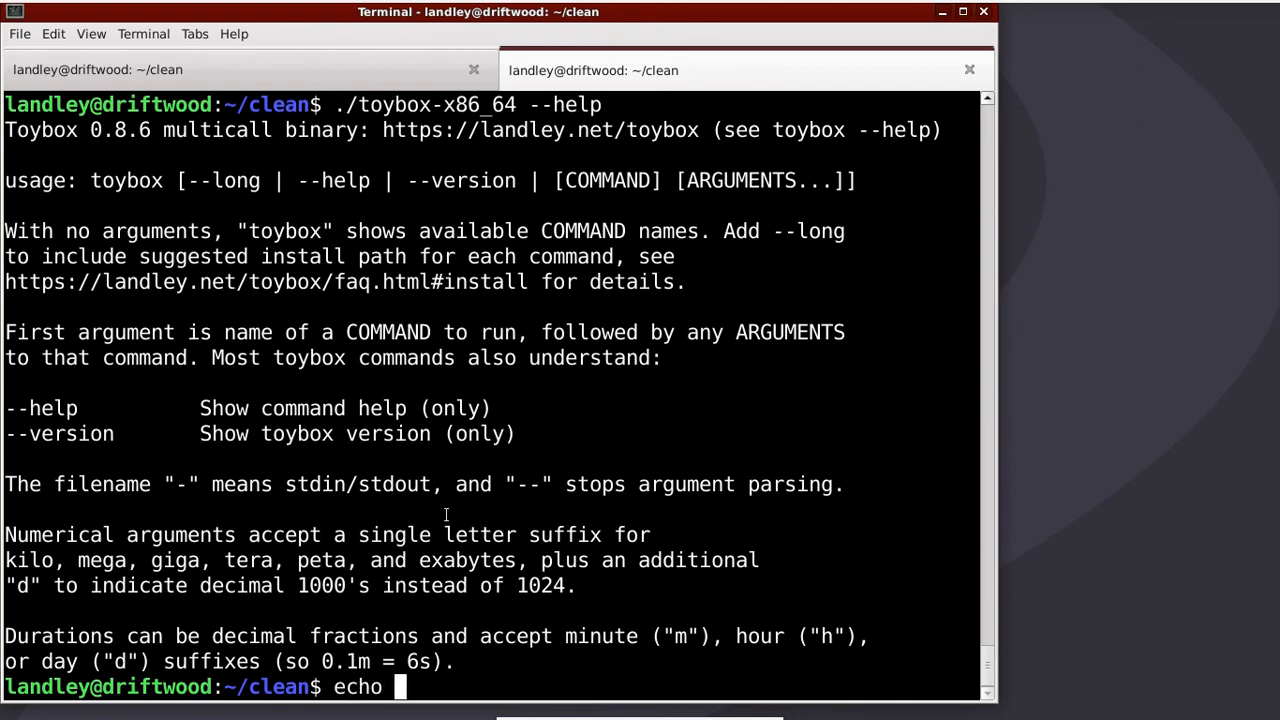
pyautogui.write('hello |')
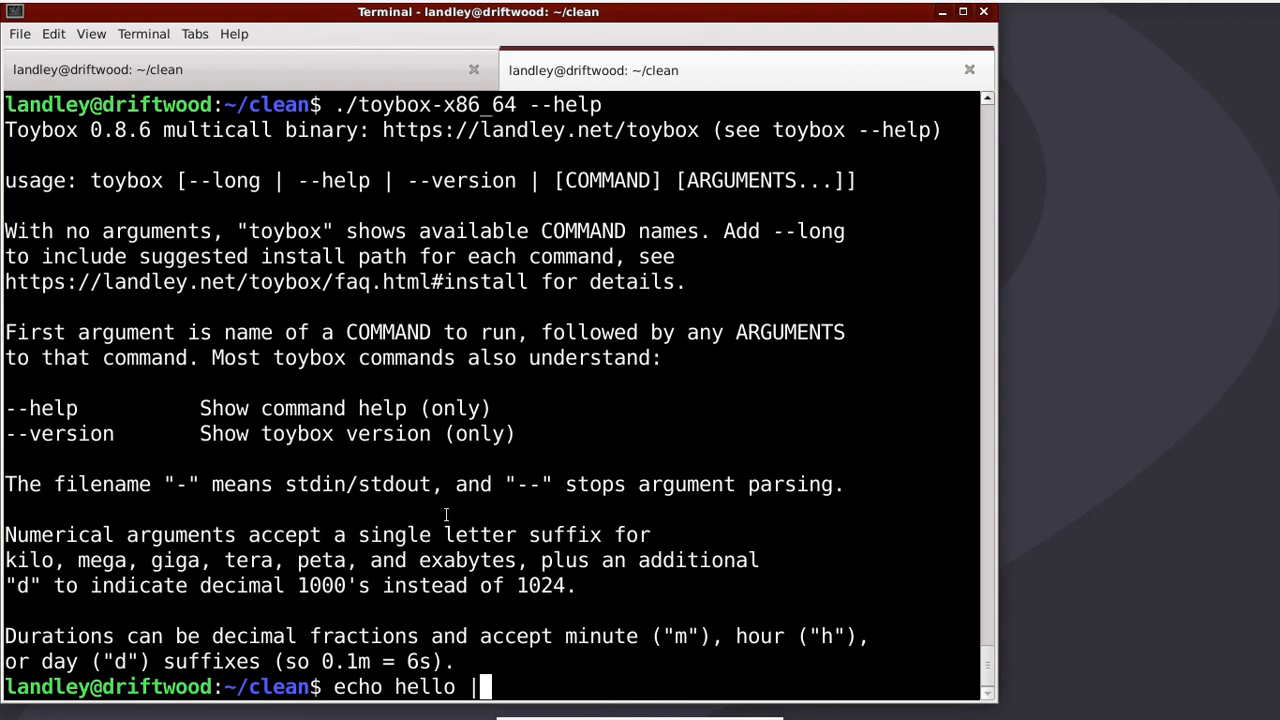
pyautogui.write('./toybox-x86_64 cat')
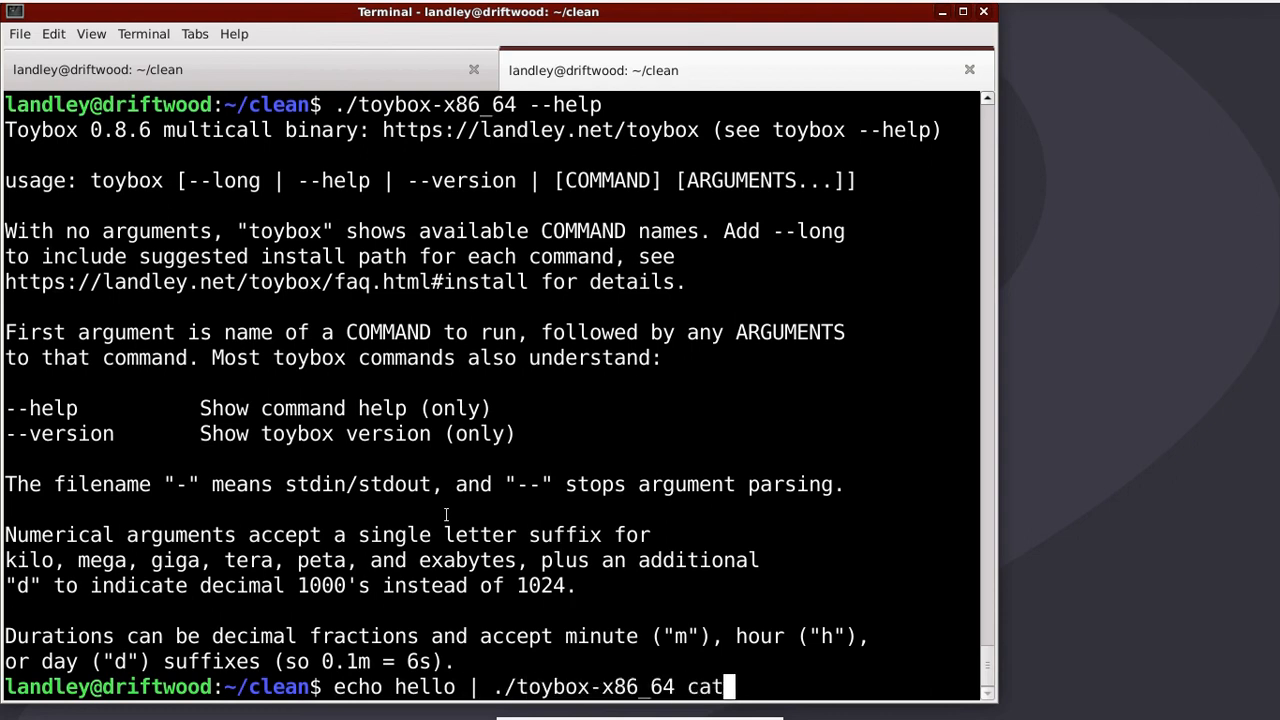
pyautogui.press('Return')
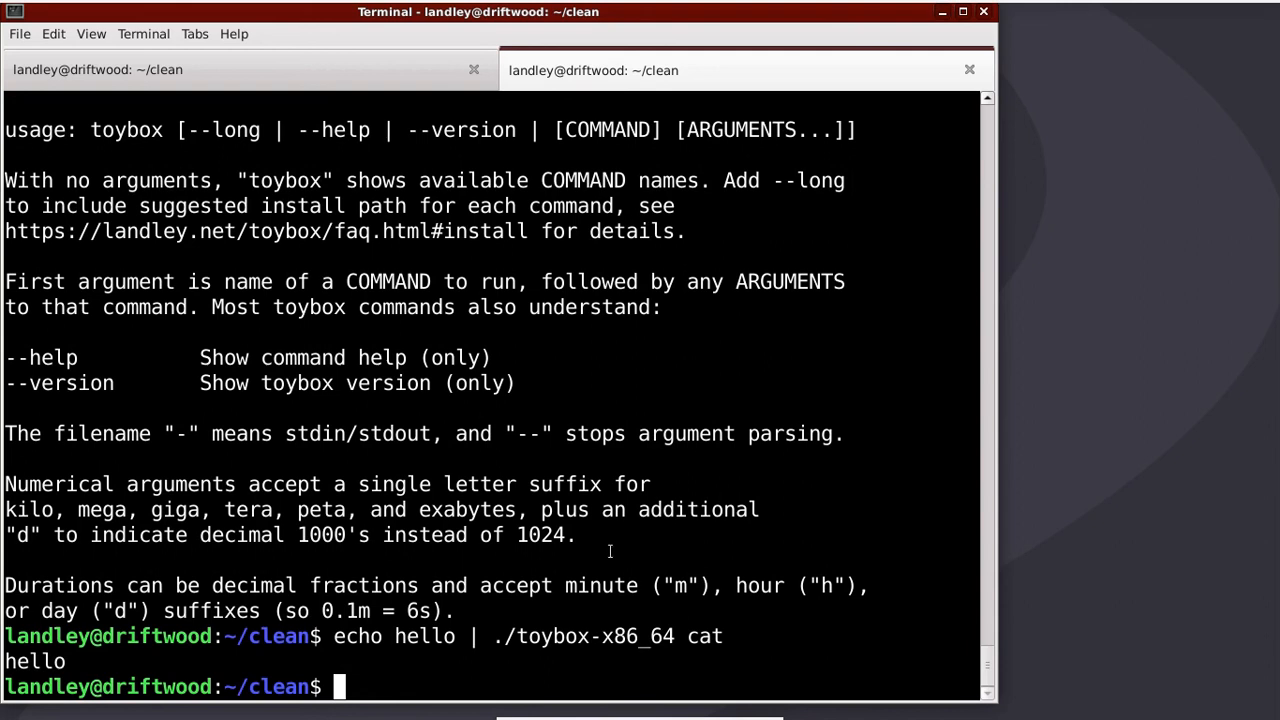
pyautogui.moveTo(792, 638)
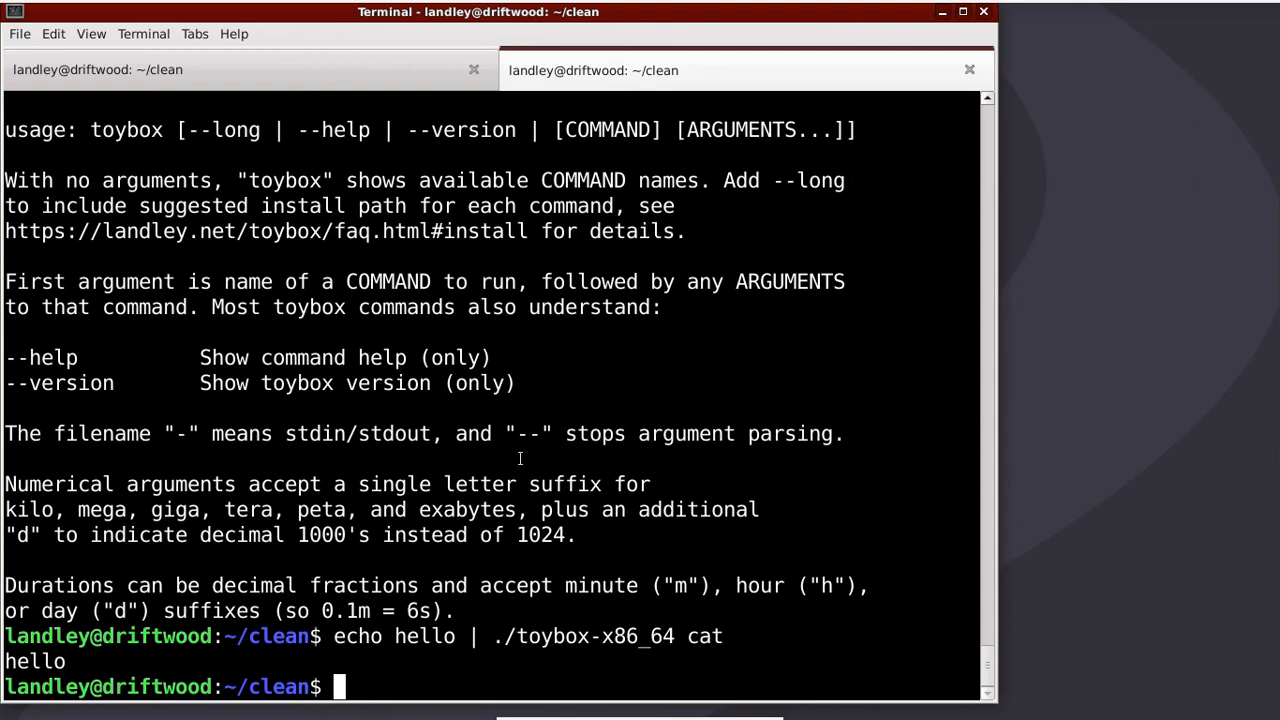
pyautogui.moveTo(550, 440)
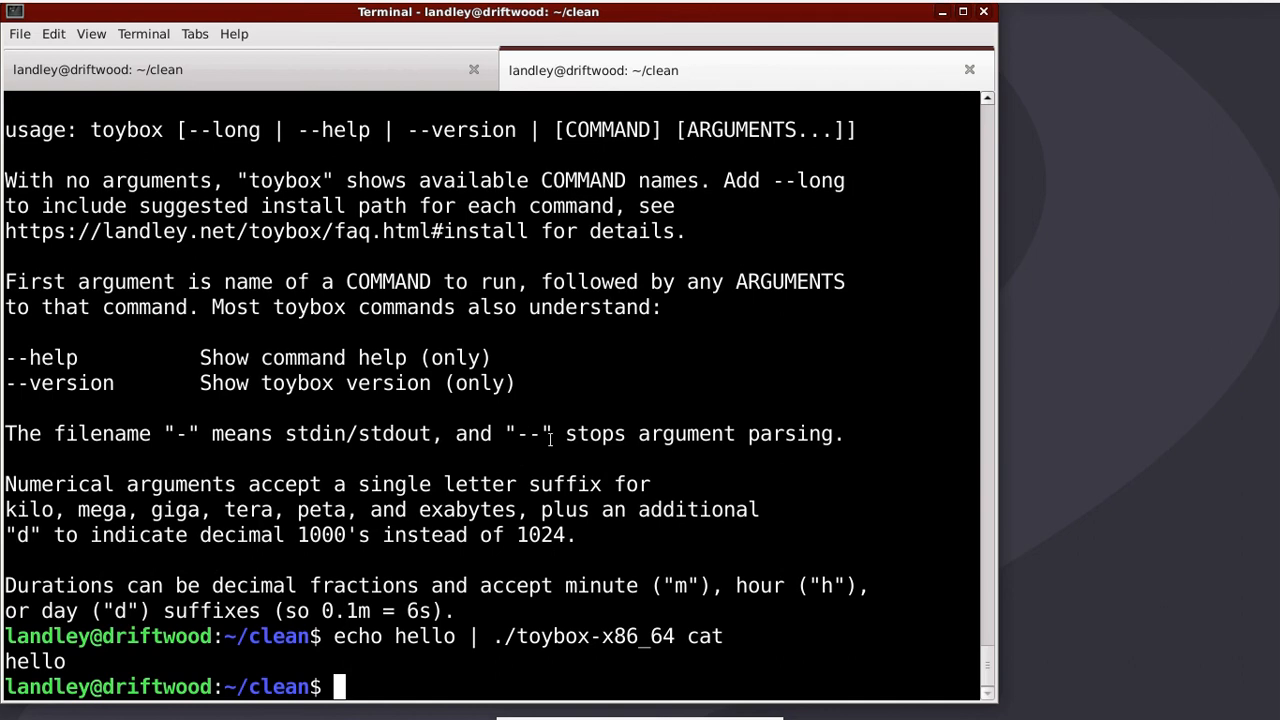
pyautogui.write('echo hello | ./toybox-x86_64 cat')
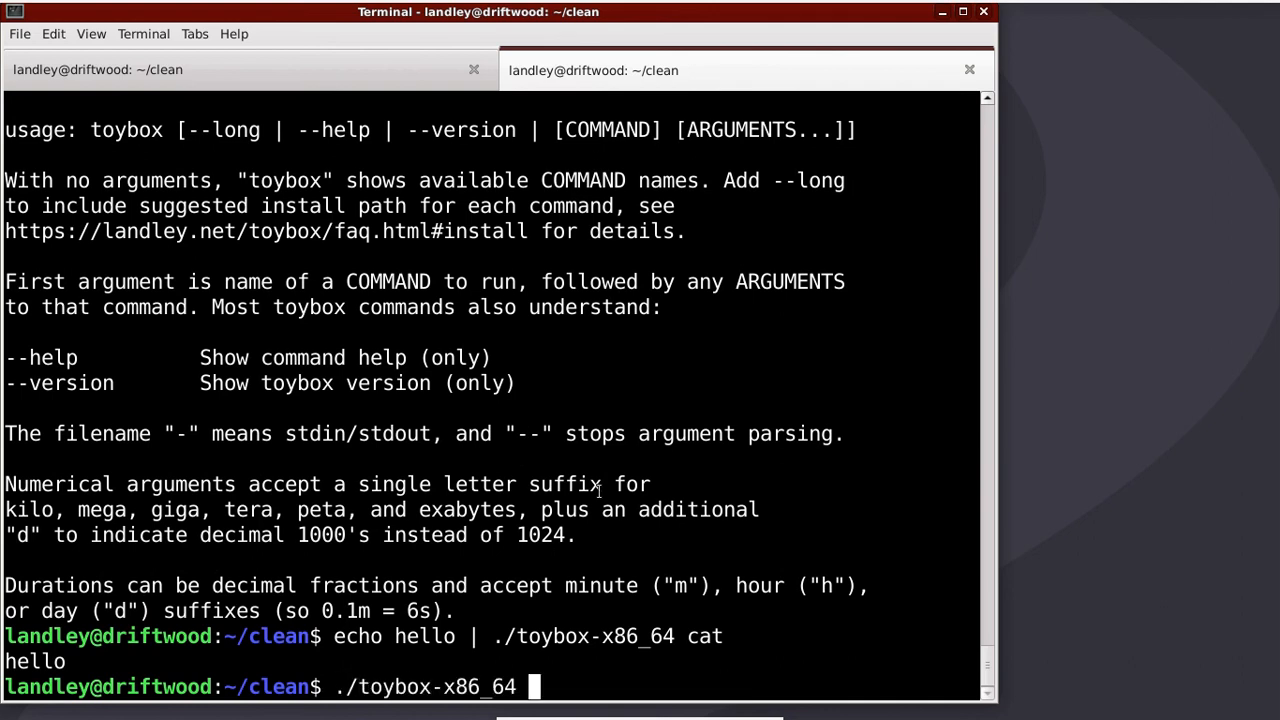
# Run toybox echo -n thingy, then echo -- -n thingy to print "-n thingy" literally
pyautogui.write('echo')
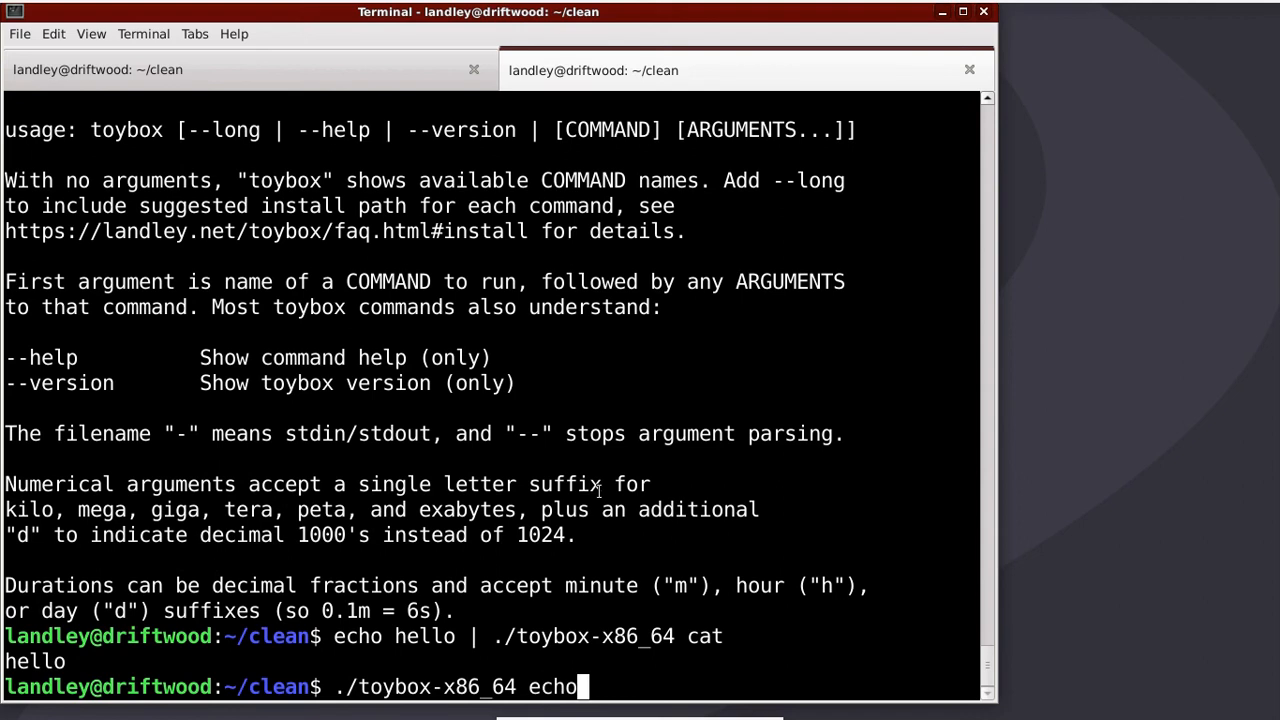
pyautogui.write('-n thingy')
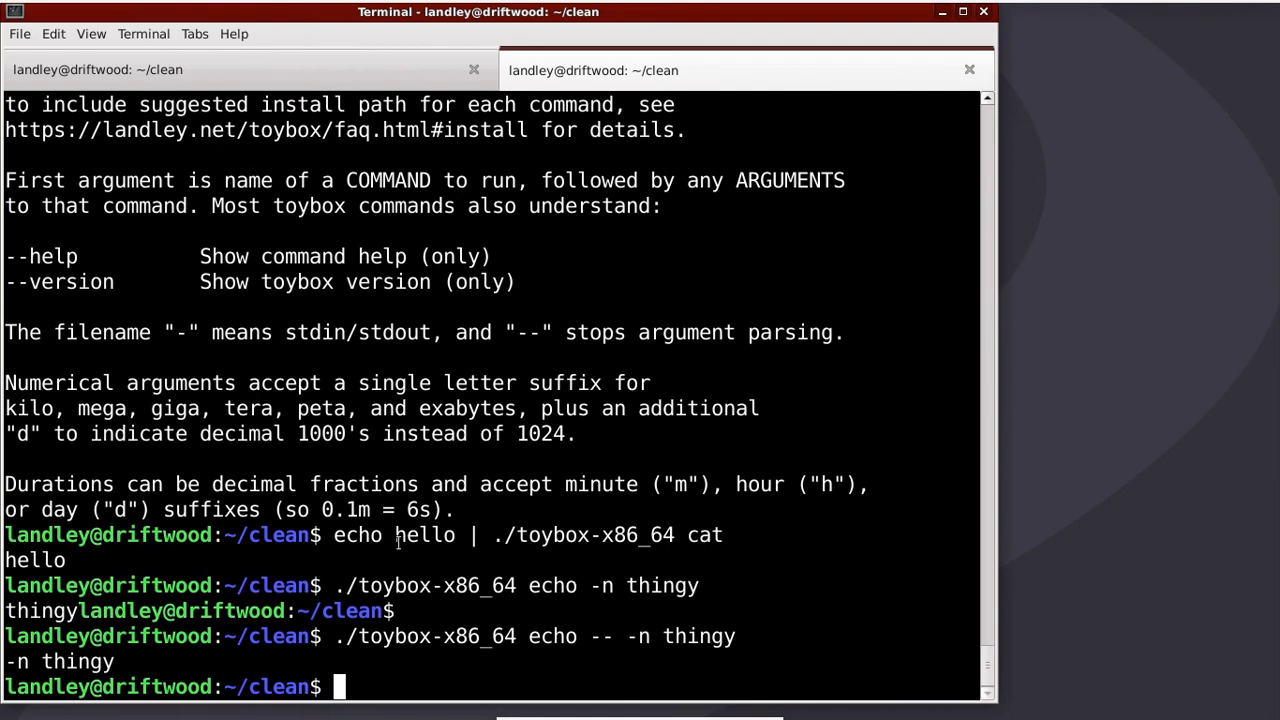
pyautogui.moveTo(88, 382)
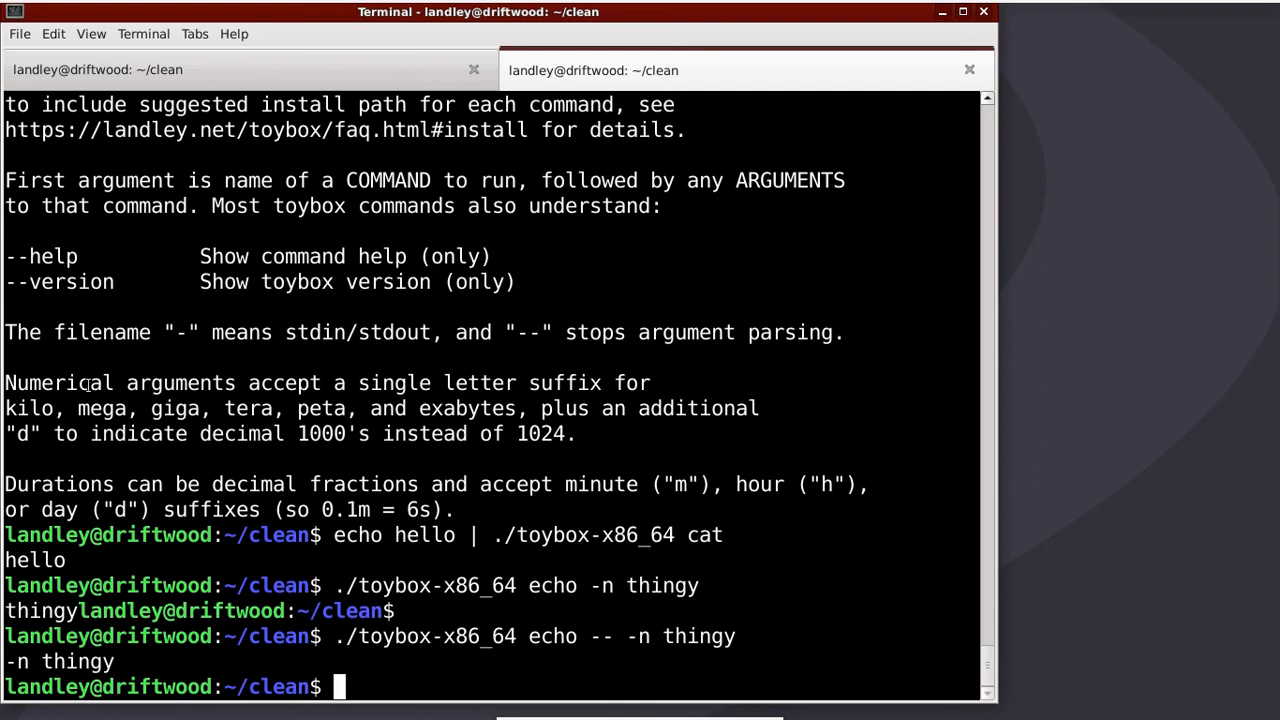
pyautogui.moveTo(212, 448)
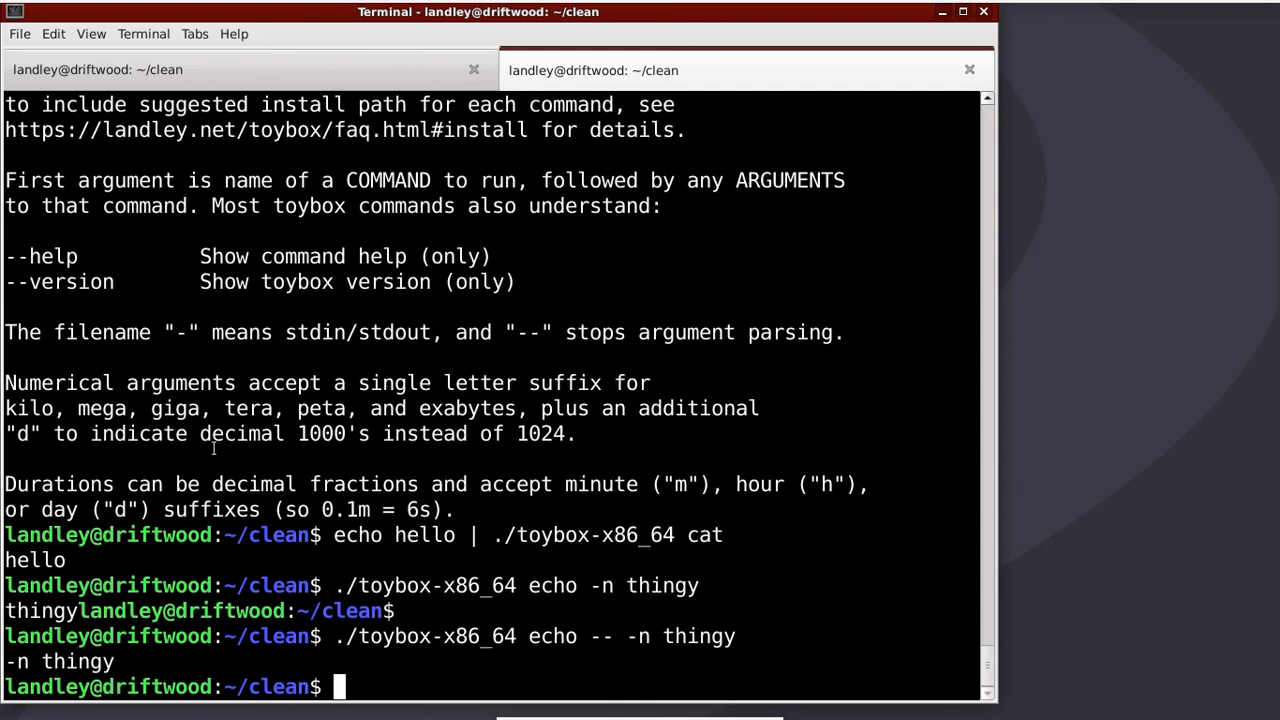
pyautogui.moveTo(92, 432)
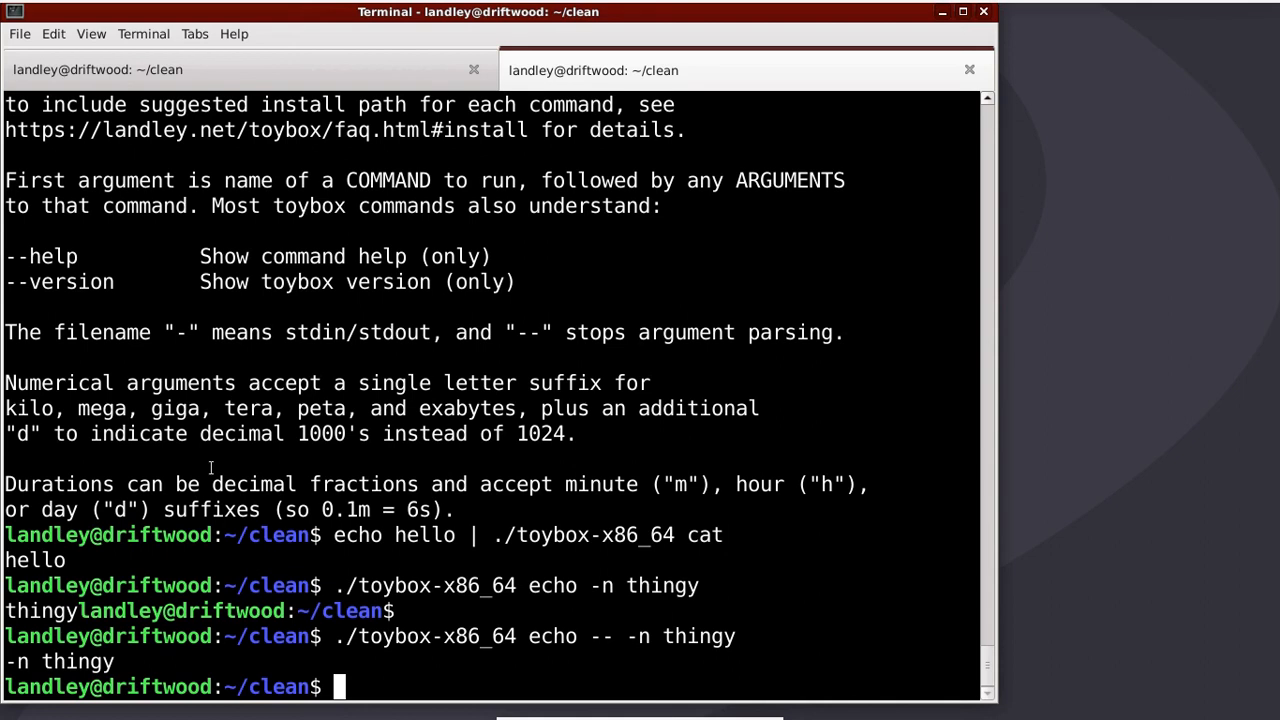
pyautogui.write('./toybox-x86_64')
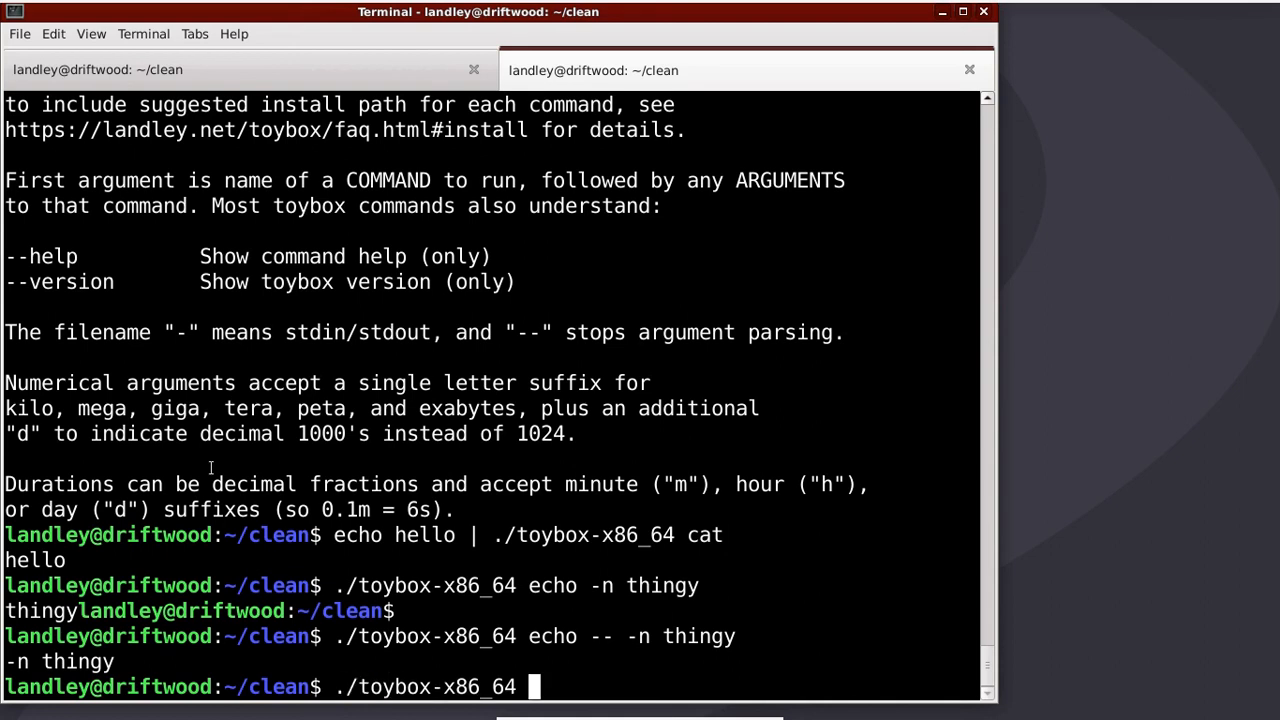
pyautogui.write('truncate')
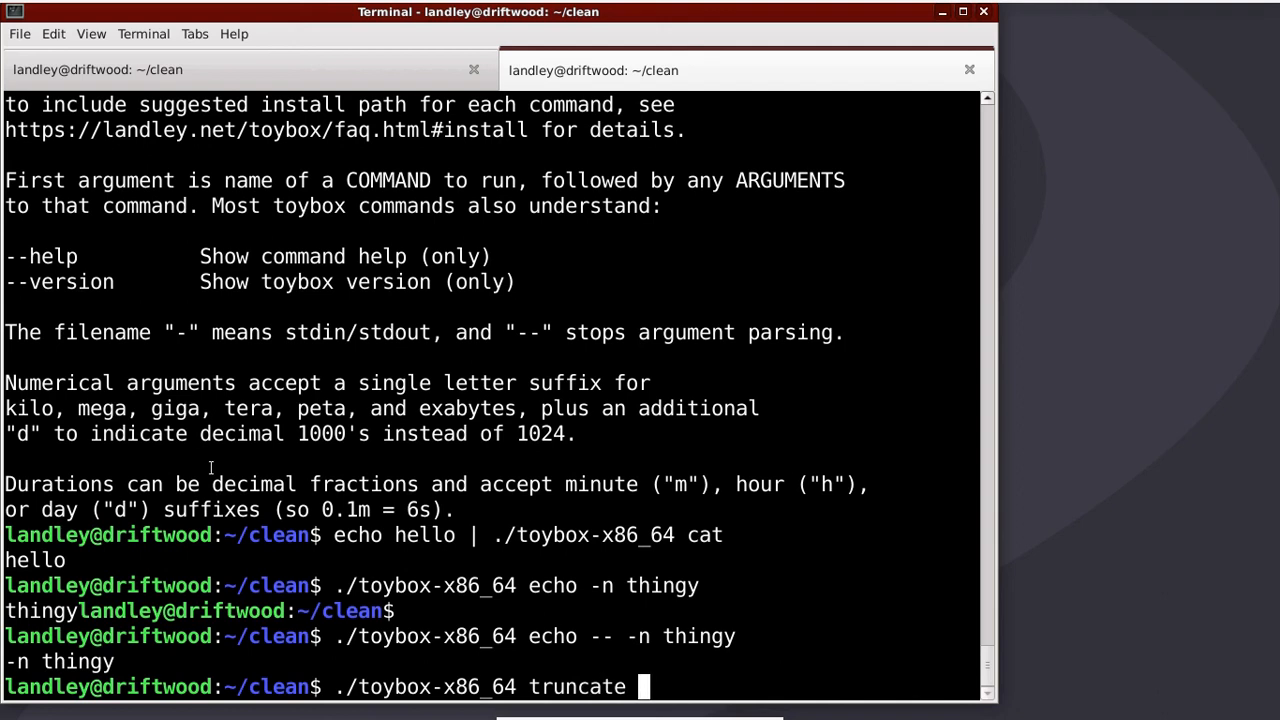
pyautogui.write('-s')
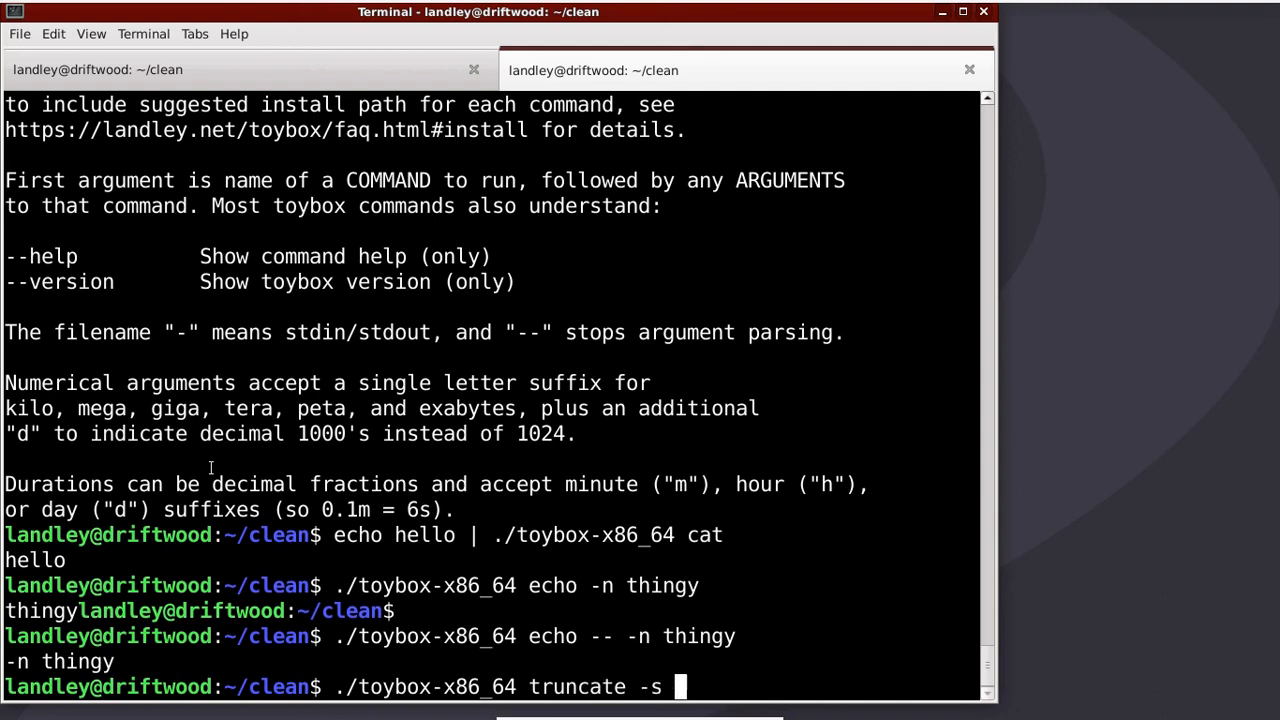
pyautogui.write('1g')
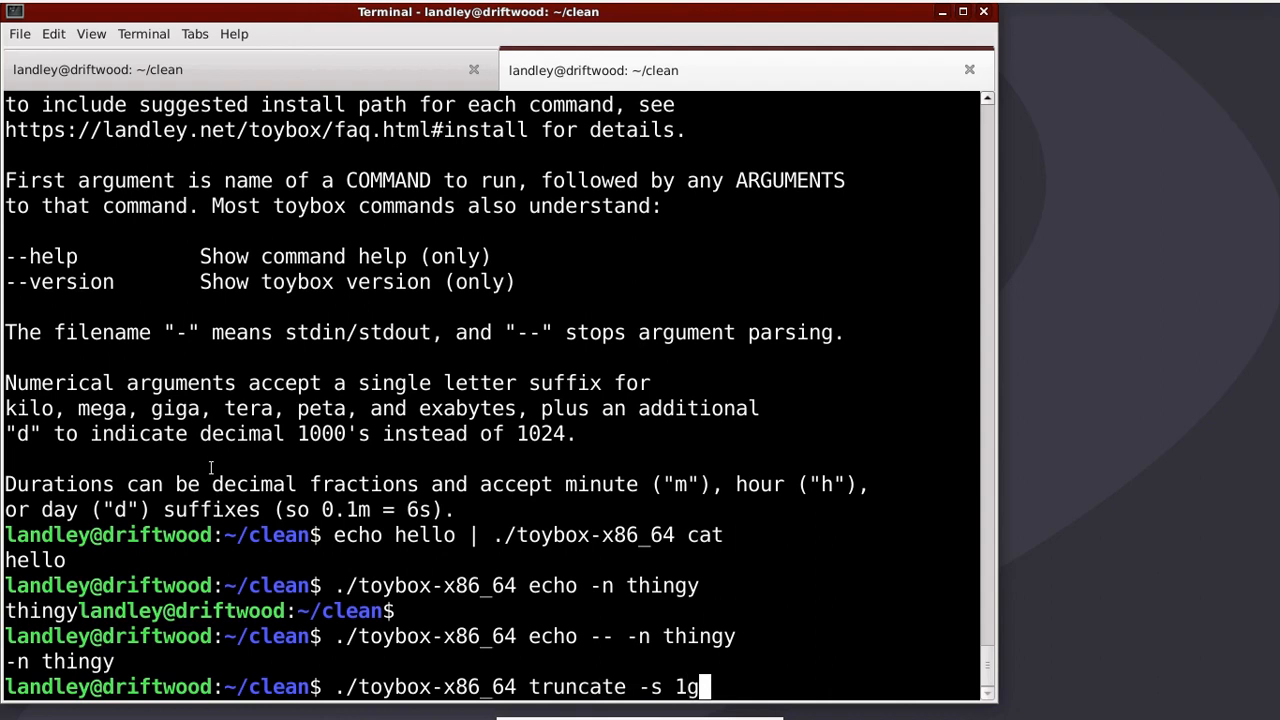
pyautogui.write('thingy')
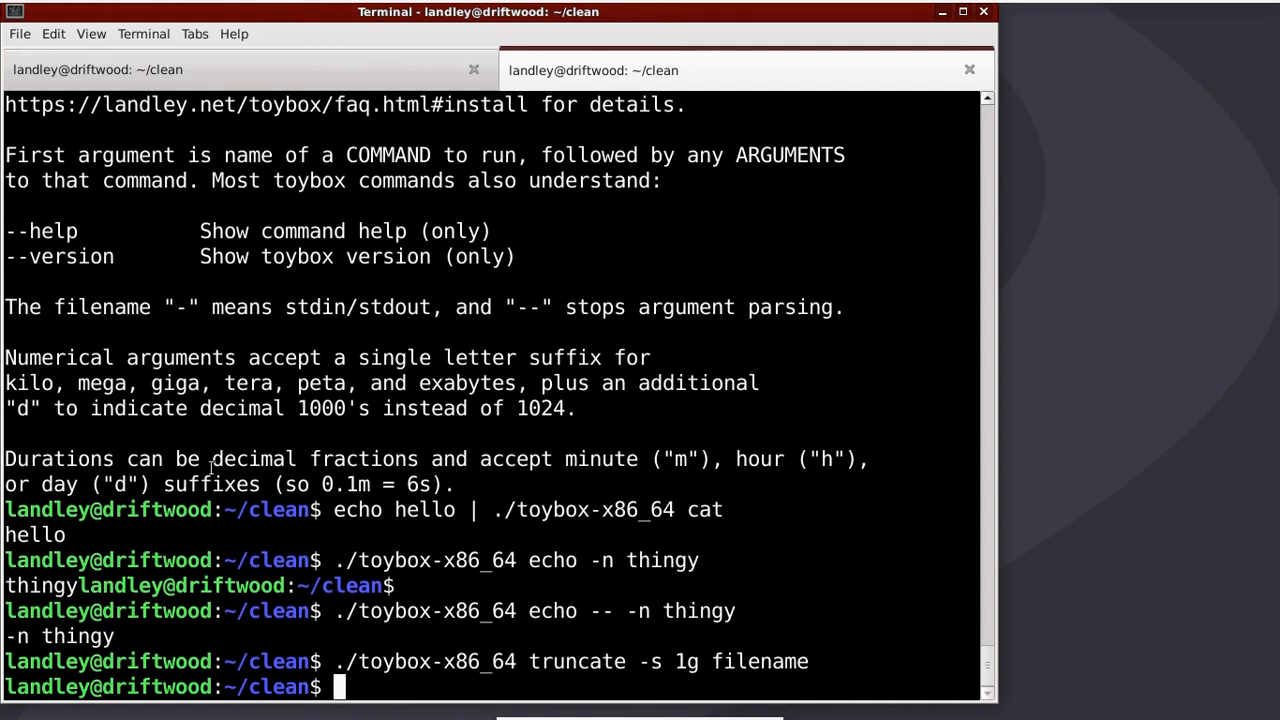
pyautogui.write('./toybox-x86_64 truncate -s')
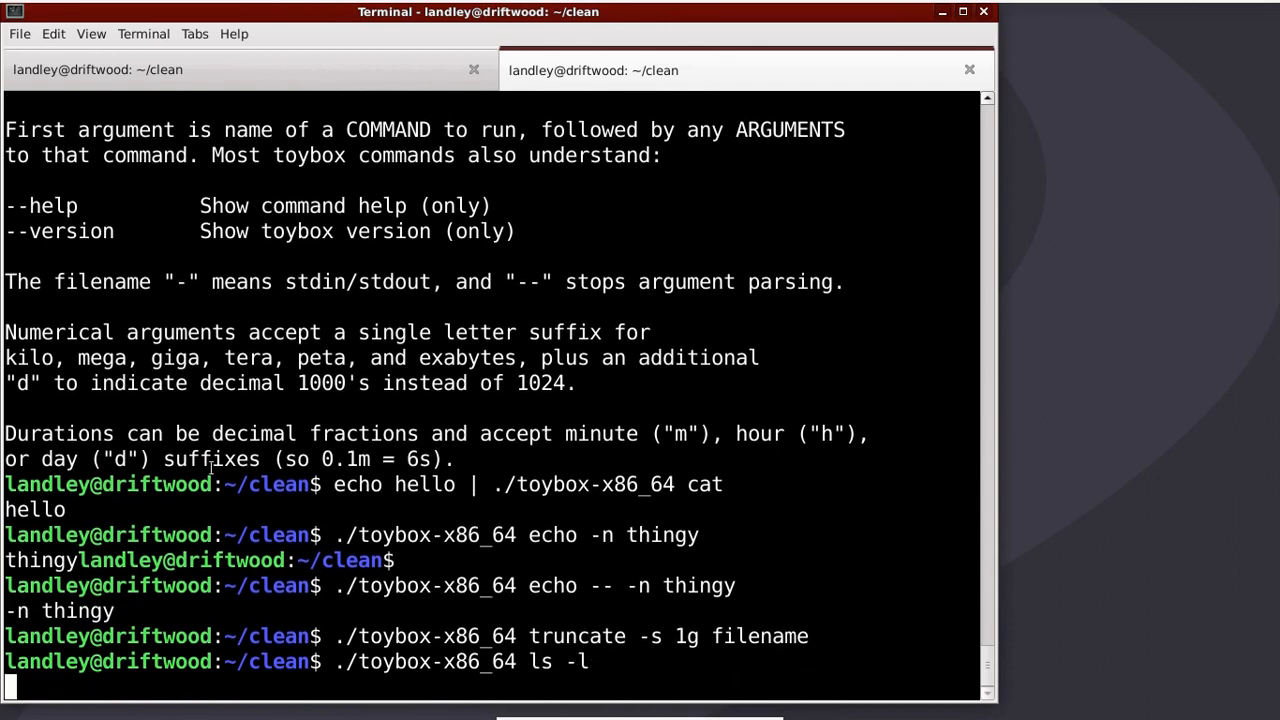
pyautogui.press('Return')
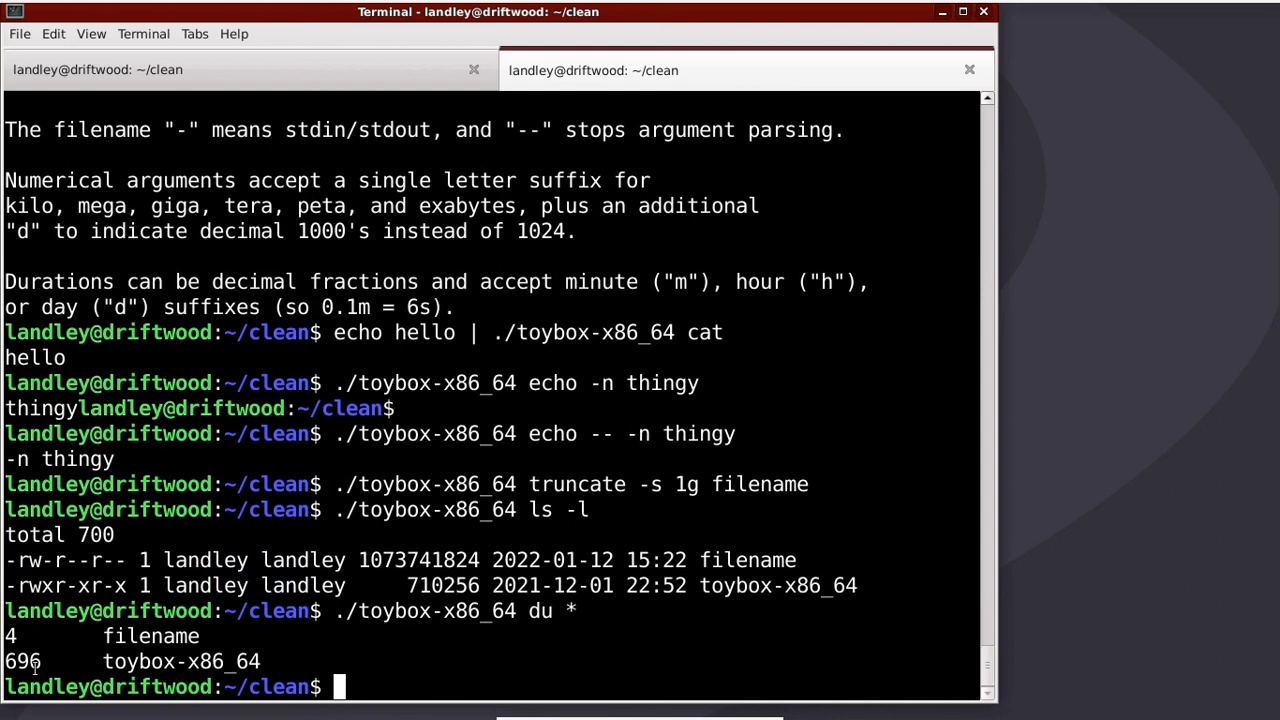
pyautogui.moveTo(96, 692)
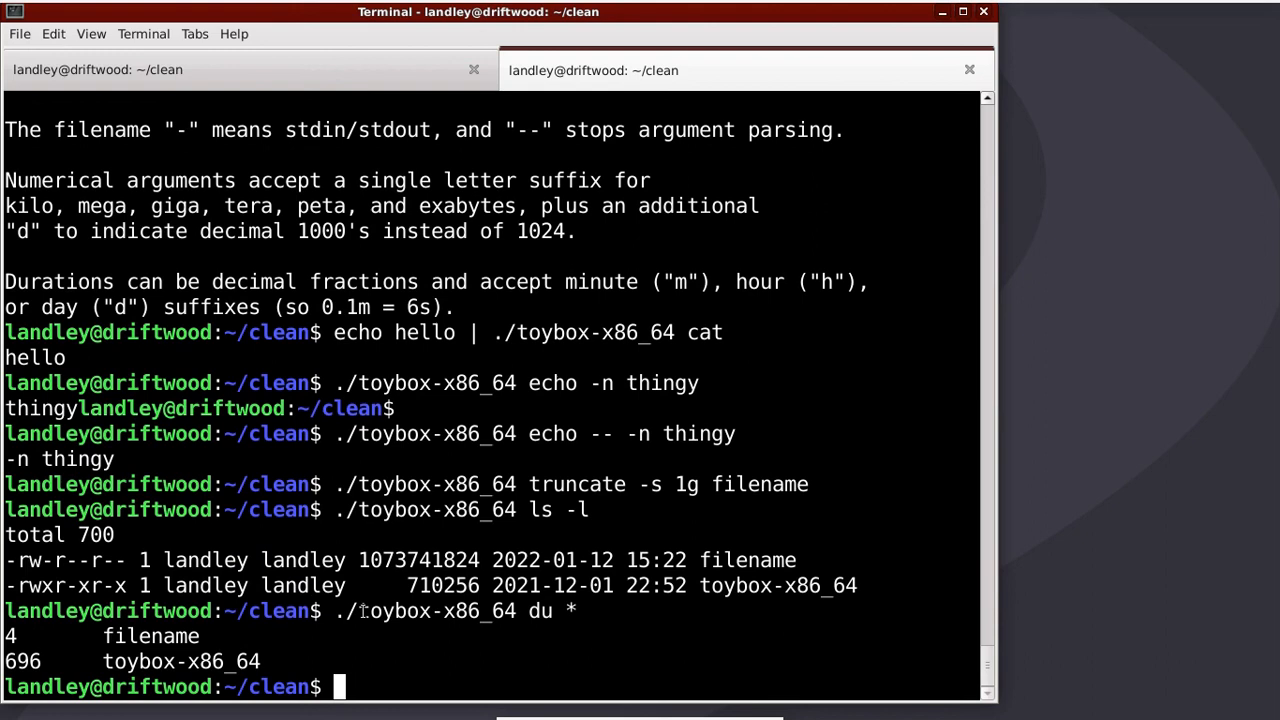
# Show with toybox du * that the file occupies only 4 blocks on disk
pyautogui.write('./toybox-x86_64 du *')
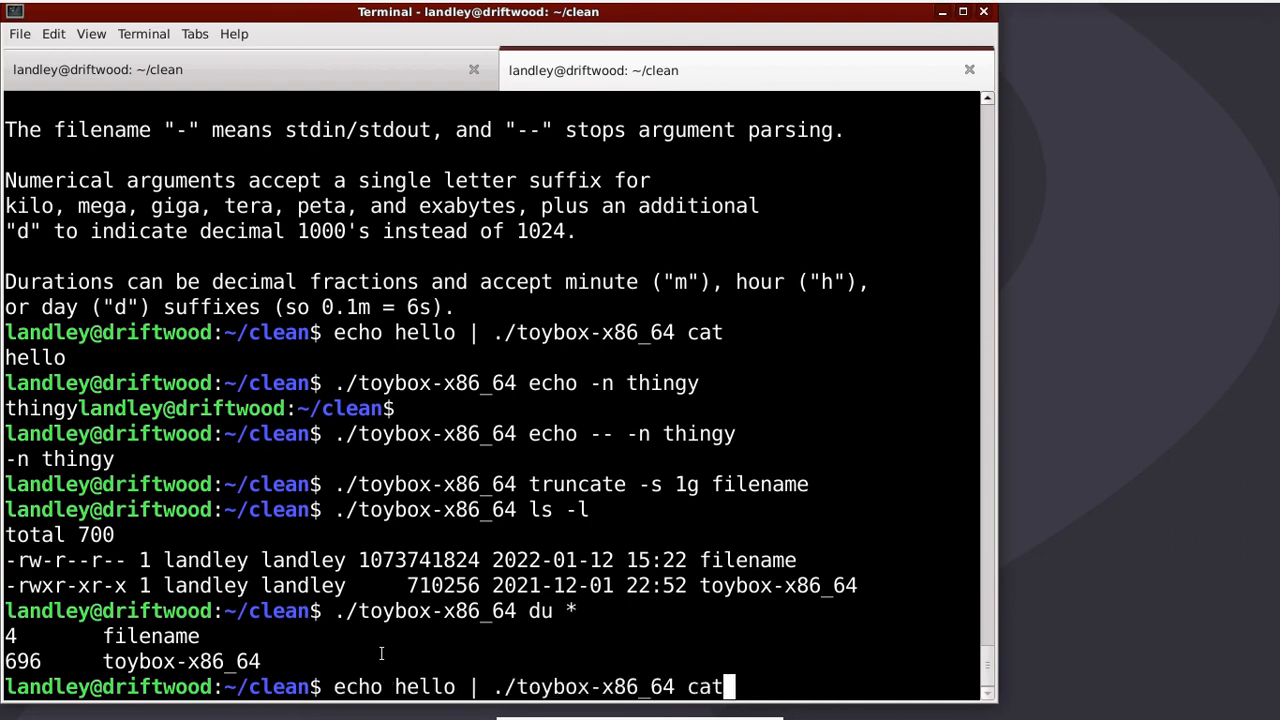
# Show toybox --help again, then time toybox sleep 0.05m reporting about 3 seconds real time
pyautogui.write('./toybox-x86_64 --help')
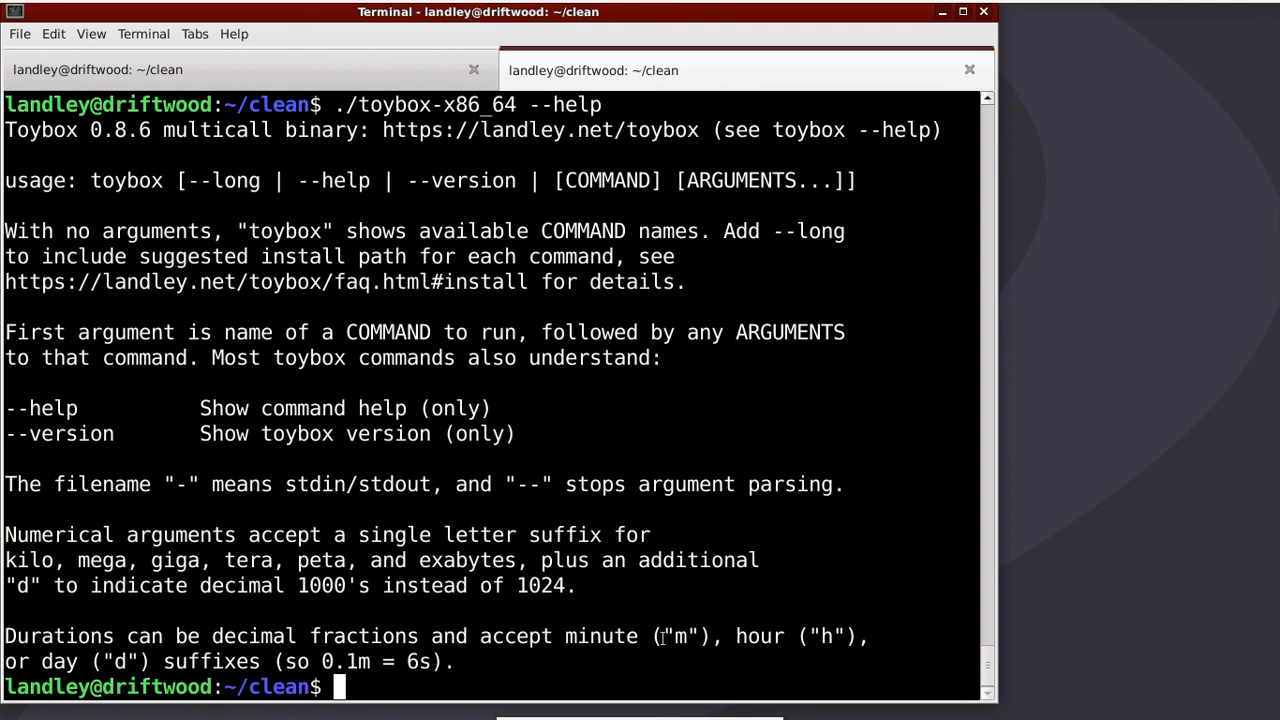
pyautogui.moveTo(184, 664)
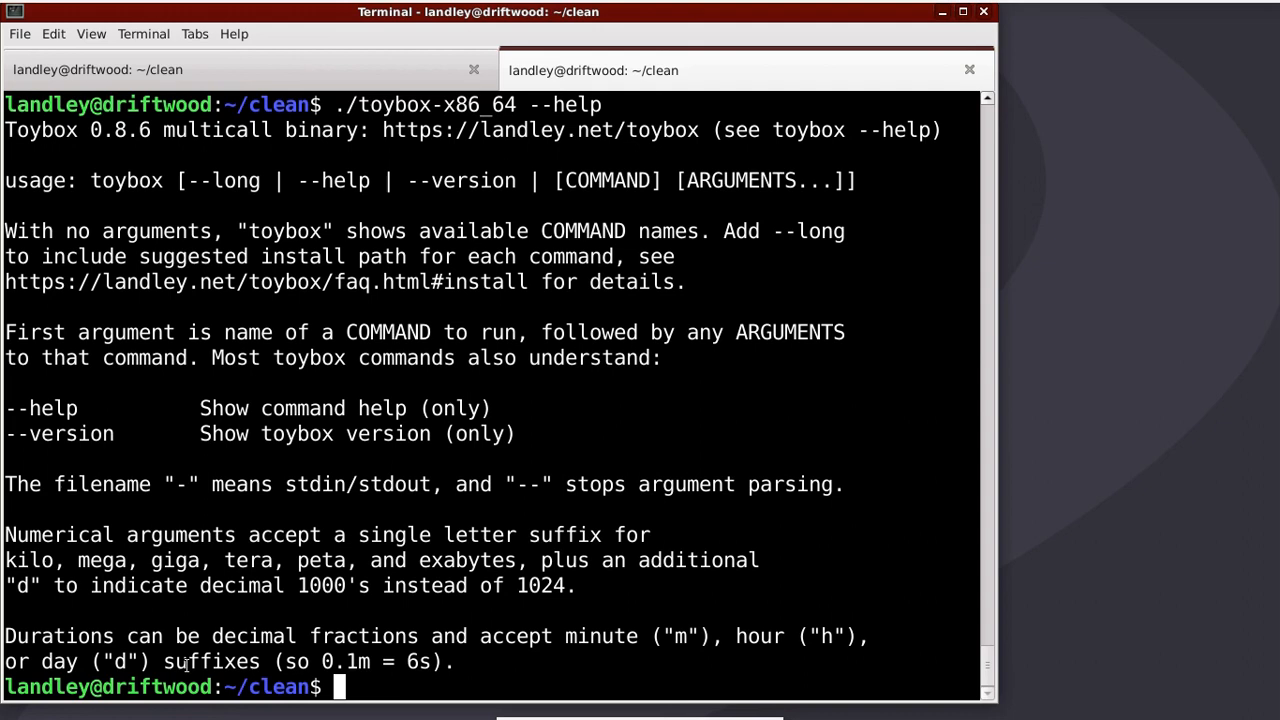
pyautogui.write('time .')
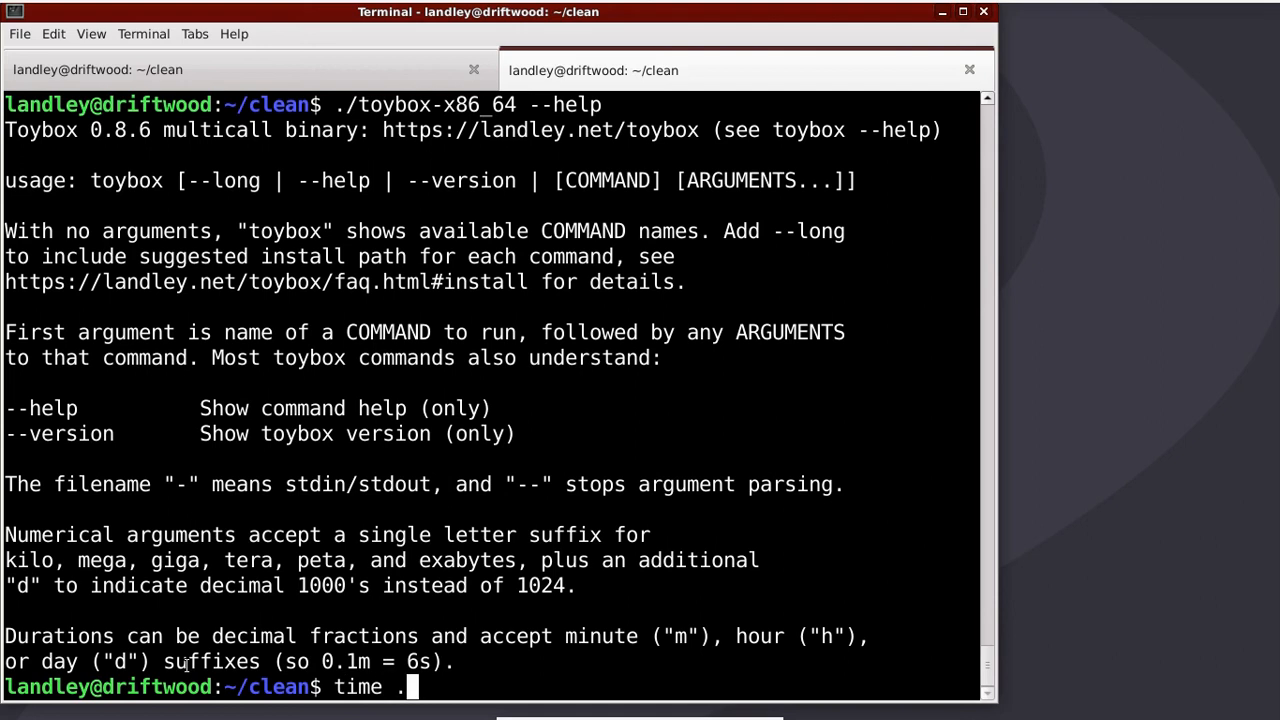
pyautogui.write('/toybox-x86_64 sleep')
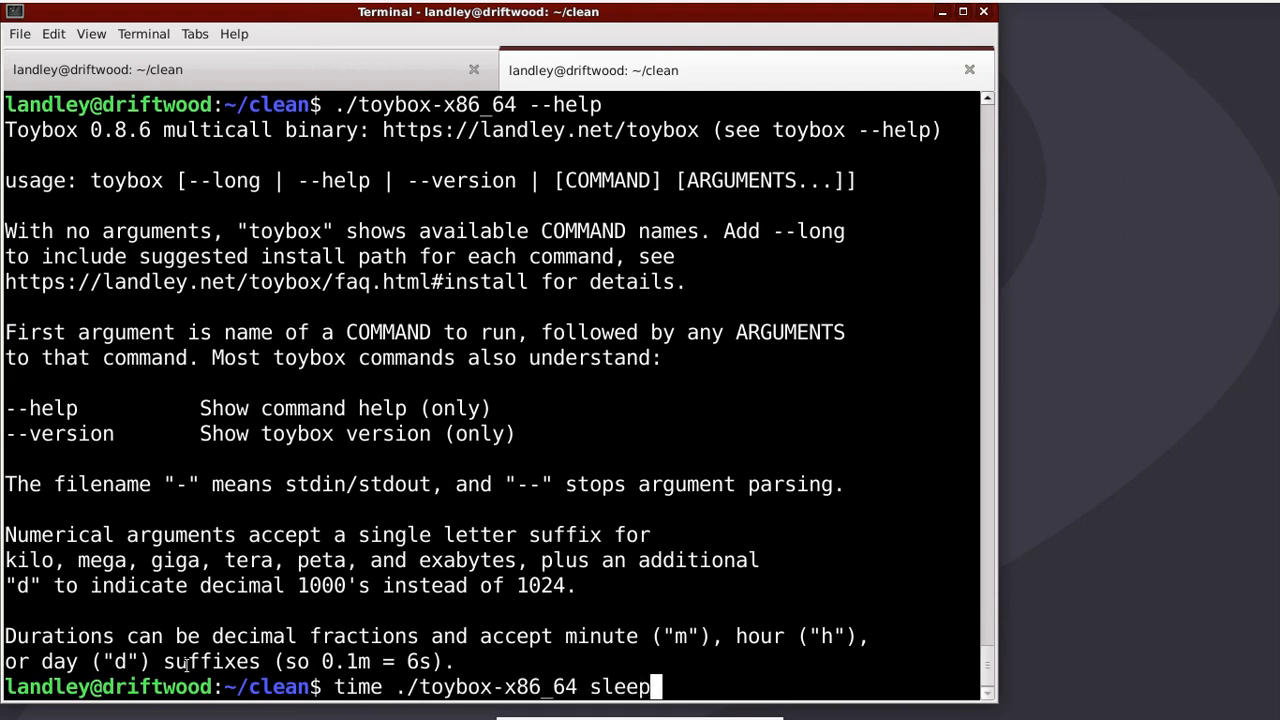
pyautogui.write('0')
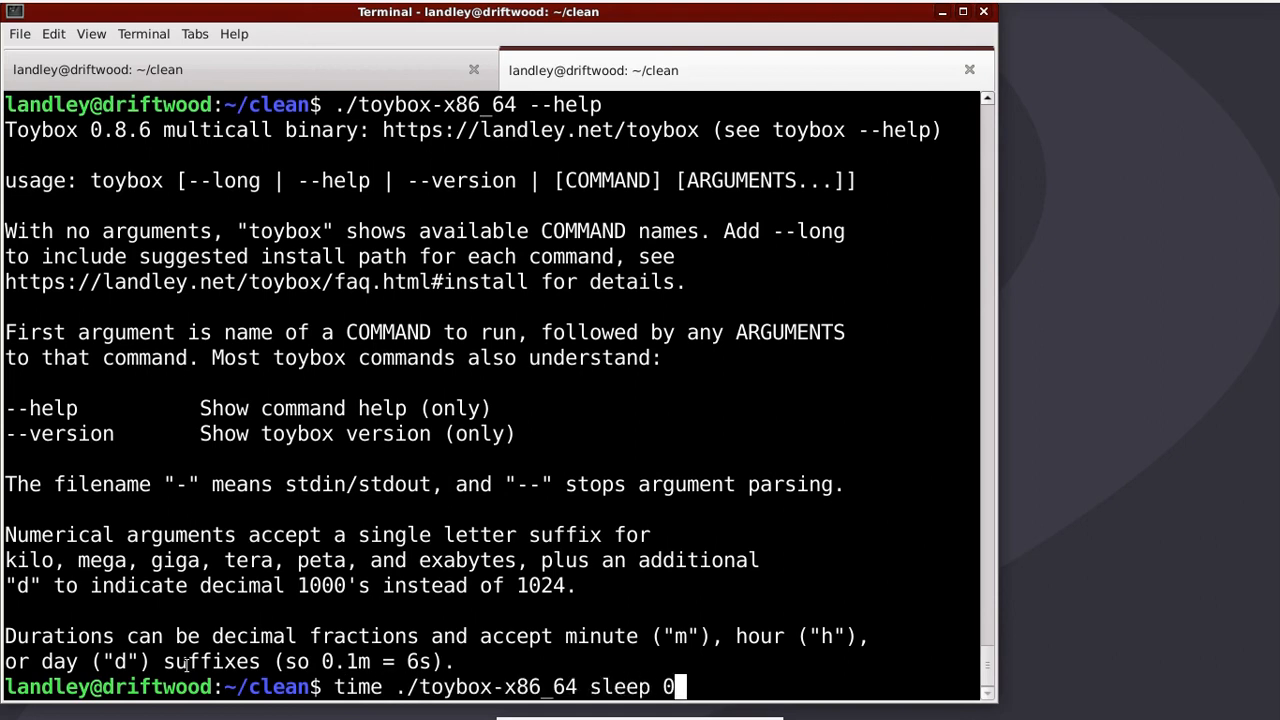
pyautogui.write('.05m')
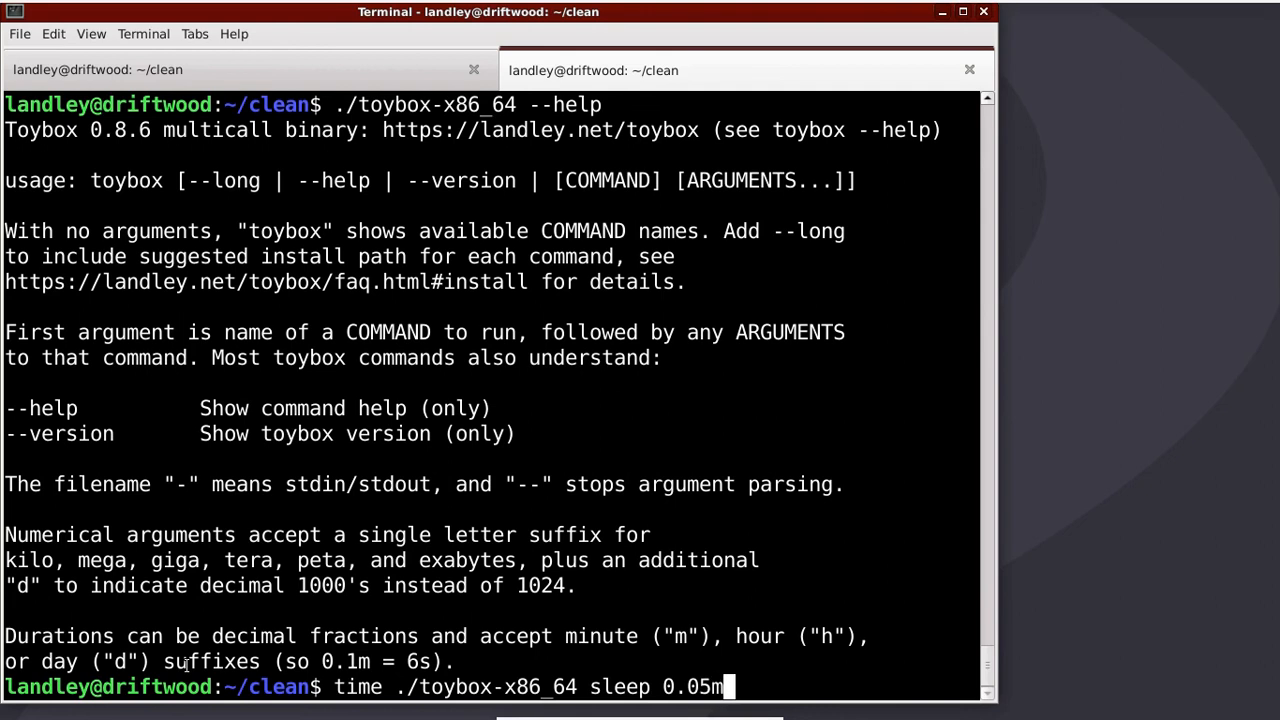
pyautogui.press('Return')
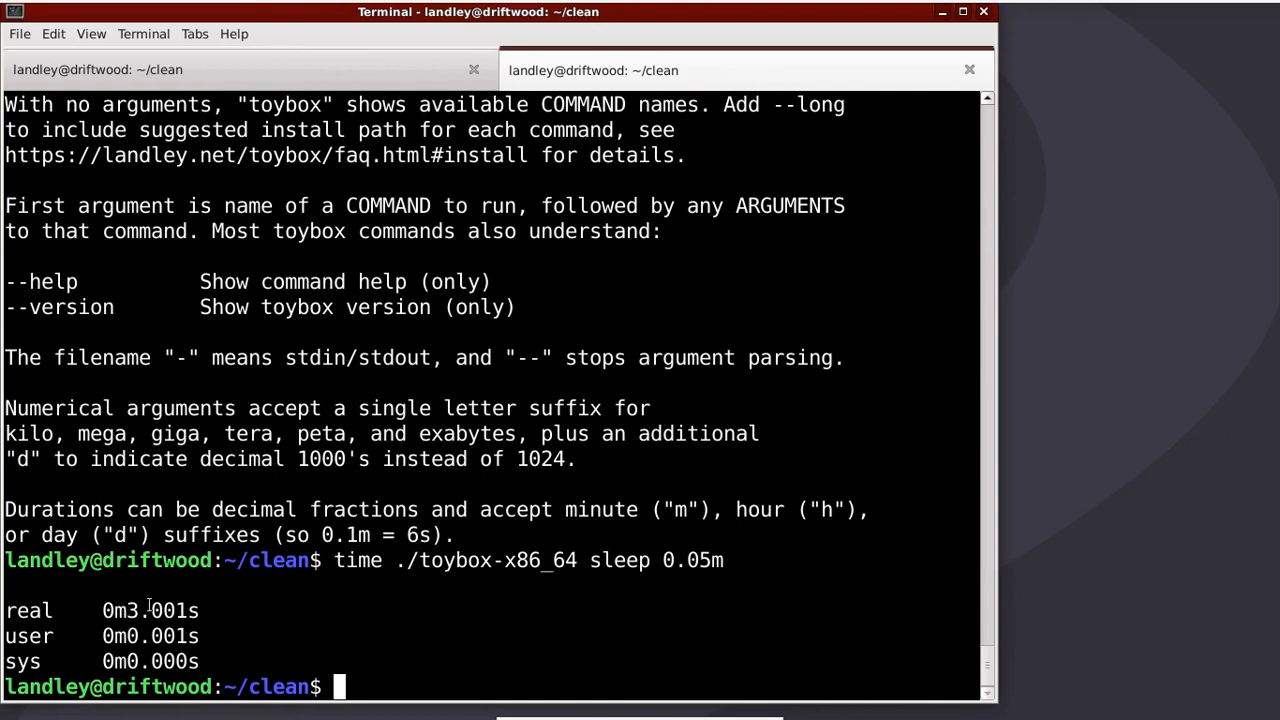
pyautogui.moveTo(260, 612)
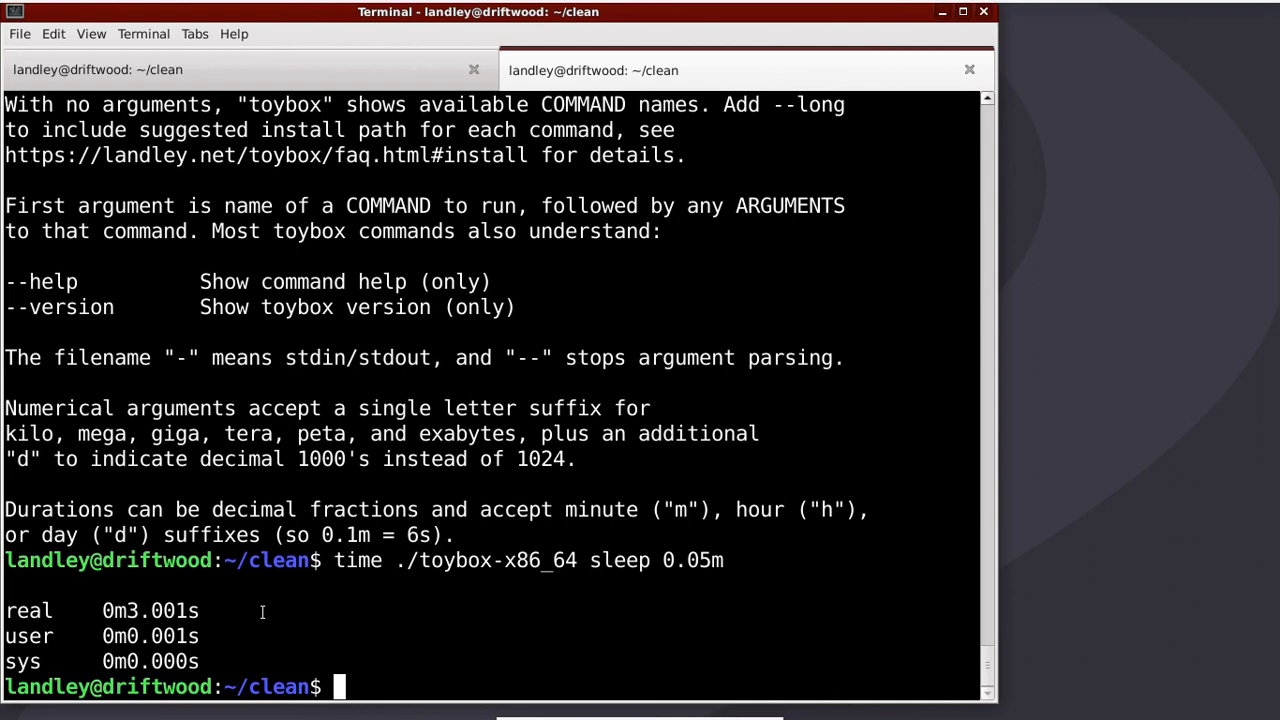
# Create subdir, copy toybox-x86_64 into it as toybox, and change into subdir
pyautogui.write('mkdir subdir')
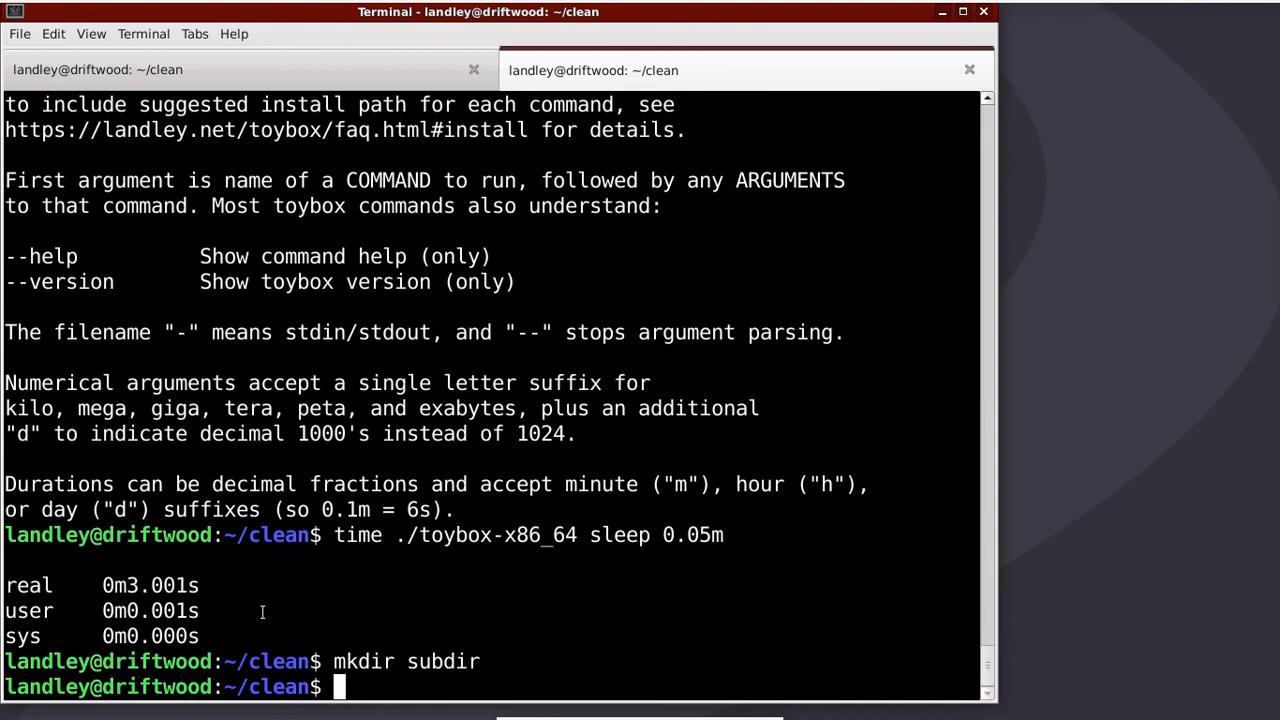
pyautogui.write('cp toybox-x86_64')
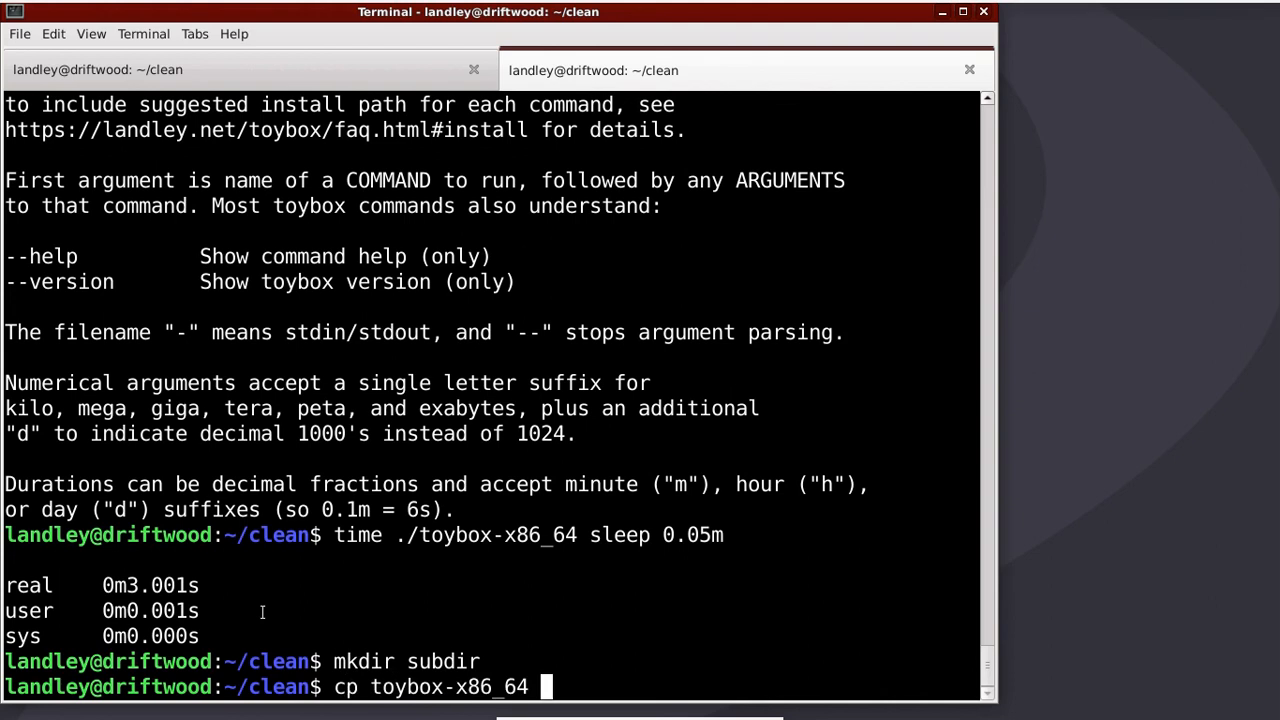
pyautogui.write('subdir/s')
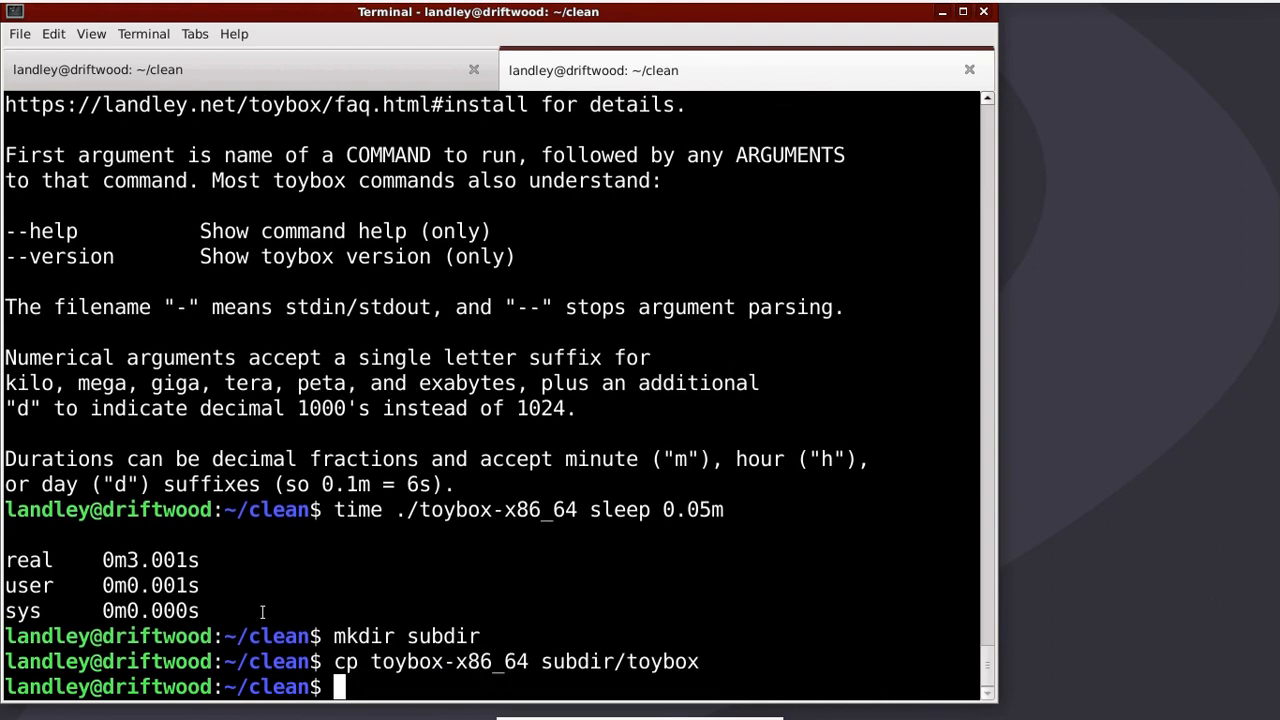
pyautogui.write('cd subdir/')
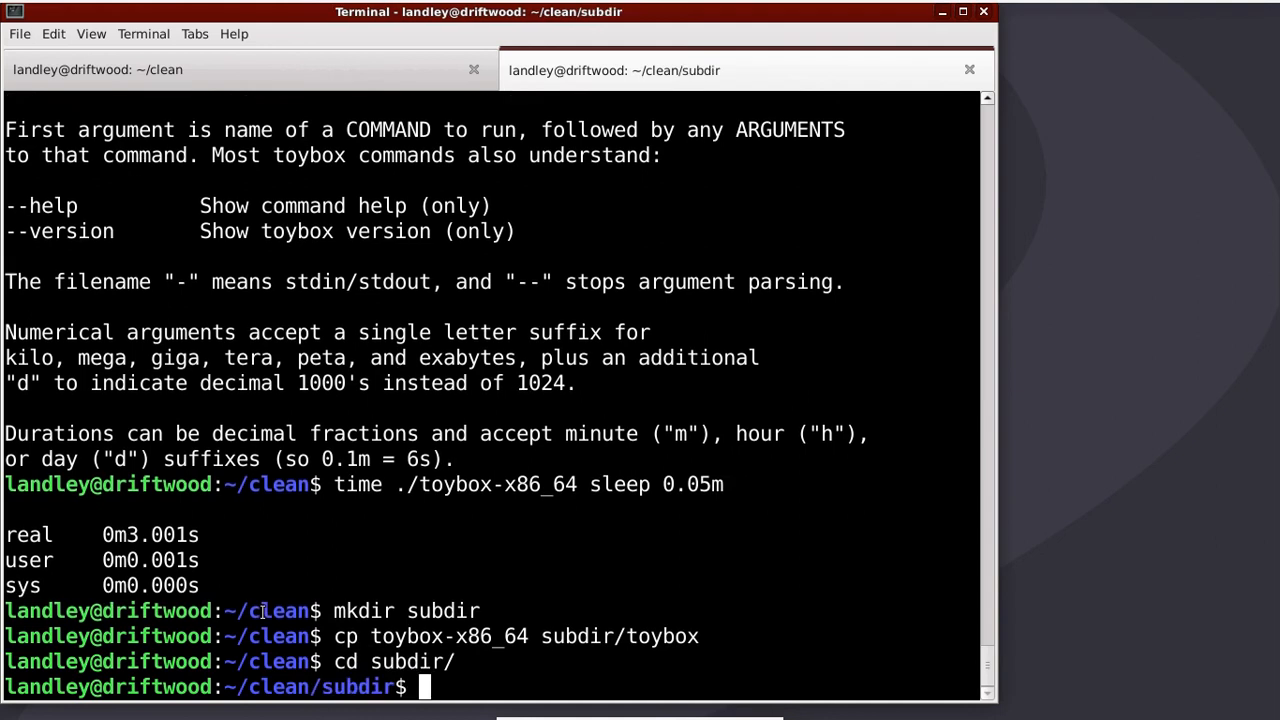
# Run a for loop making an ln -s toybox symlink for every command ./toybox lists
pyautogui.write('for i i')
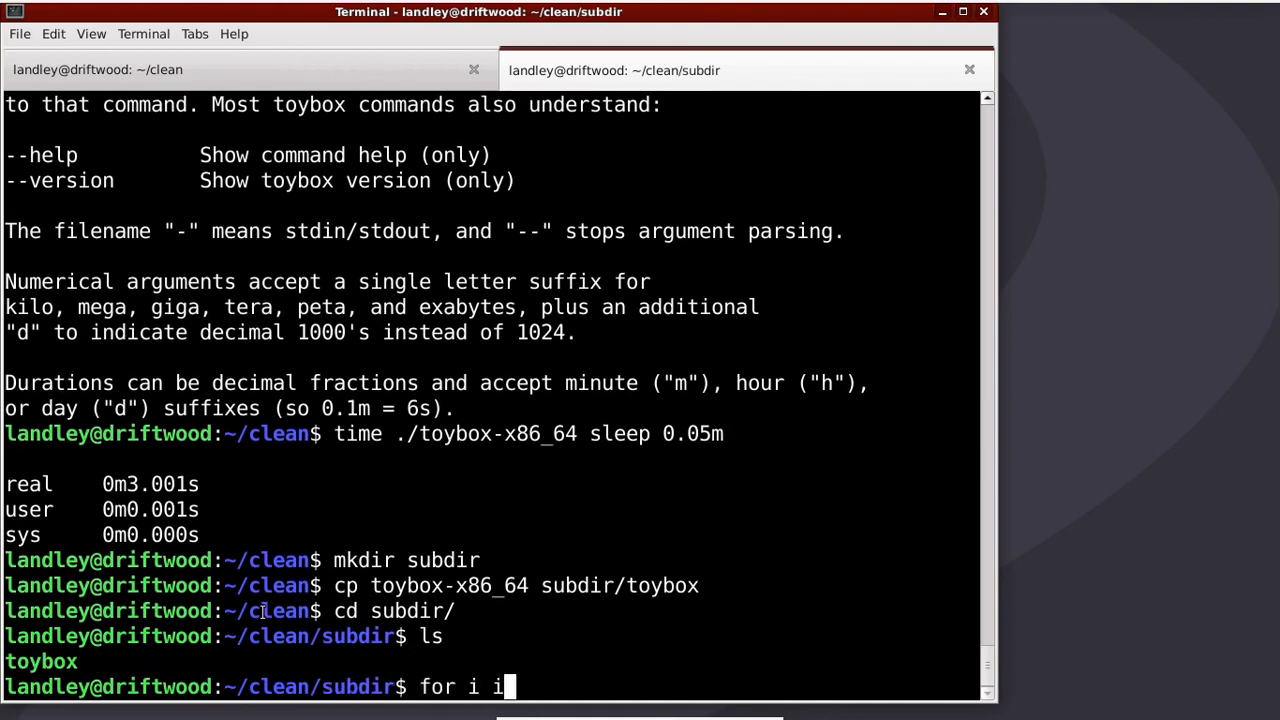
pyautogui.write('n $(./ro')
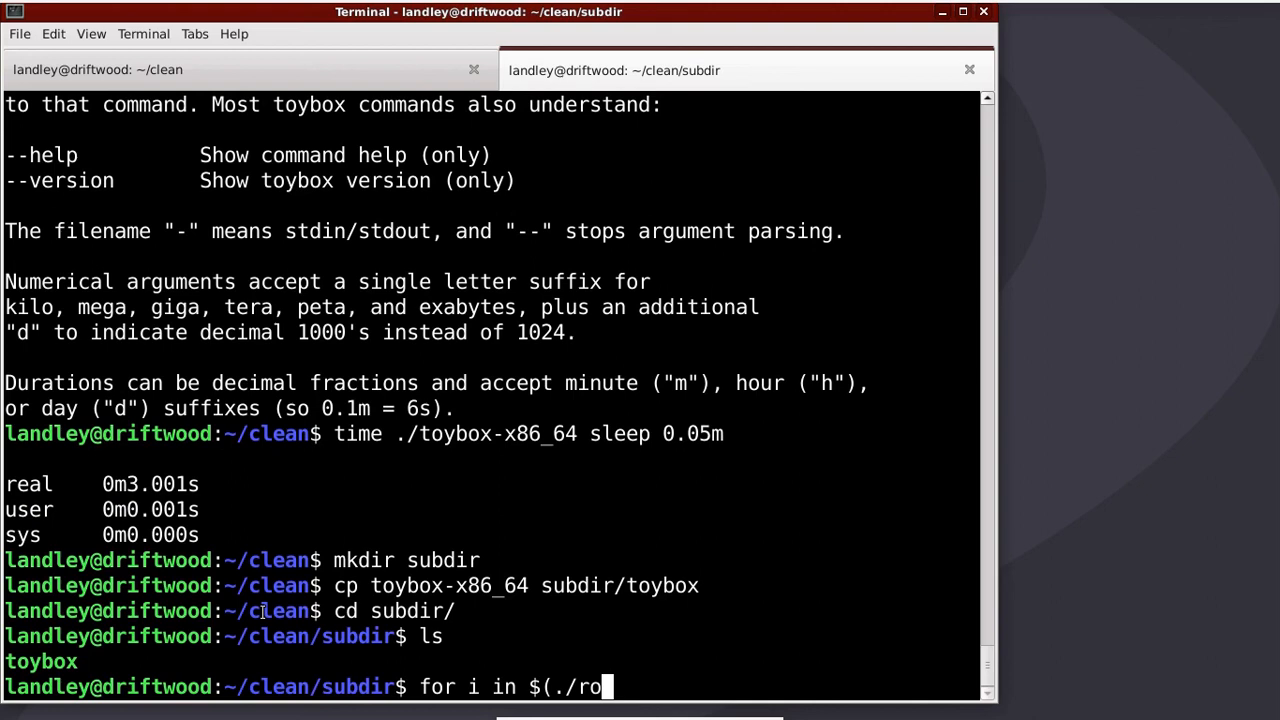
pyautogui.write('toybox); do ln')
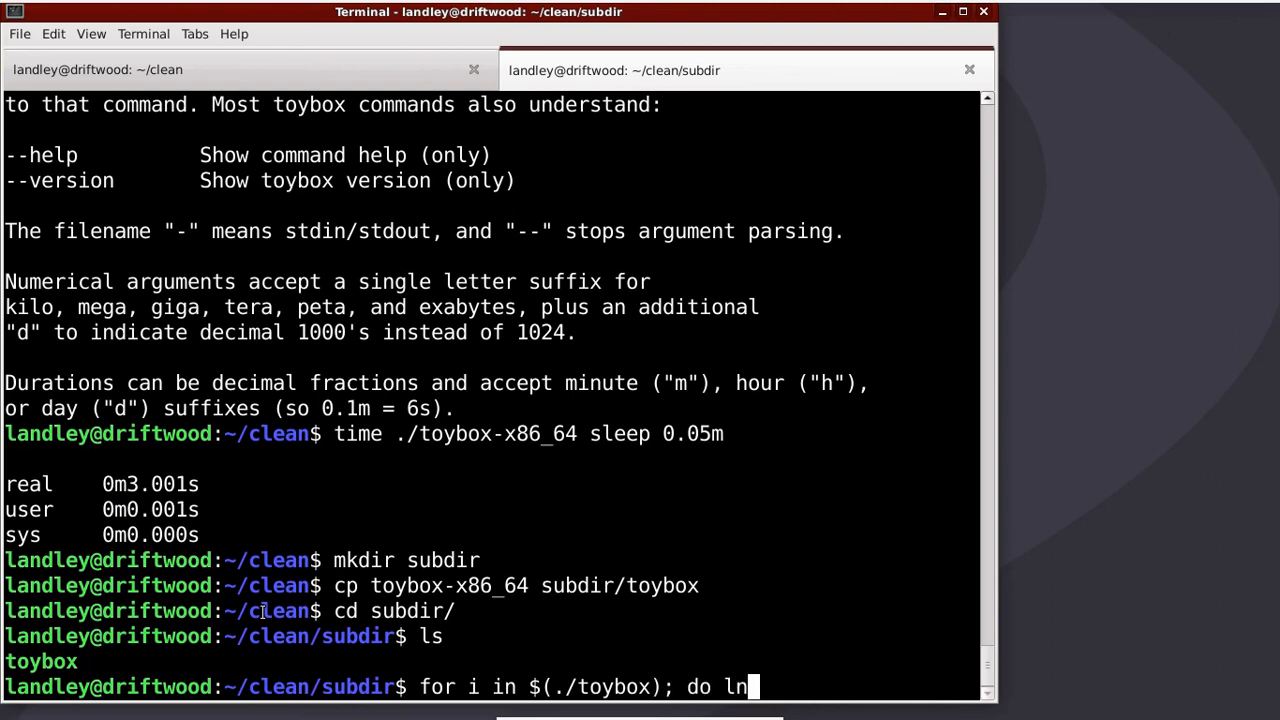
pyautogui.write('-s toybox $i; done')
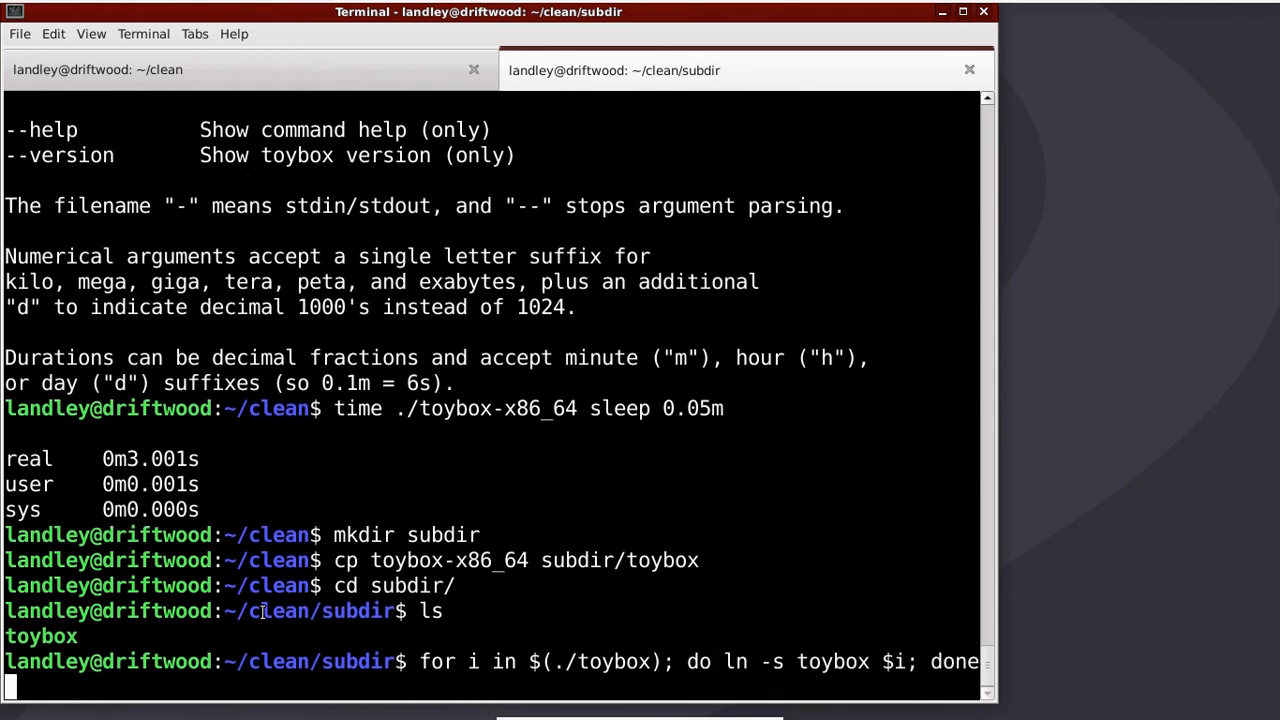
pyautogui.press('Return')
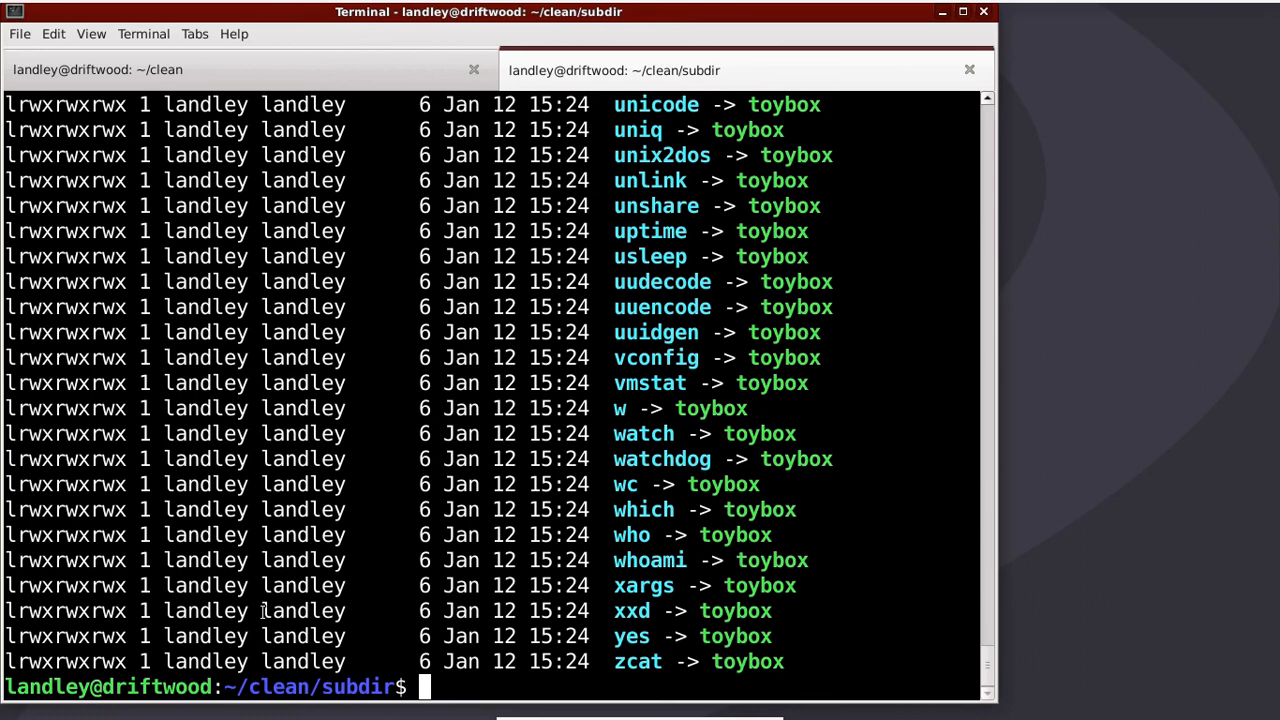
# Run ./yes, interrupt it, then show its usage with ./yes --help
pyautogui.write('./yes')
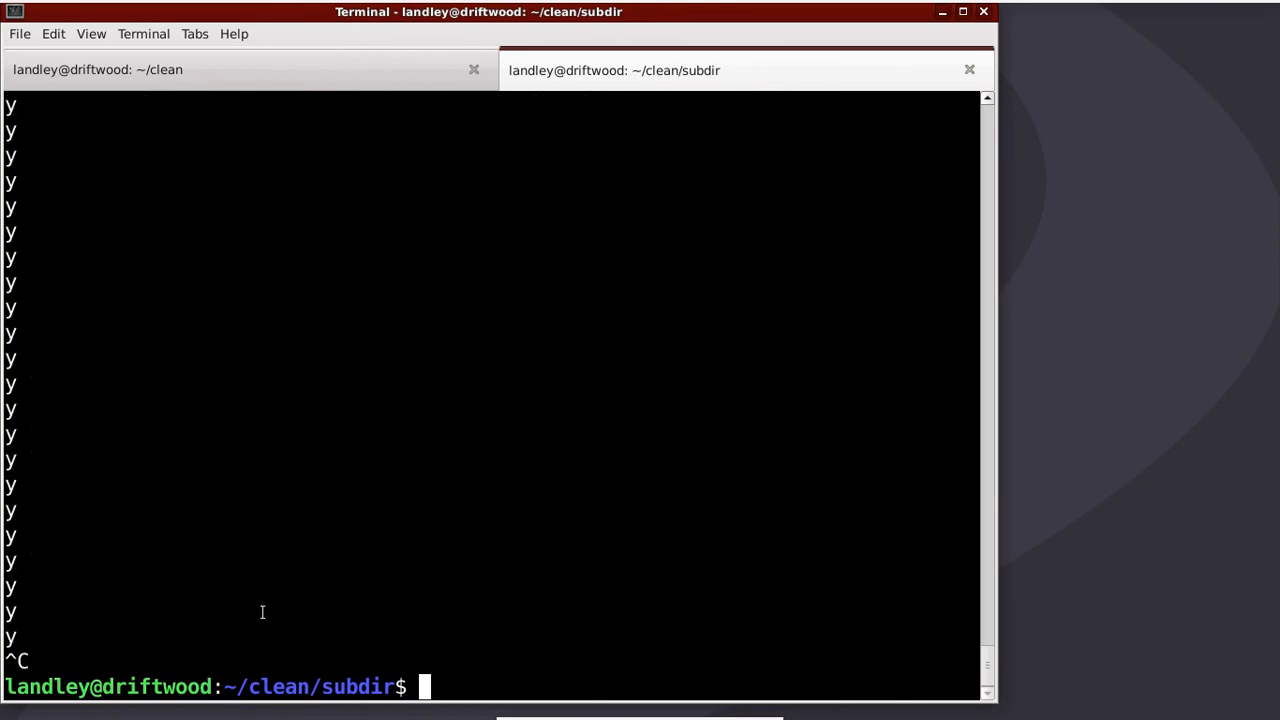
pyautogui.write('./yes --help')
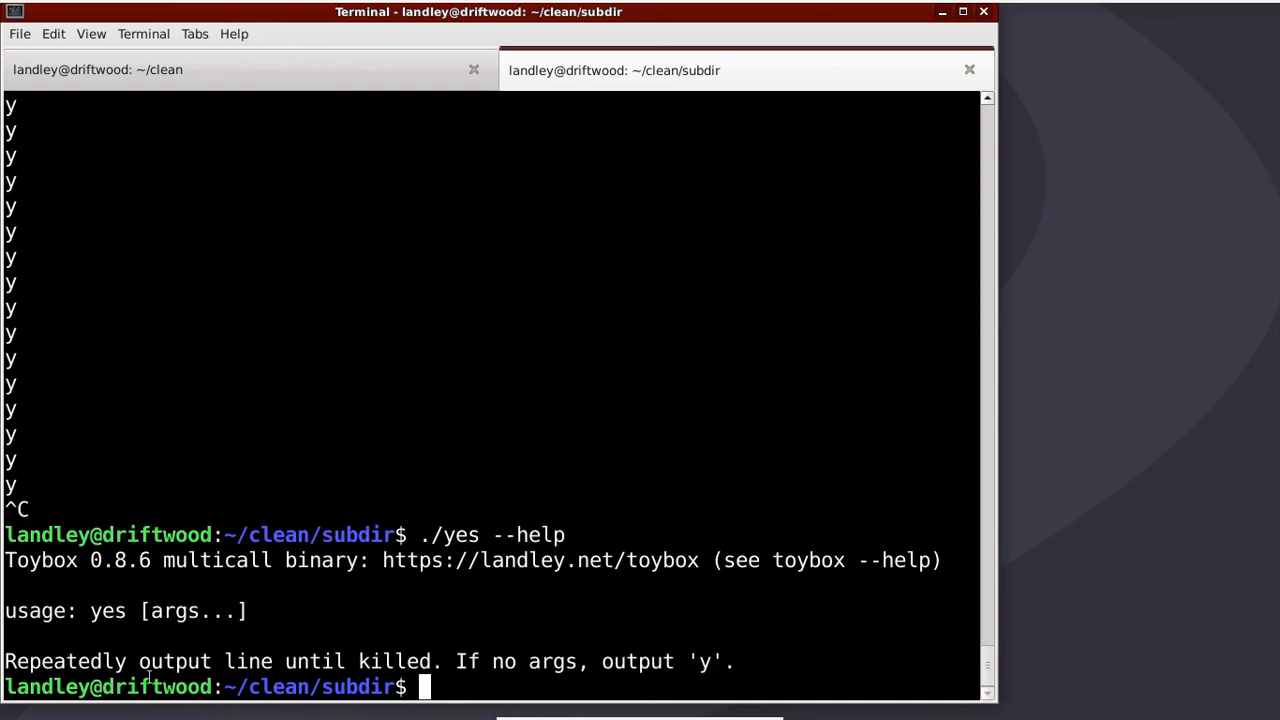
pyautogui.moveTo(258, 614)
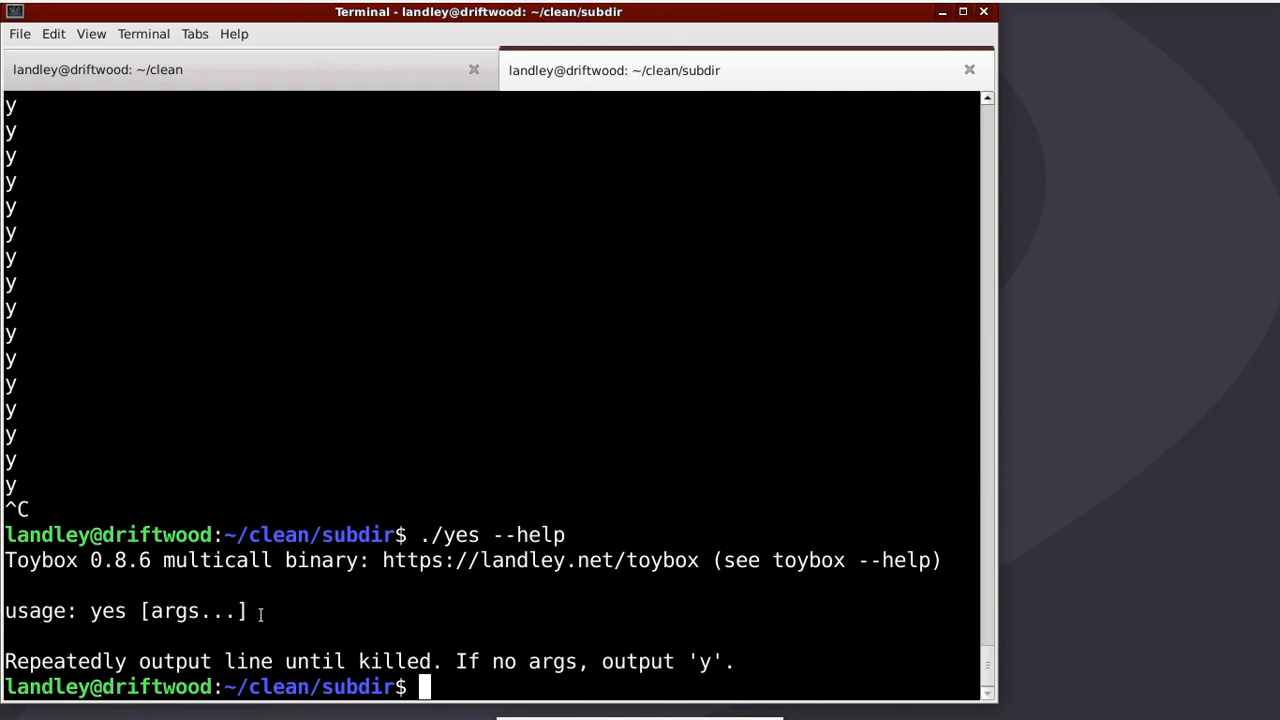
pyautogui.write('./yes --hel')
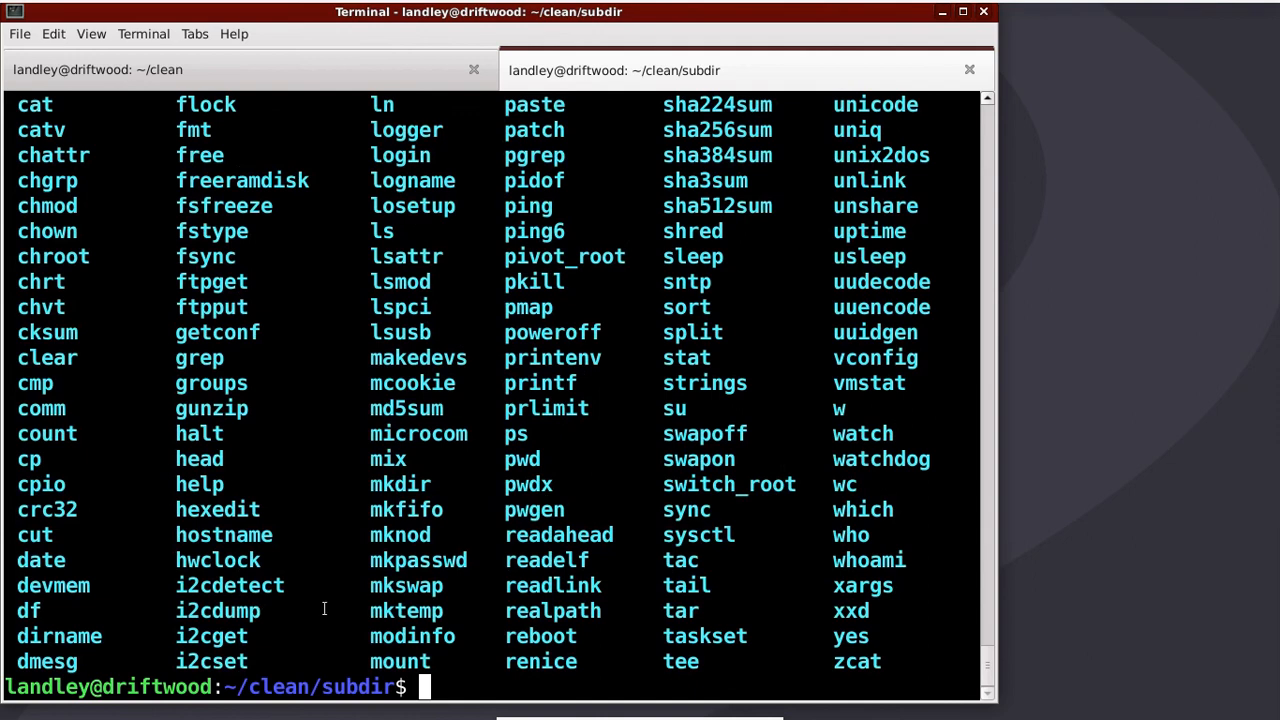
# Start a nested bash shell after checking PATH
pyautogui.write('P')
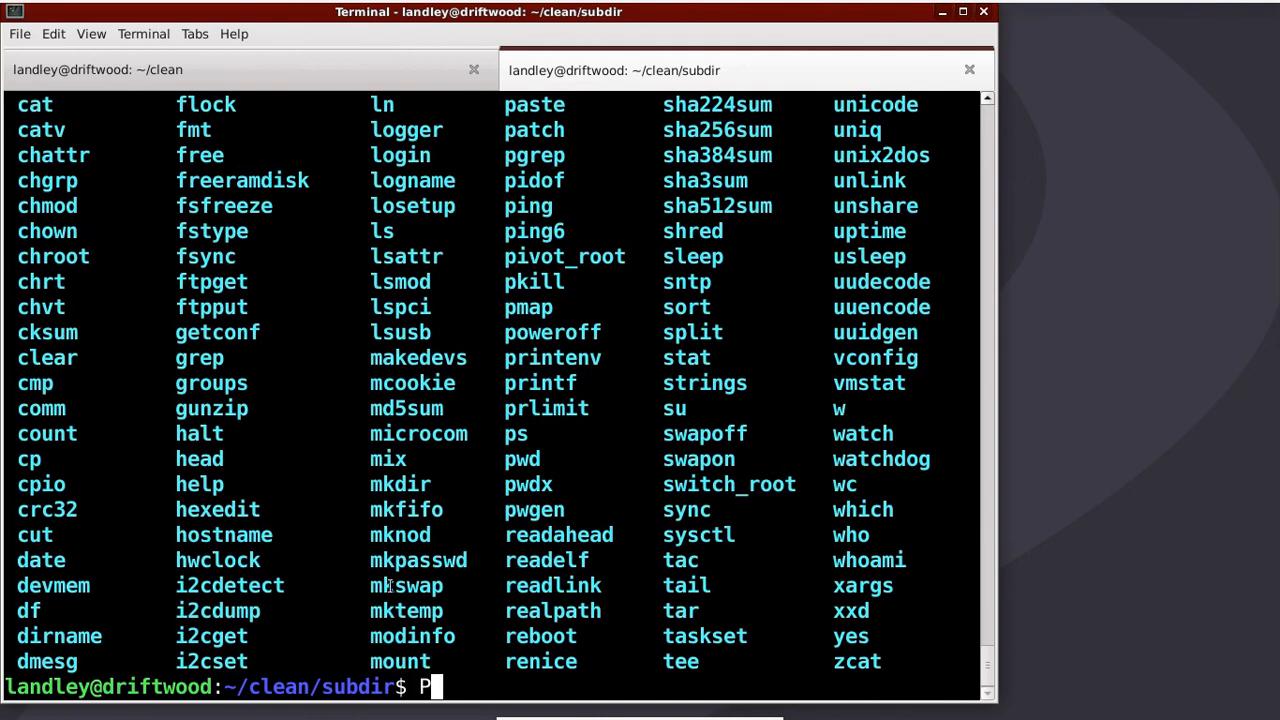
pyautogui.write('ATH')
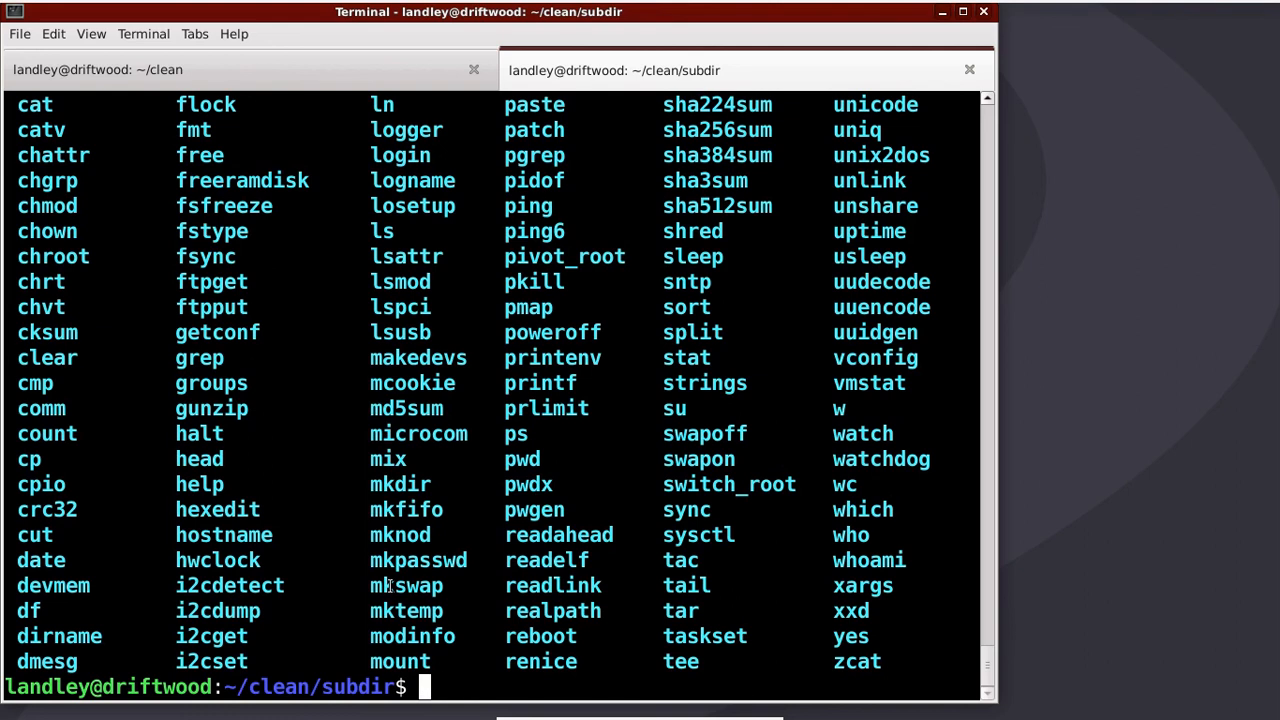
pyautogui.write('bash')
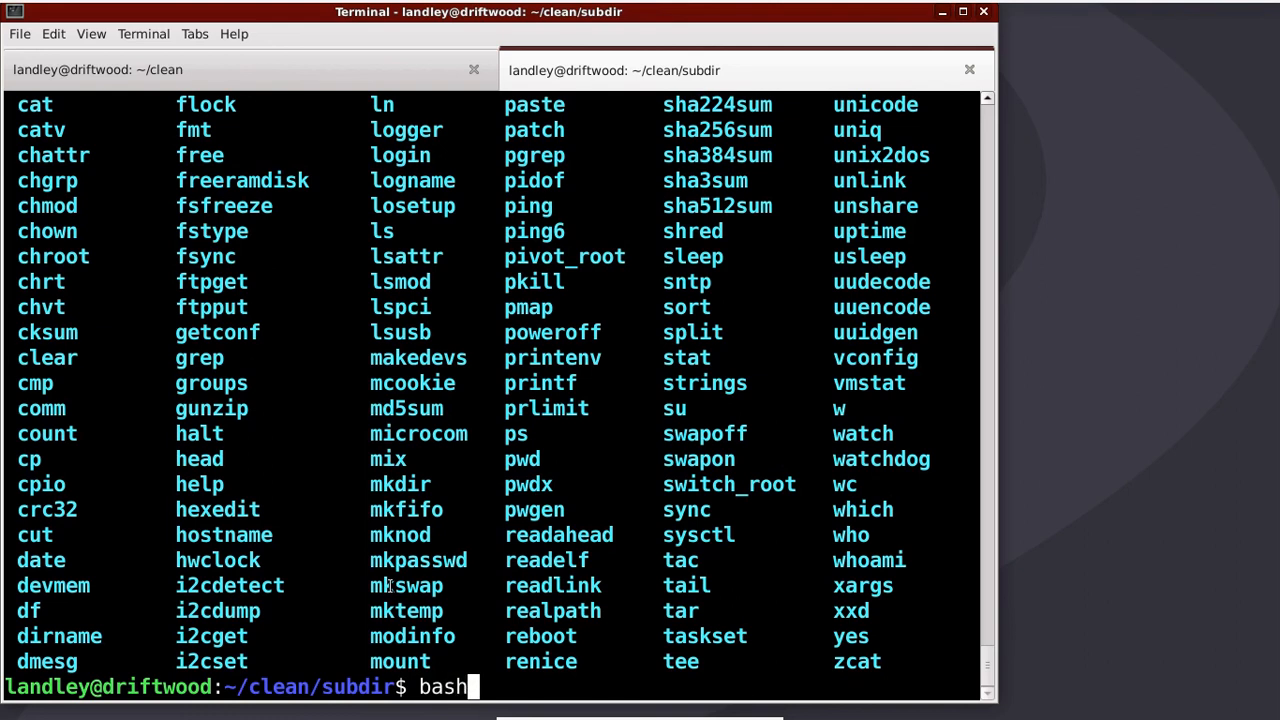
pyautogui.press('Return')
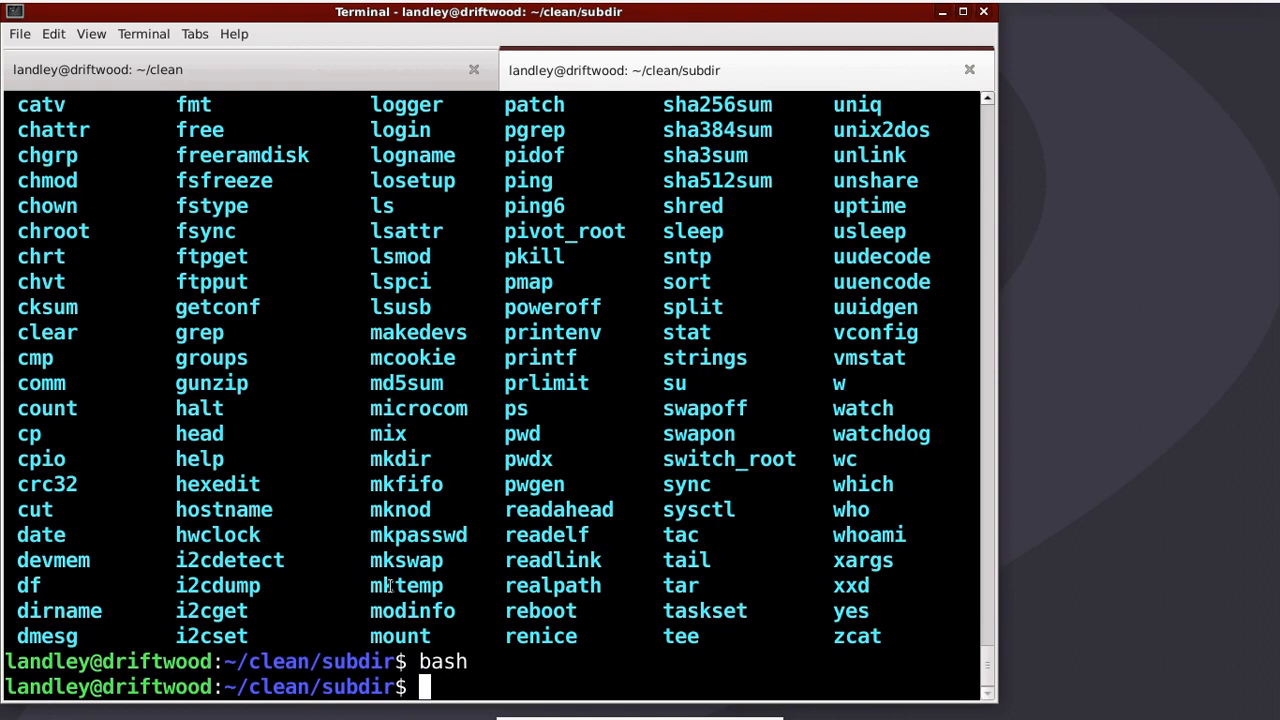
# Export PATH=$PWD so only subdir's toybox commands are found, then try ls --help
pyautogui.write('PATH=')
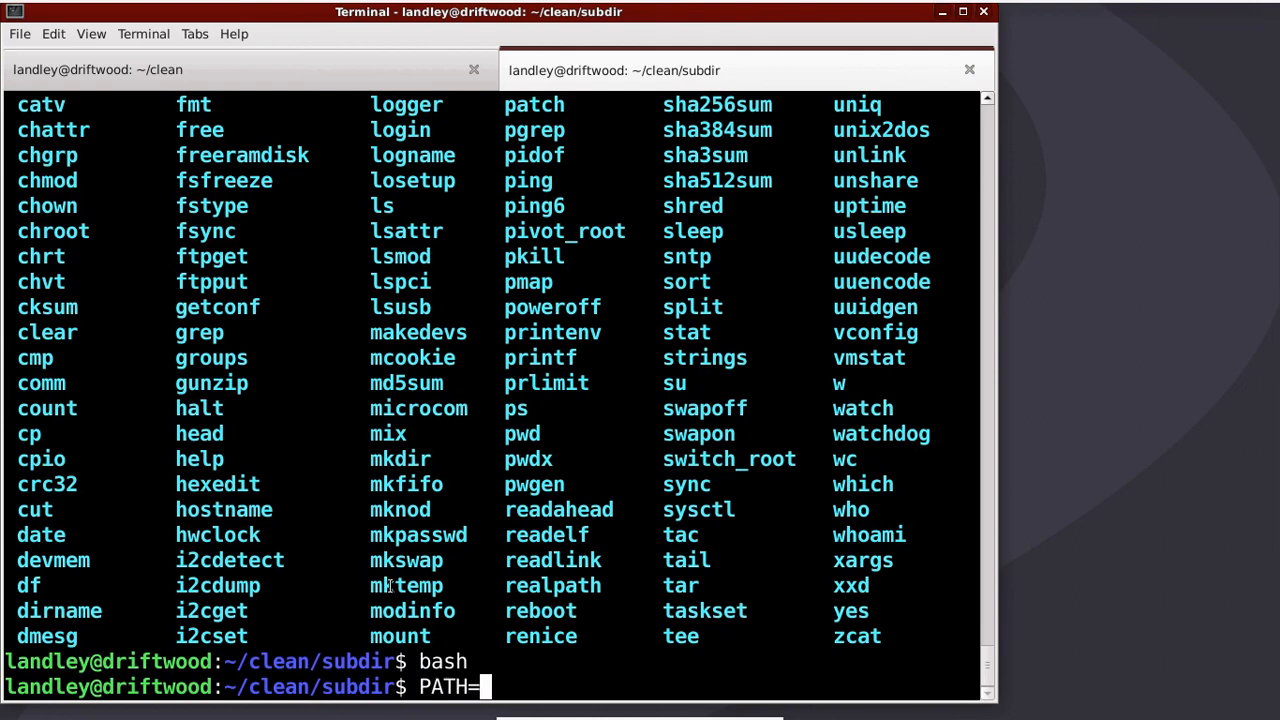
pyautogui.write('$PWD')
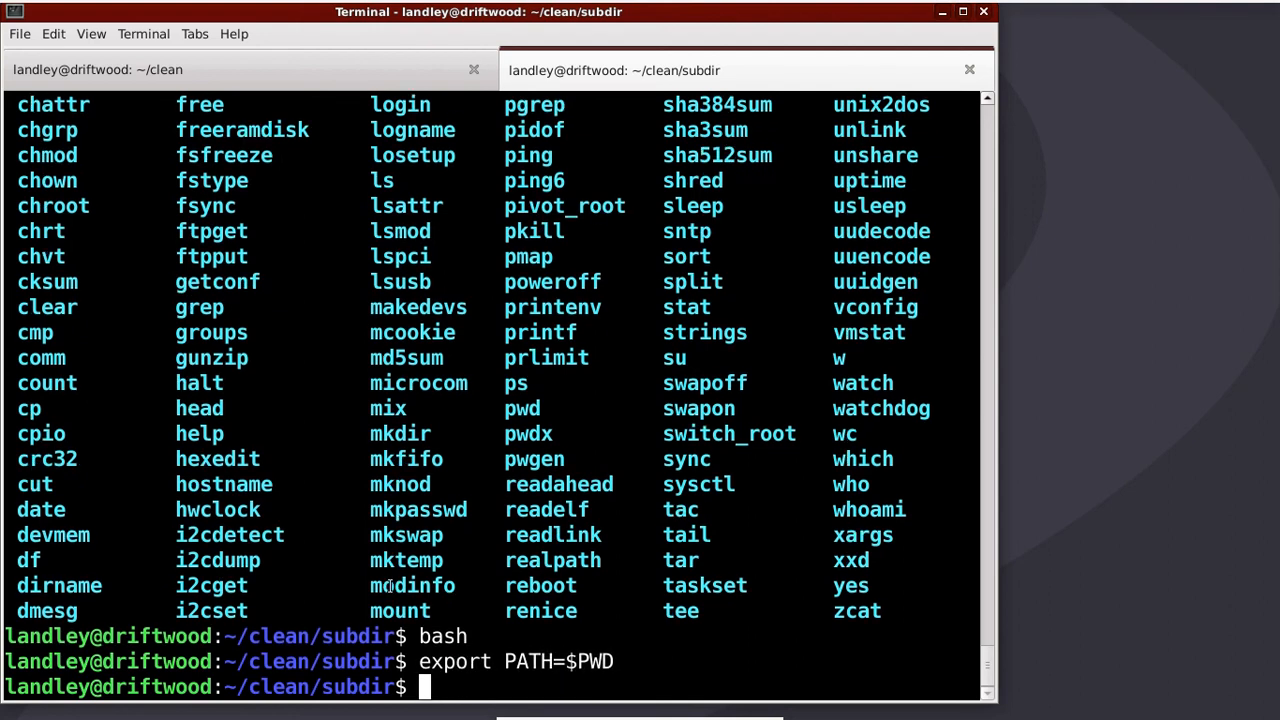
pyautogui.write('ls --h')
pyautogui.write('git')
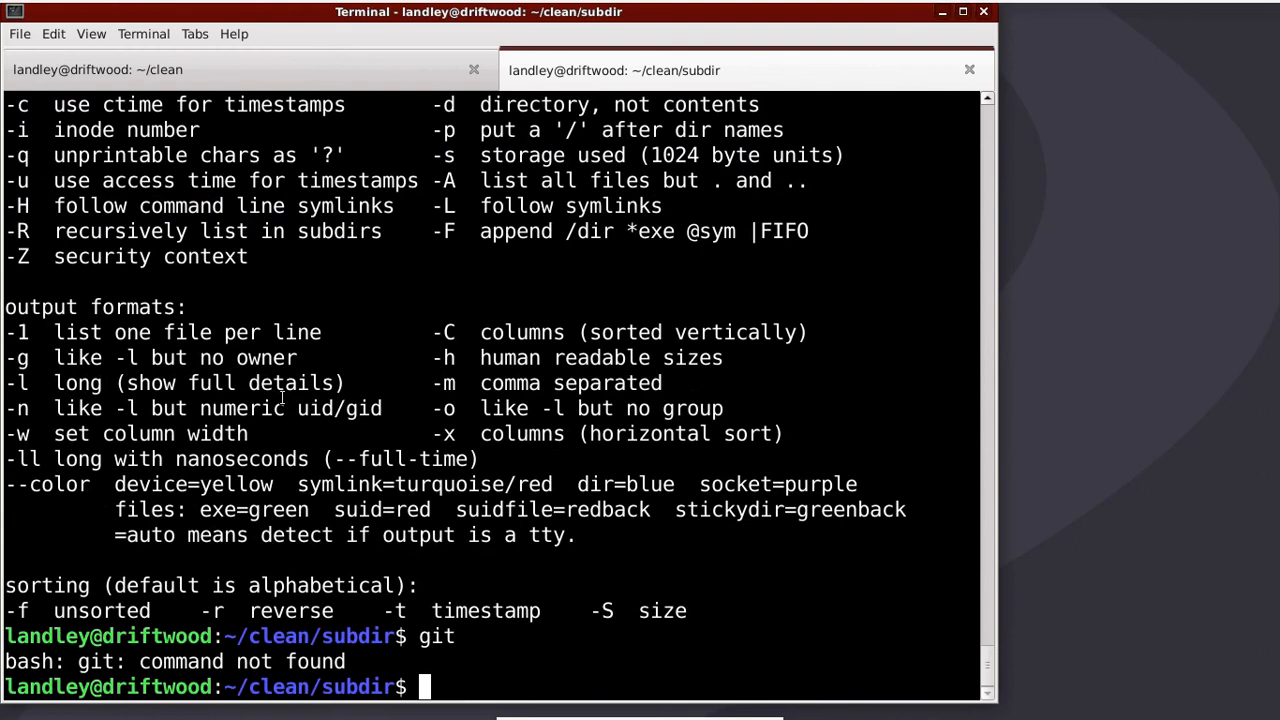
# Run ls -l showing every entry as a toybox symlink, then run help and scroll its builtin list
pyautogui.write('ls -l')
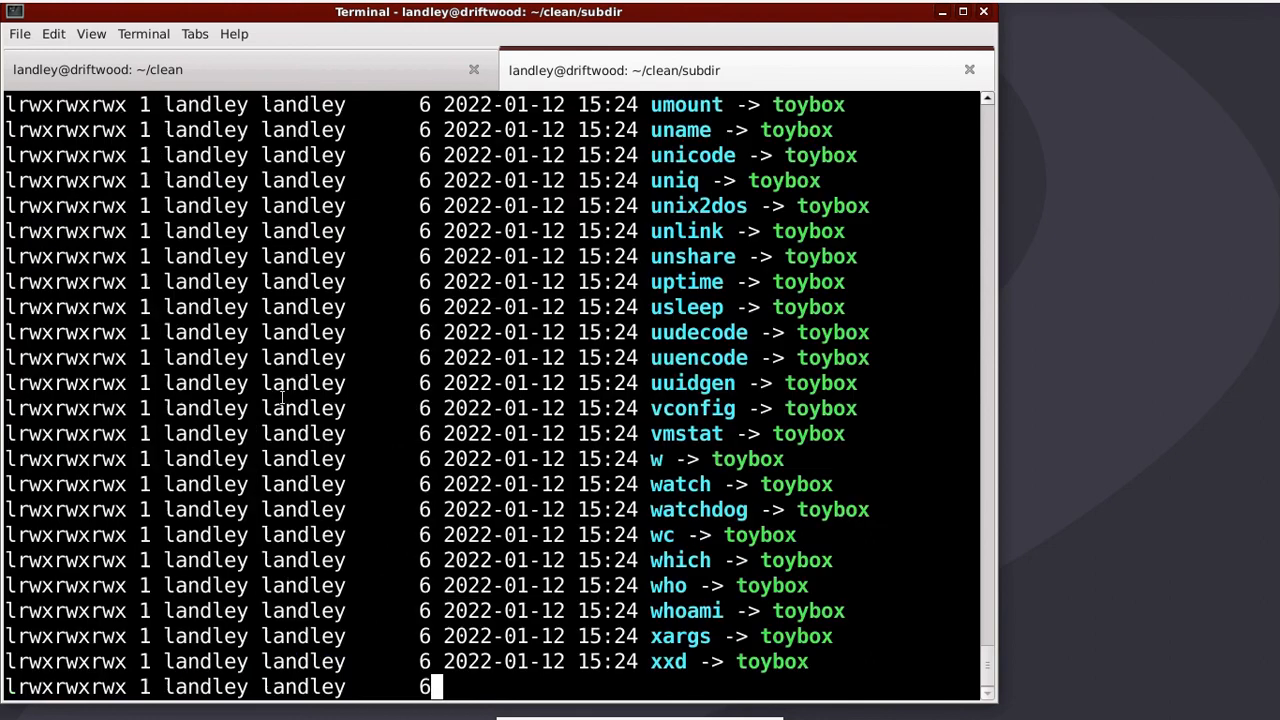
pyautogui.write('hel')
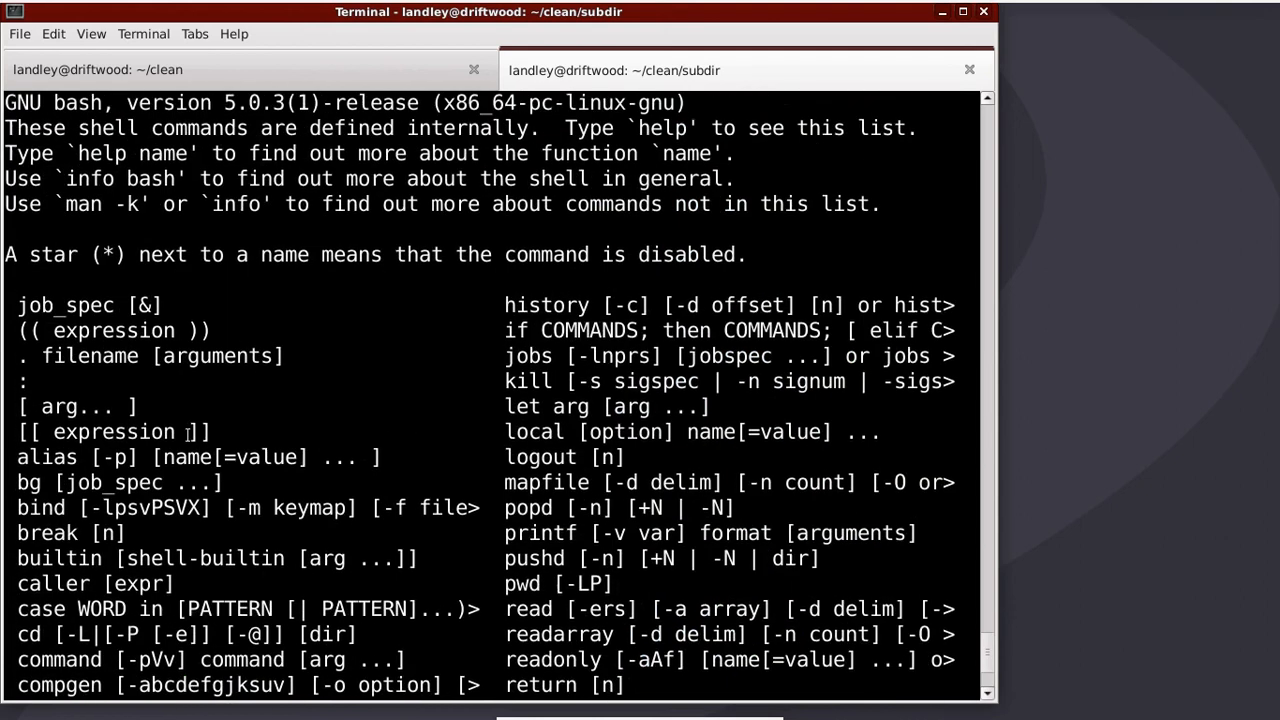
pyautogui.scroll(-3)
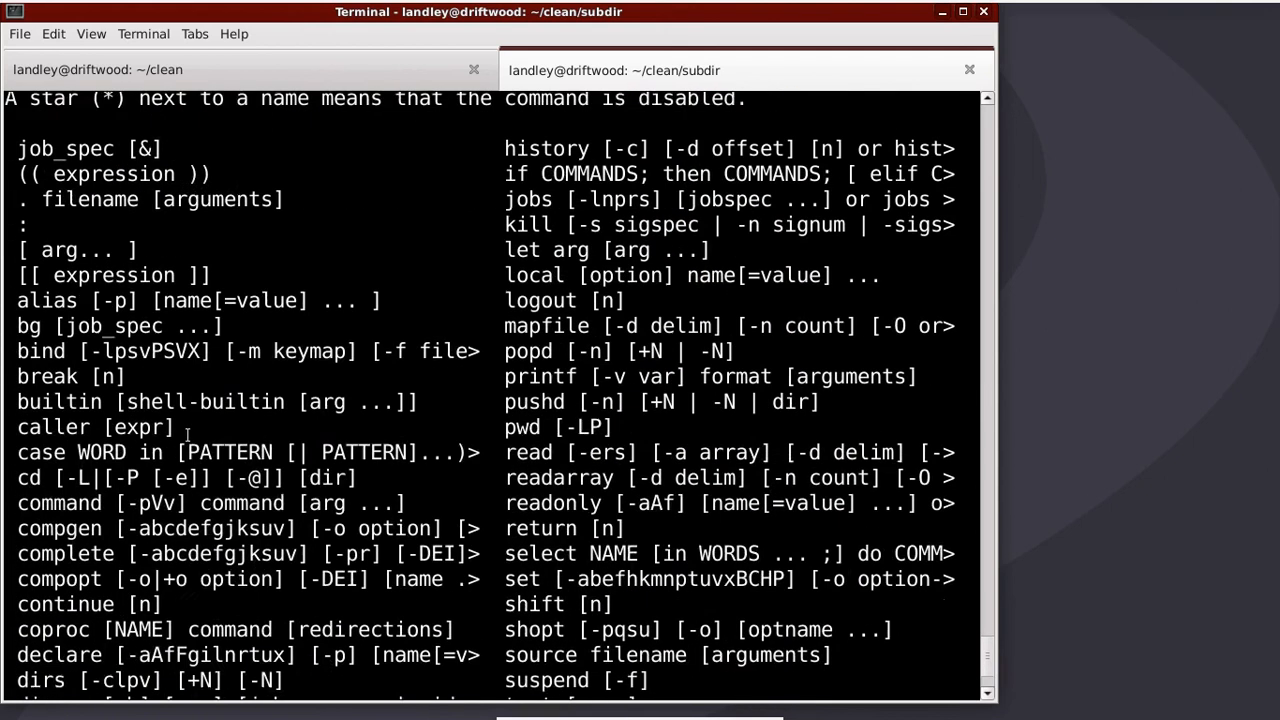
pyautogui.scroll(-3)
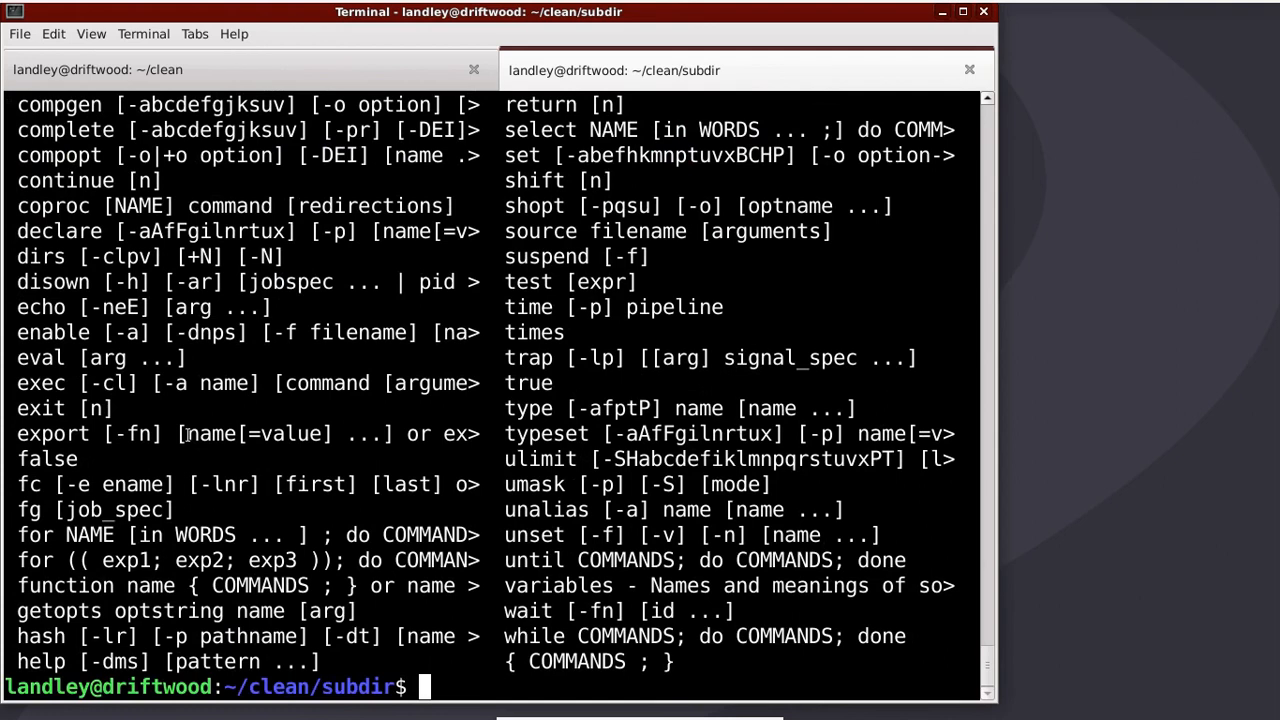
# Show toybox help ls, then type exit to leave the nested shell
pyautogui.write('toybox')
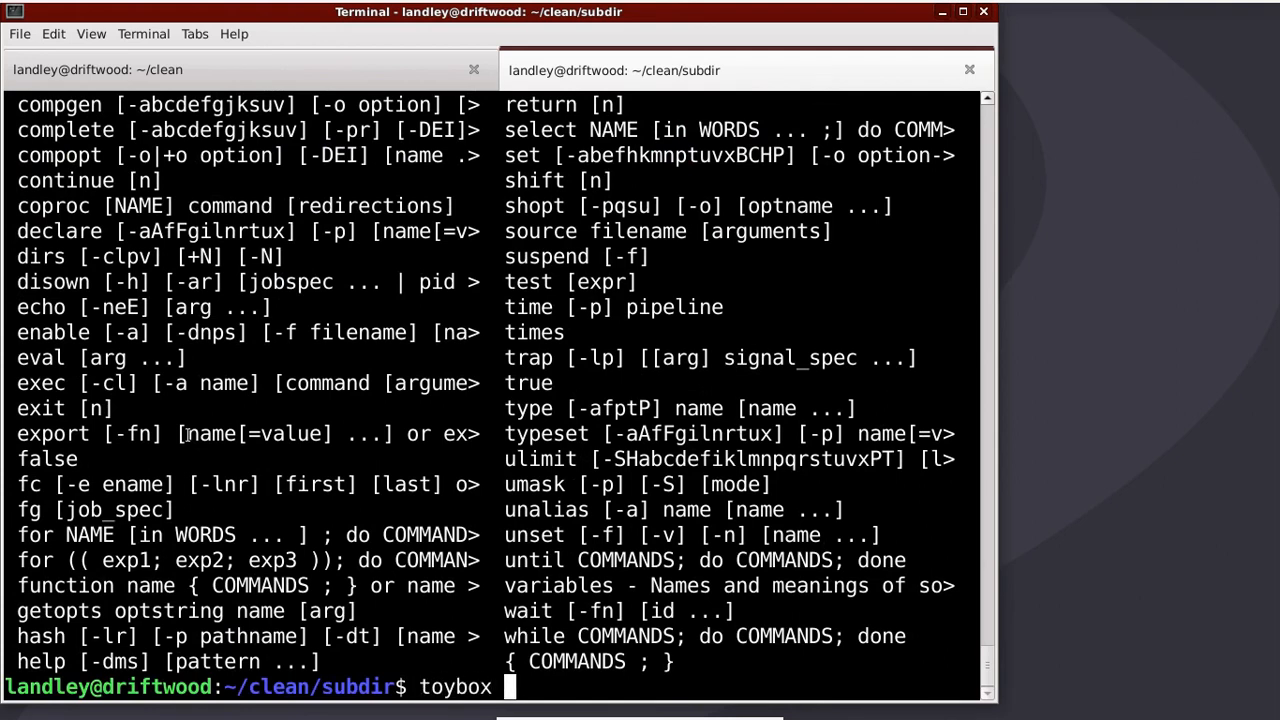
pyautogui.write('help')
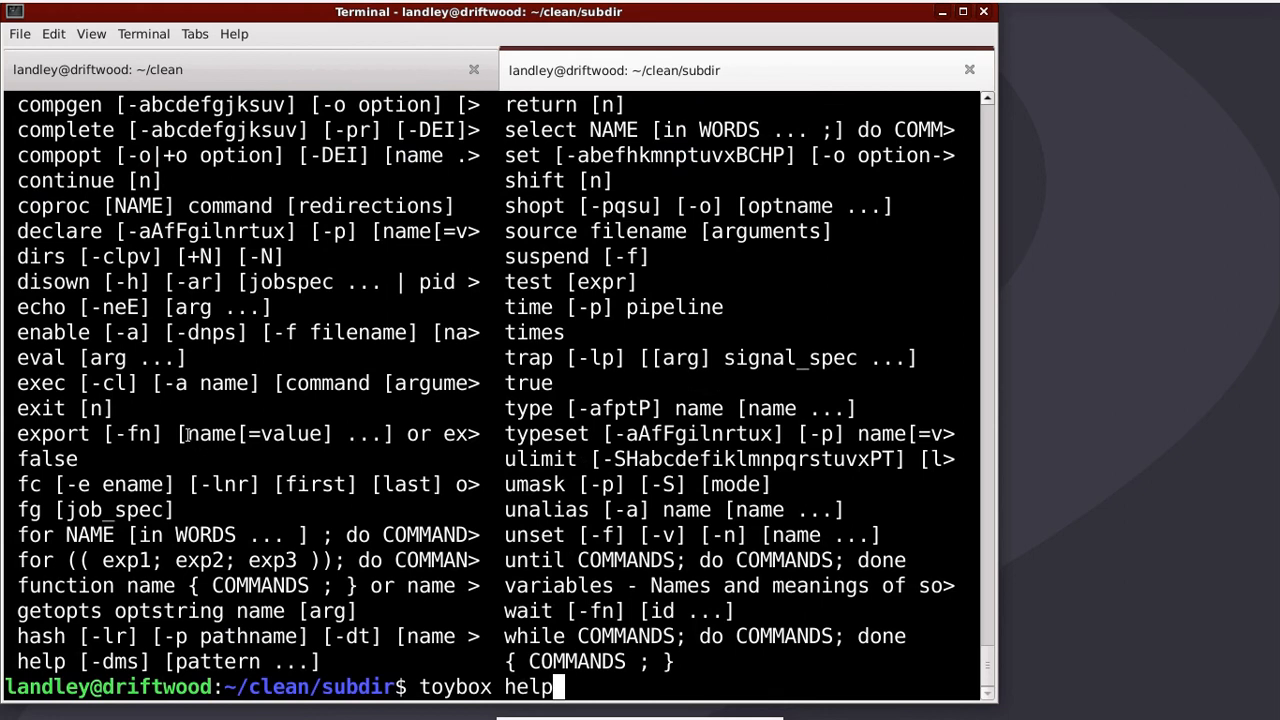
pyautogui.write('ls')
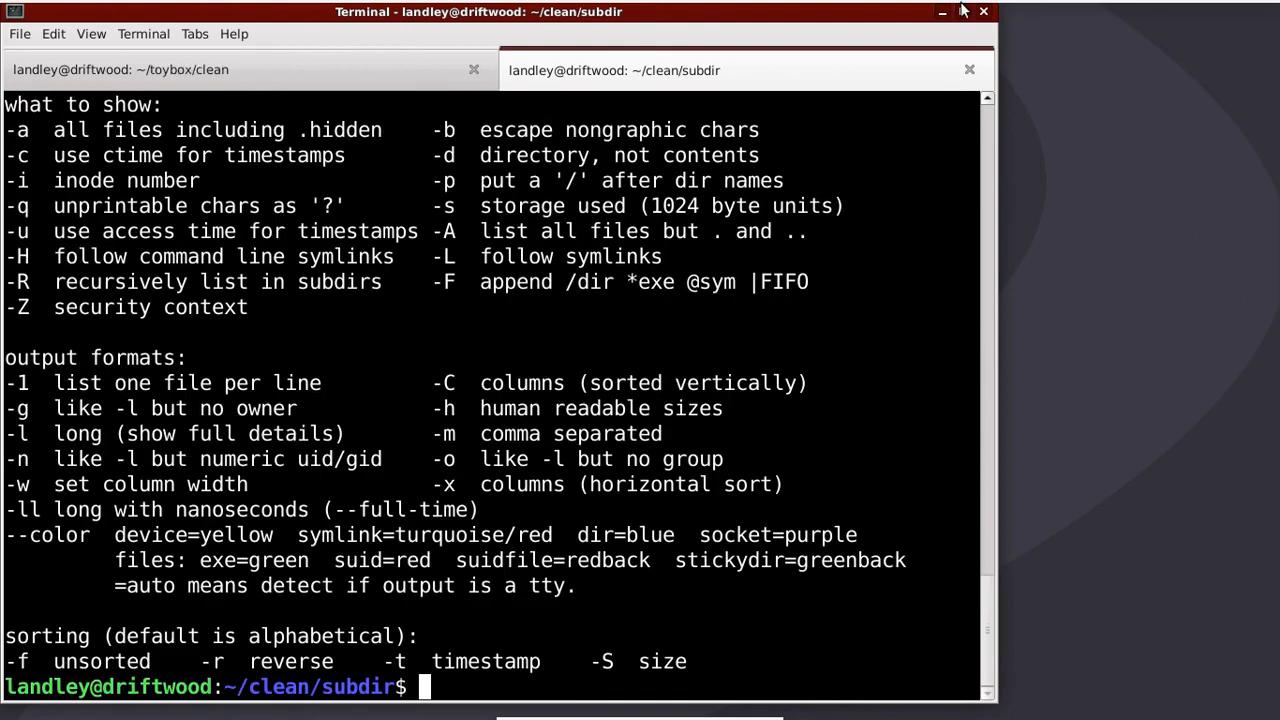
pyautogui.write('exit')
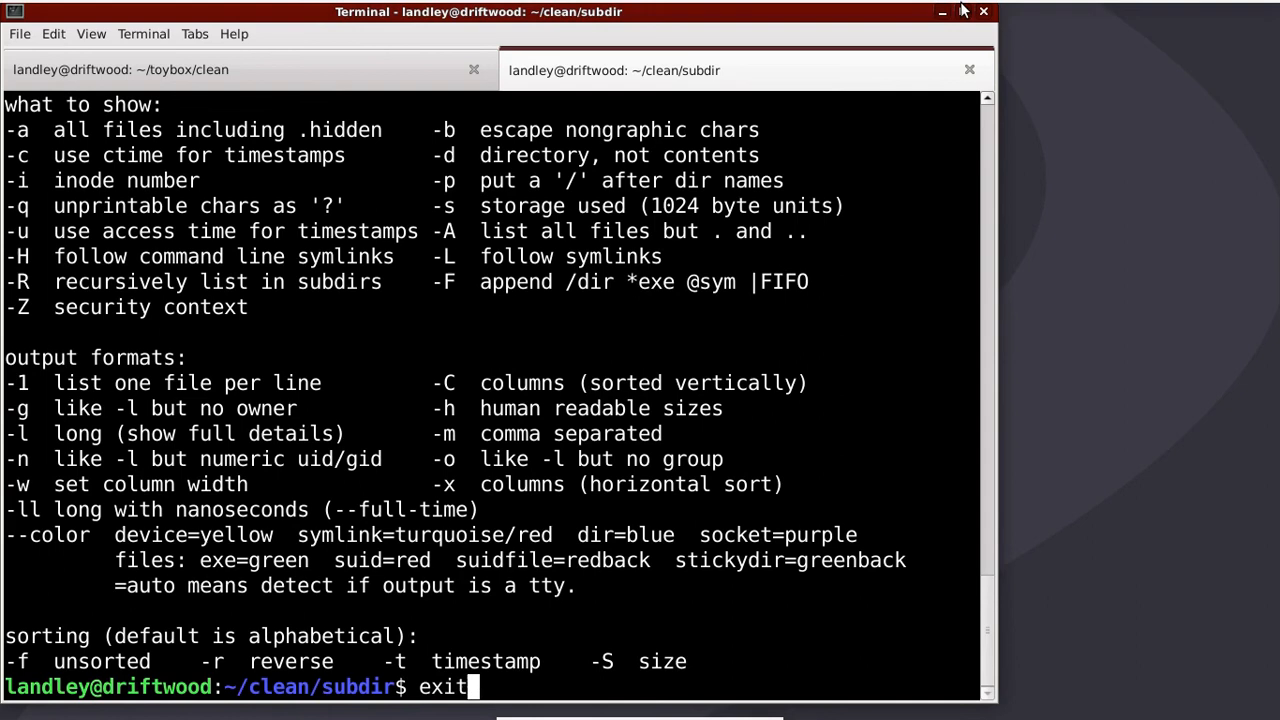